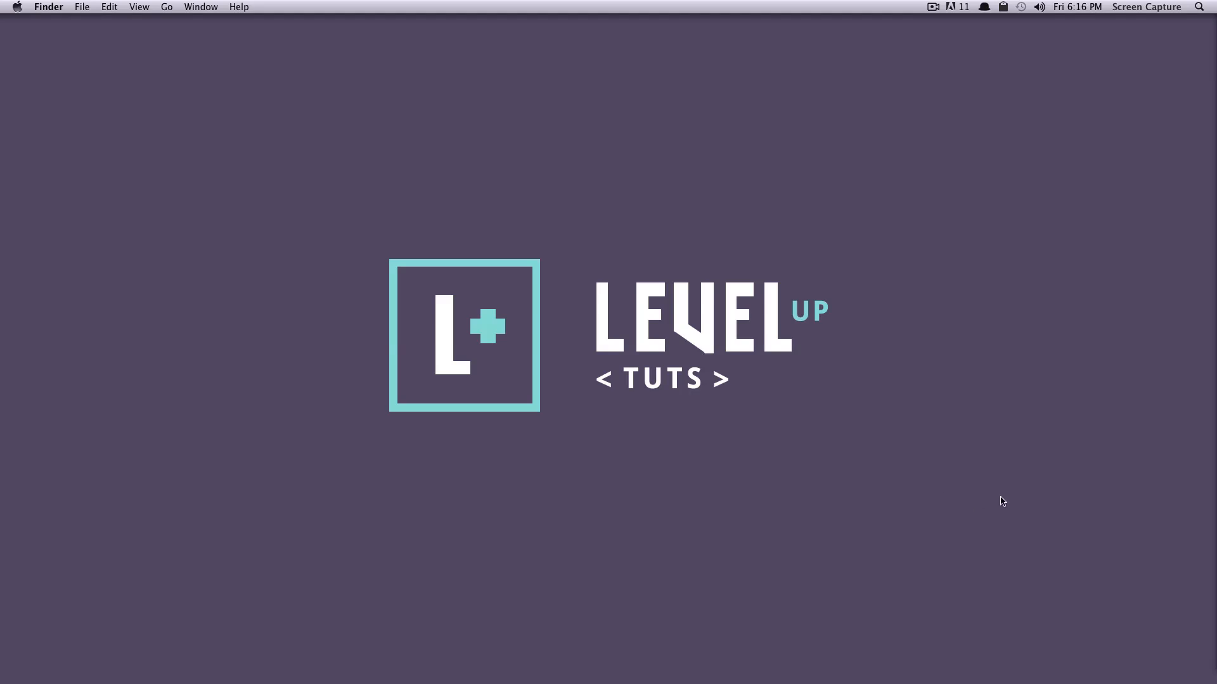
{"action": "mouse_move", "coordinate": [1011, 503]}
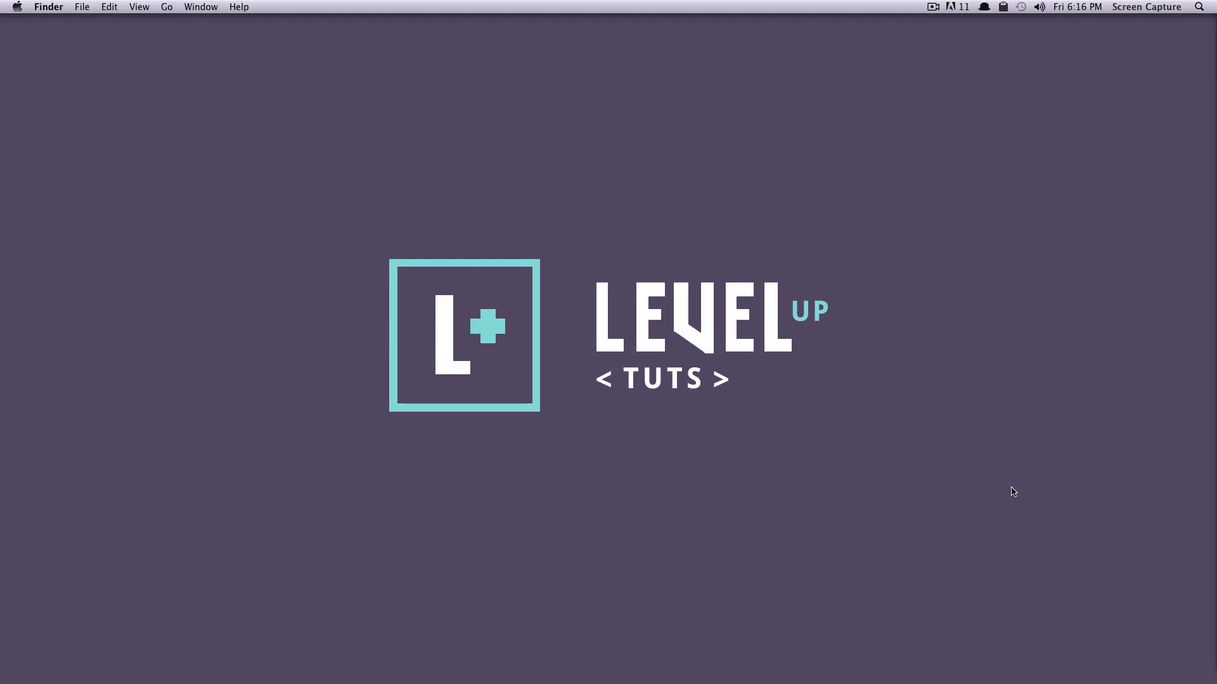
{"action": "mouse_move", "coordinate": [1031, 484]}
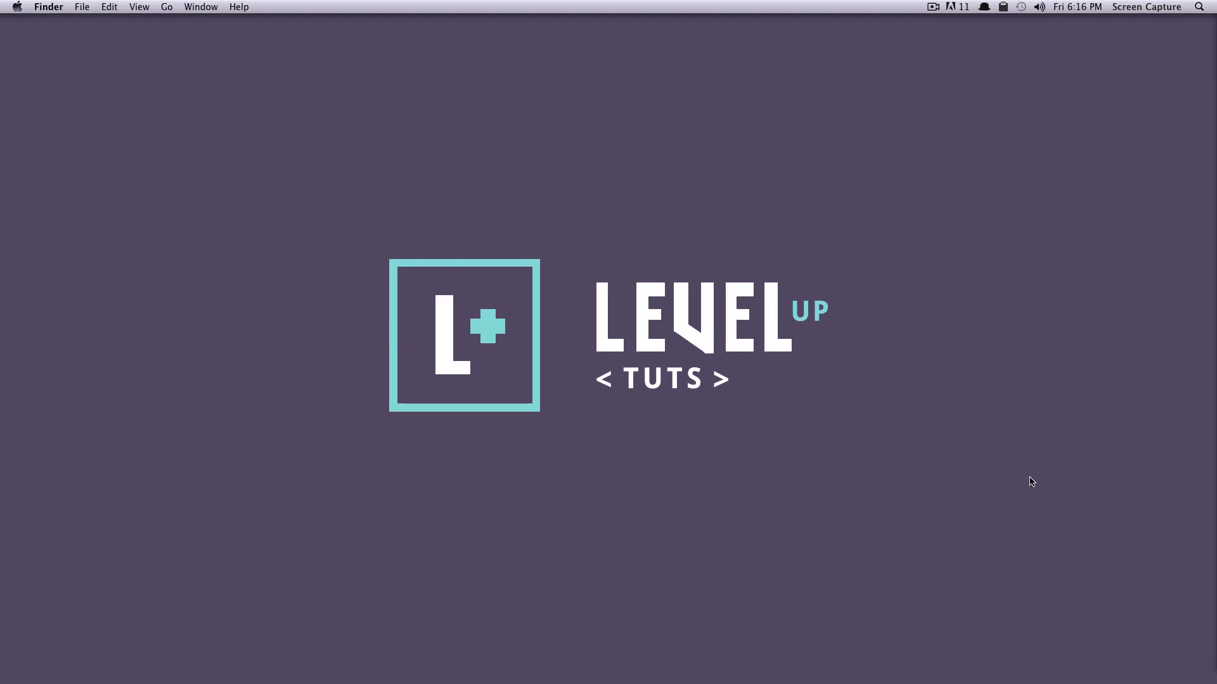
{"action": "mouse_move", "coordinate": [1039, 479]}
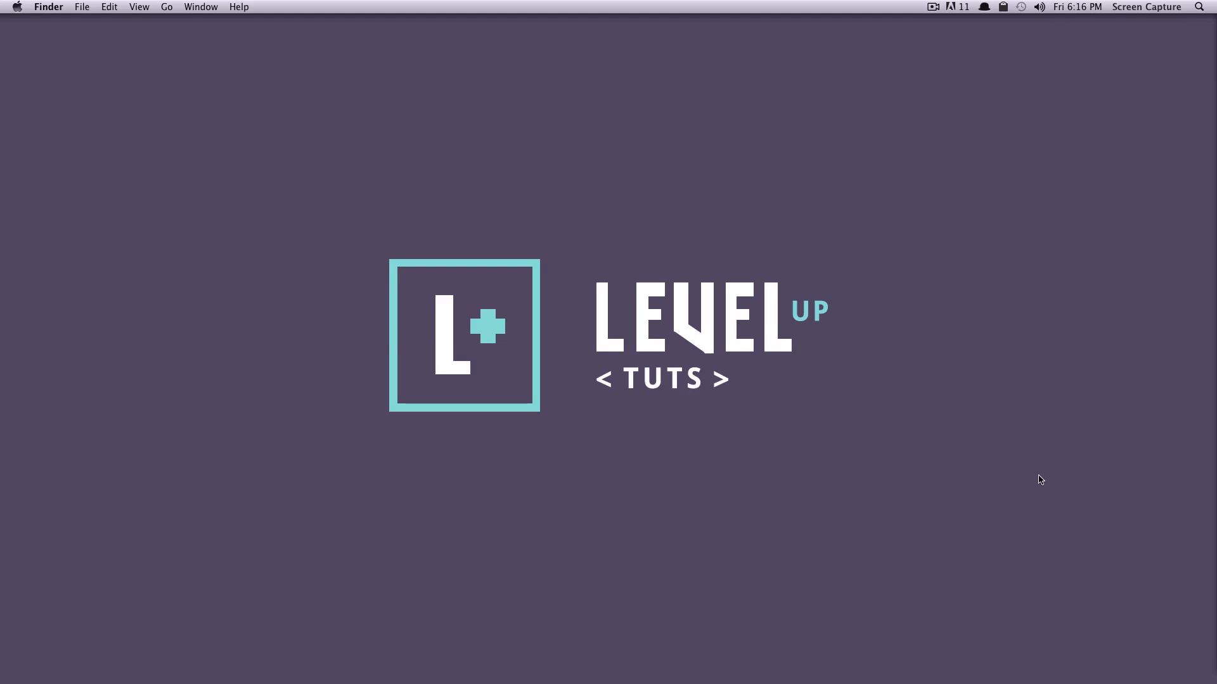
{"action": "mouse_move", "coordinate": [1047, 482]}
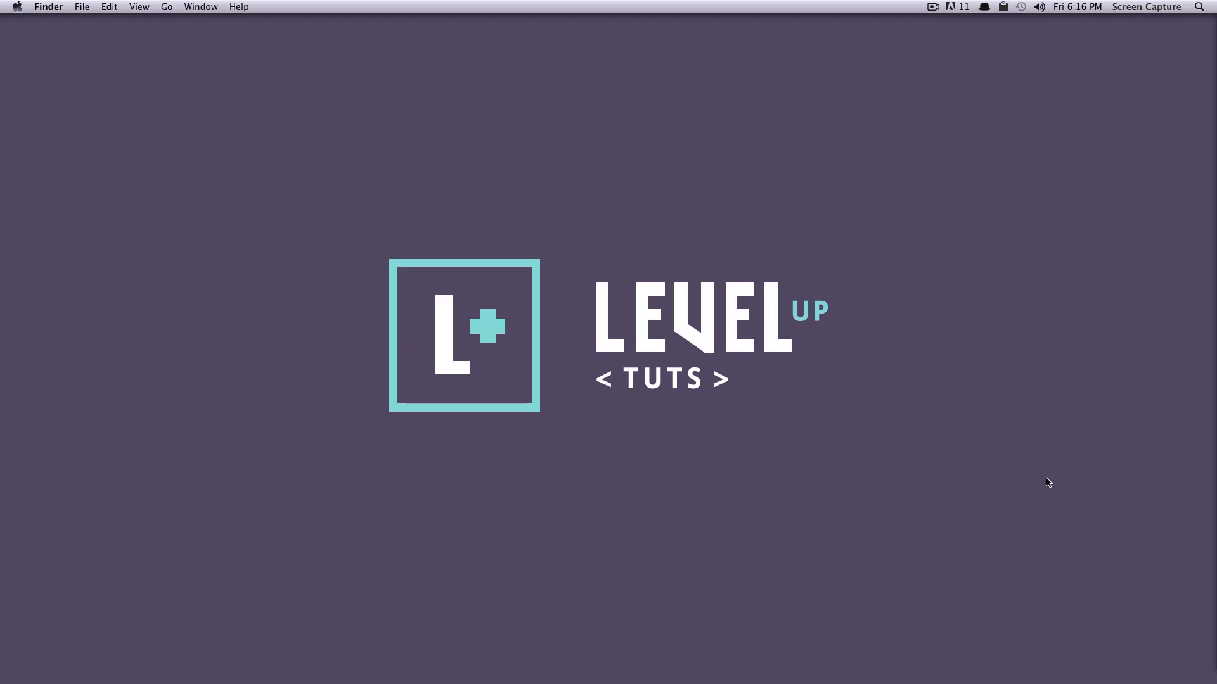
{"action": "mouse_move", "coordinate": [1038, 481]}
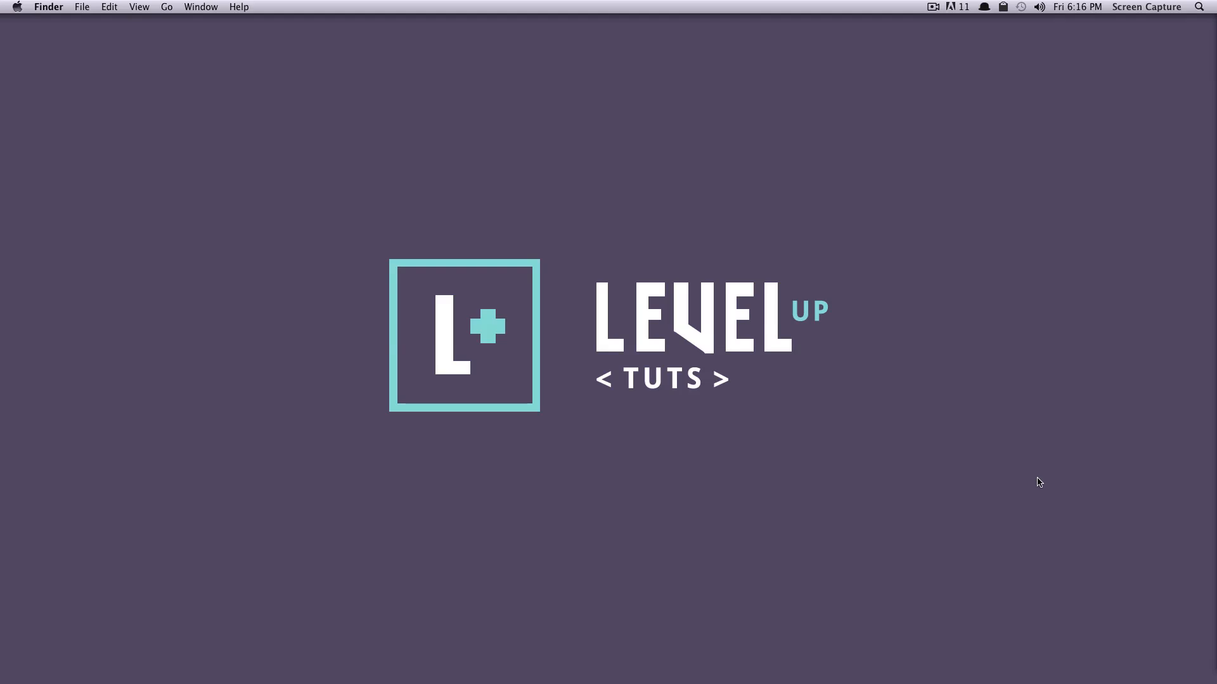
{"action": "mouse_move", "coordinate": [1031, 476]}
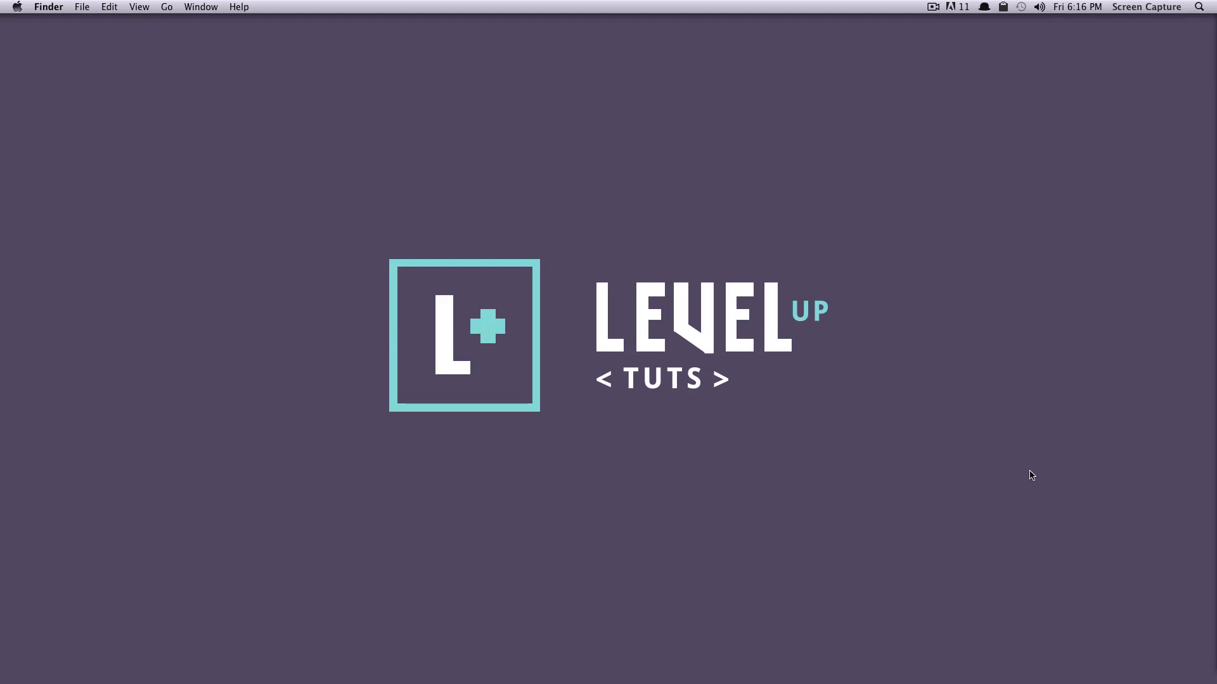
{"action": "mouse_move", "coordinate": [1015, 216]}
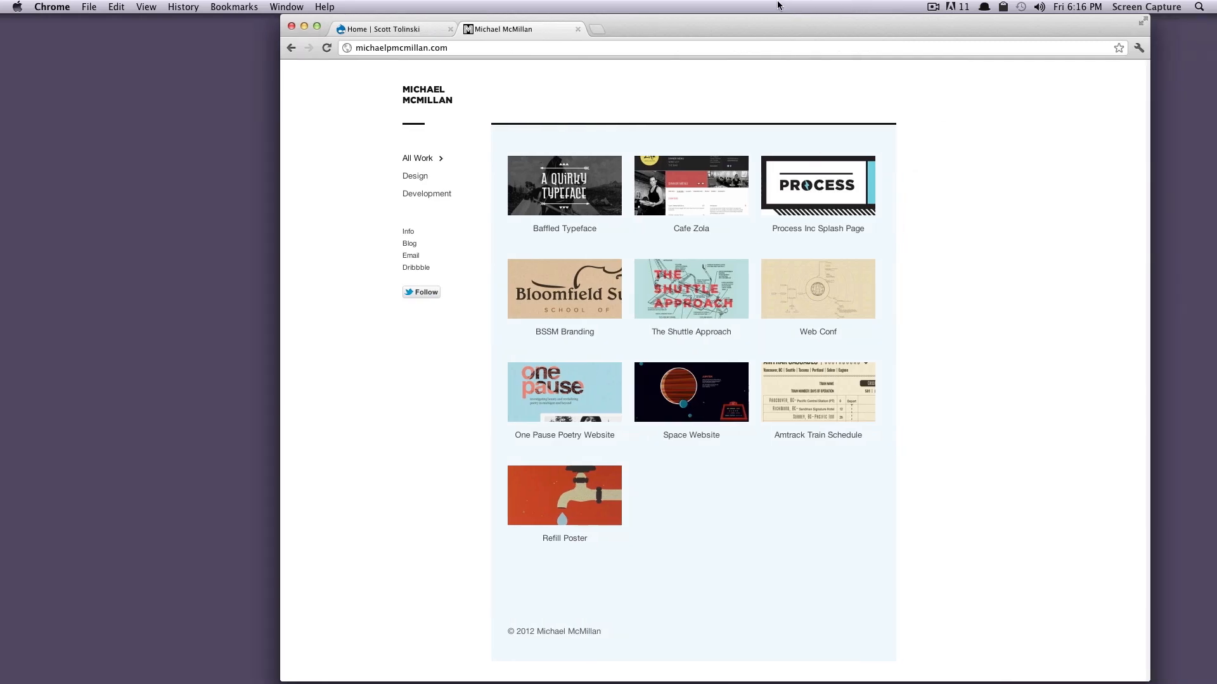
{"action": "mouse_move", "coordinate": [743, 36]}
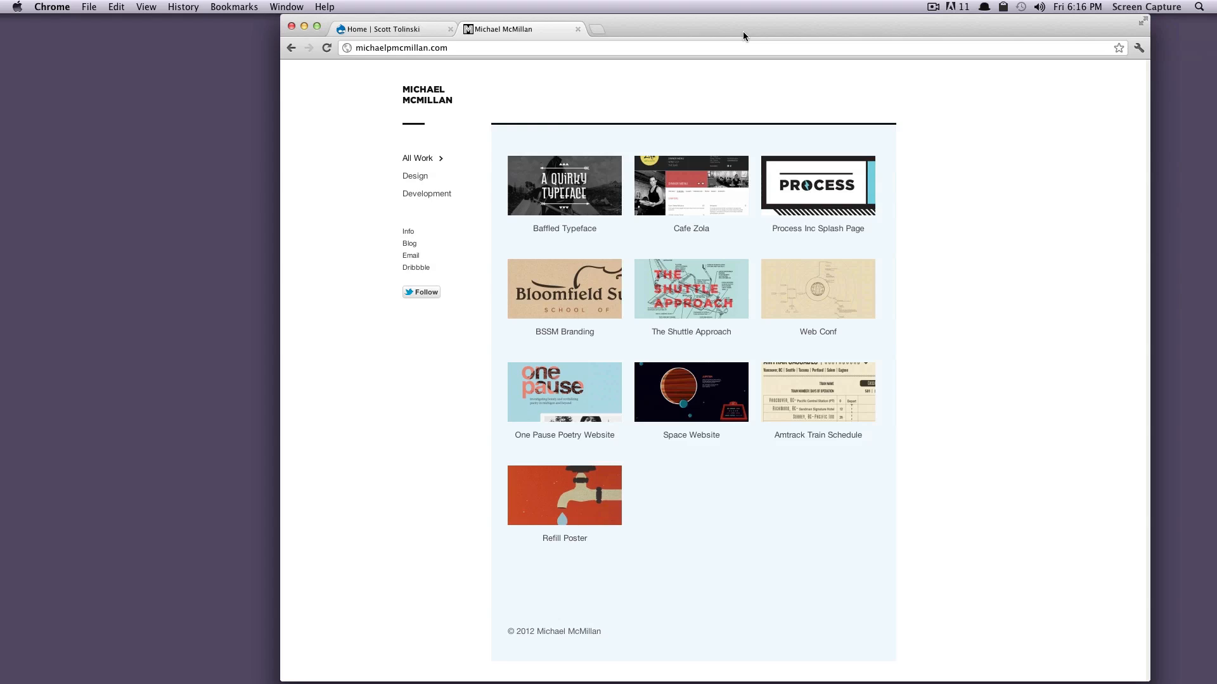
{"action": "mouse_move", "coordinate": [736, 31]}
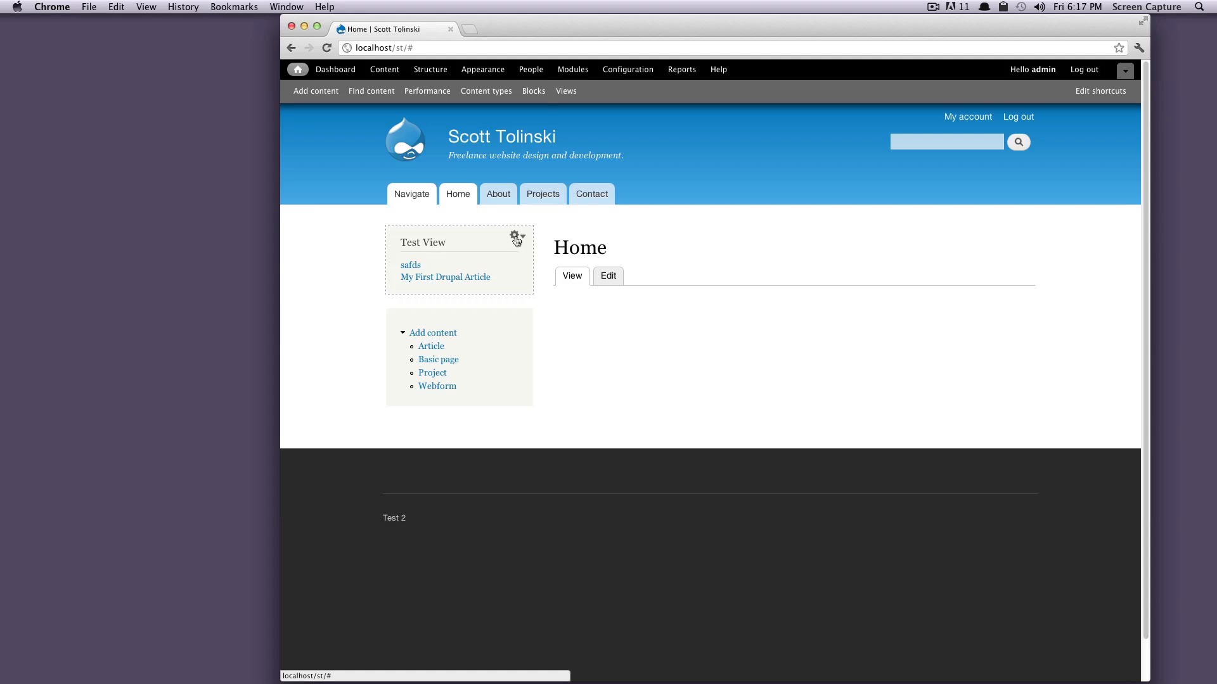
Step: Open the Test View block's view for editing and scroll through its settings and preview
{"action": "left_click", "coordinate": [516, 236]}
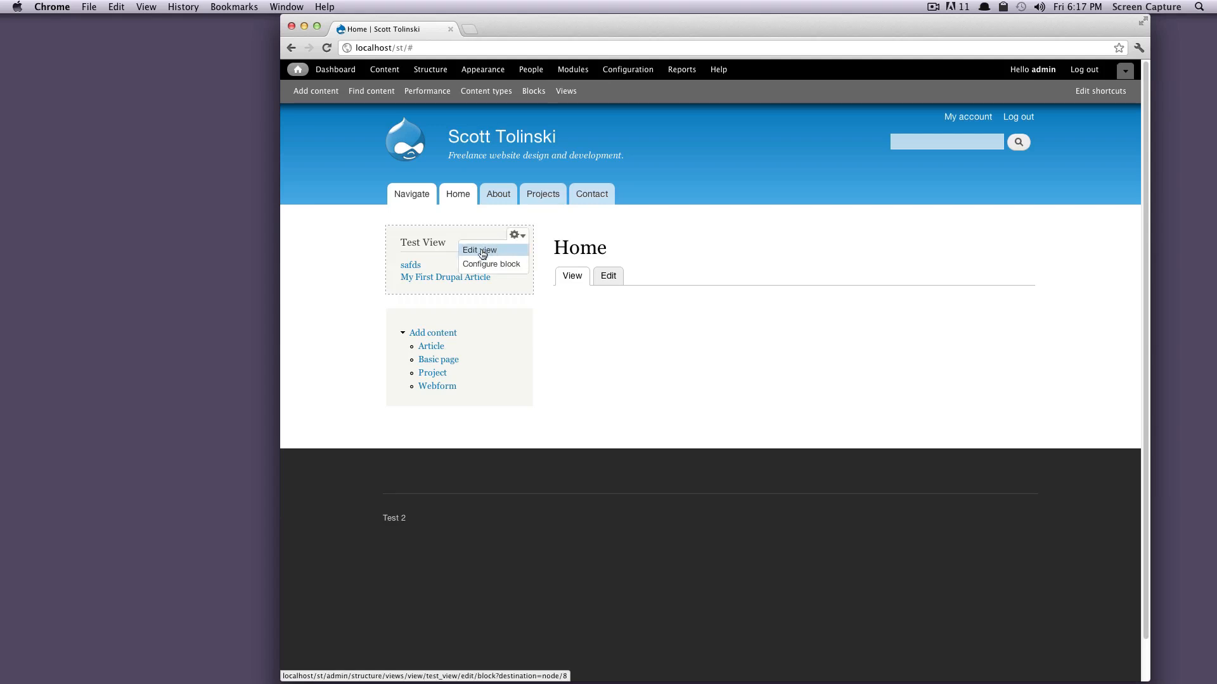
{"action": "left_click", "coordinate": [479, 249]}
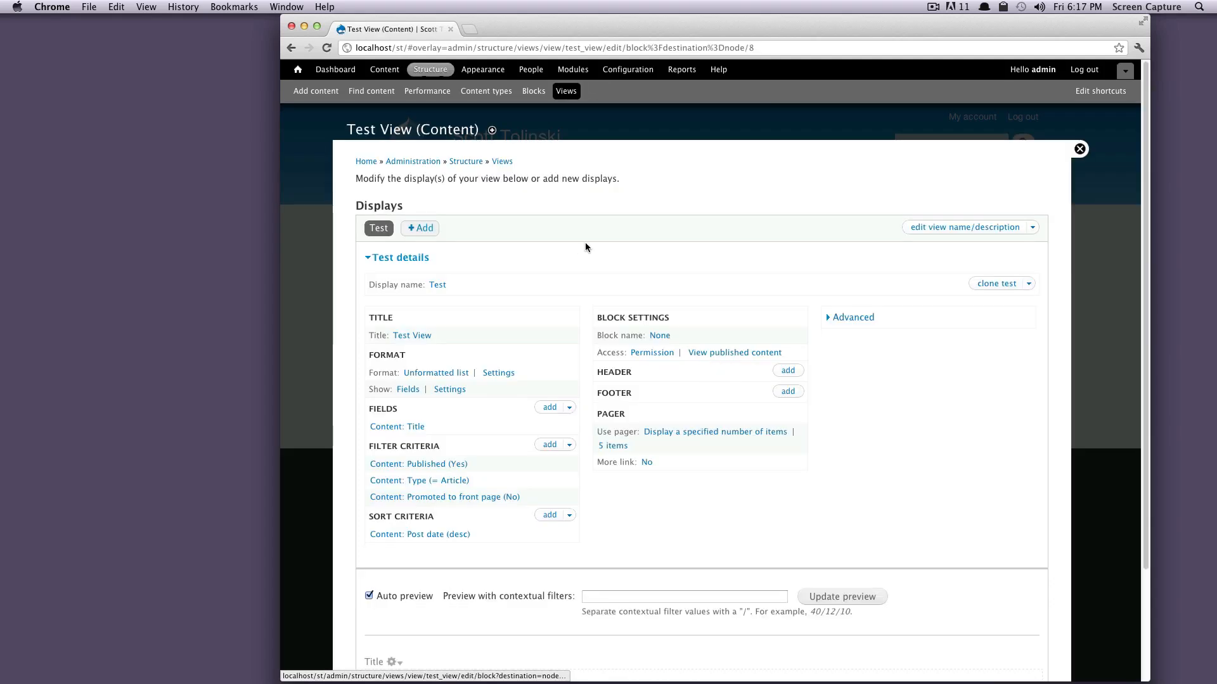
{"action": "mouse_move", "coordinate": [584, 293]}
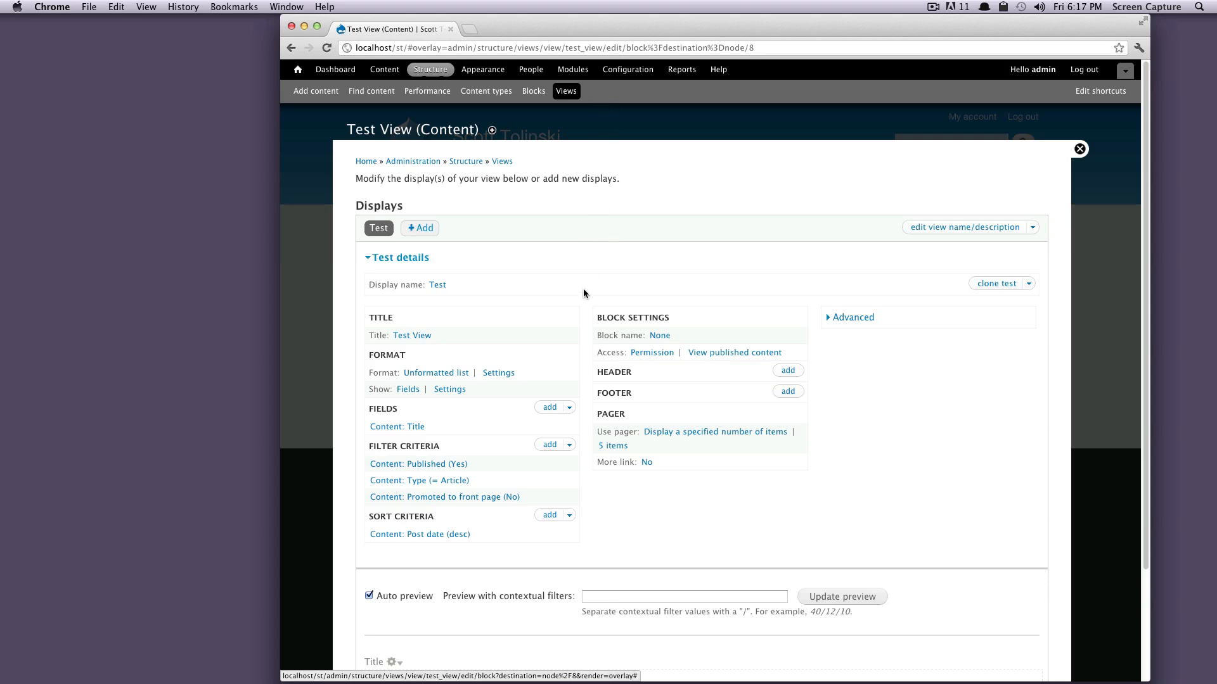
{"action": "scroll", "scroll_direction": "down", "scroll_amount": 3}
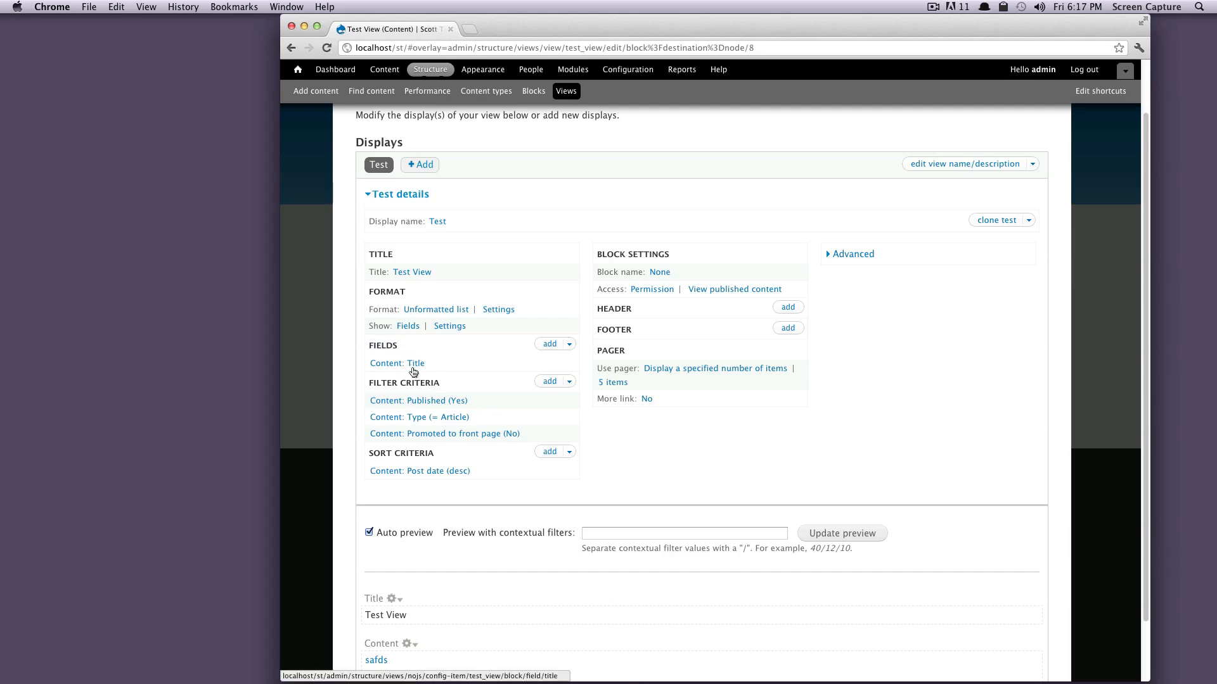
{"action": "scroll", "scroll_direction": "down", "scroll_amount": 3}
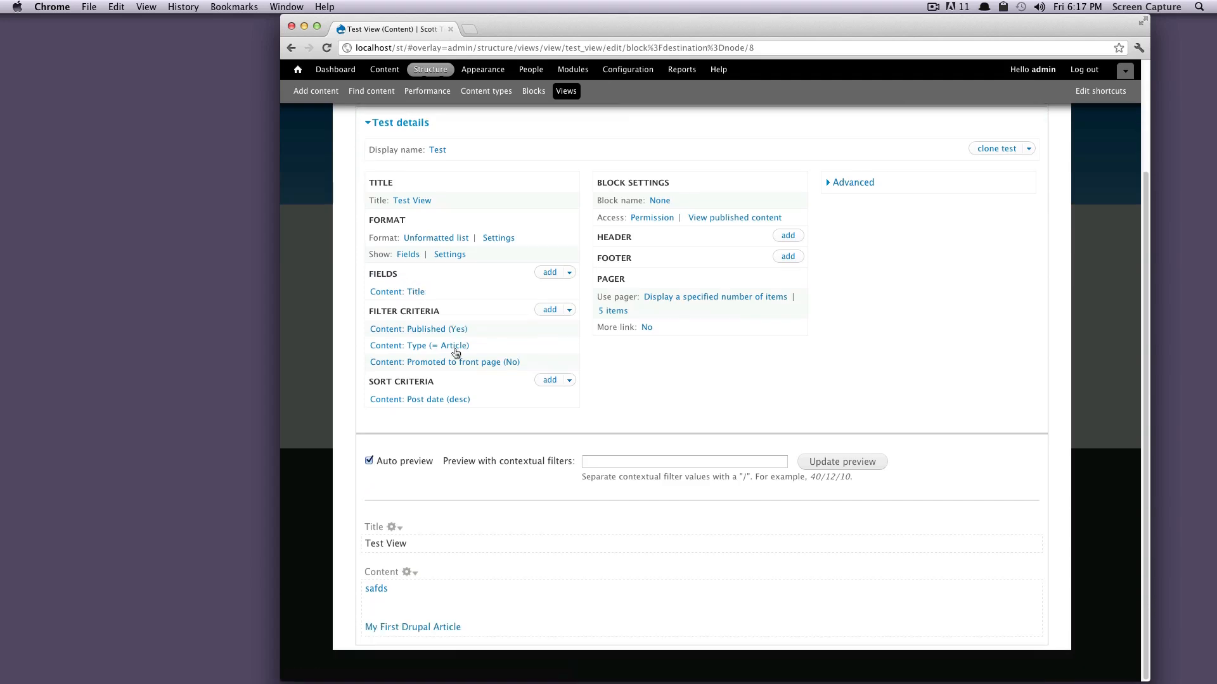
{"action": "mouse_move", "coordinate": [412, 630]}
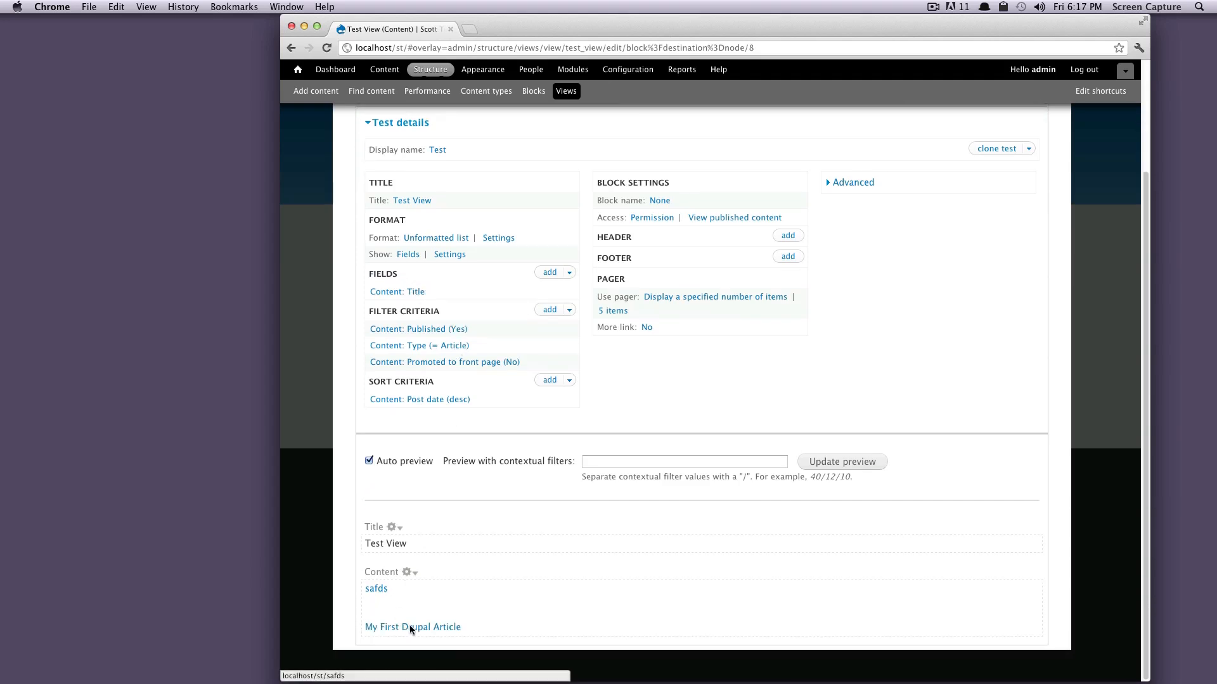
{"action": "mouse_move", "coordinate": [403, 602]}
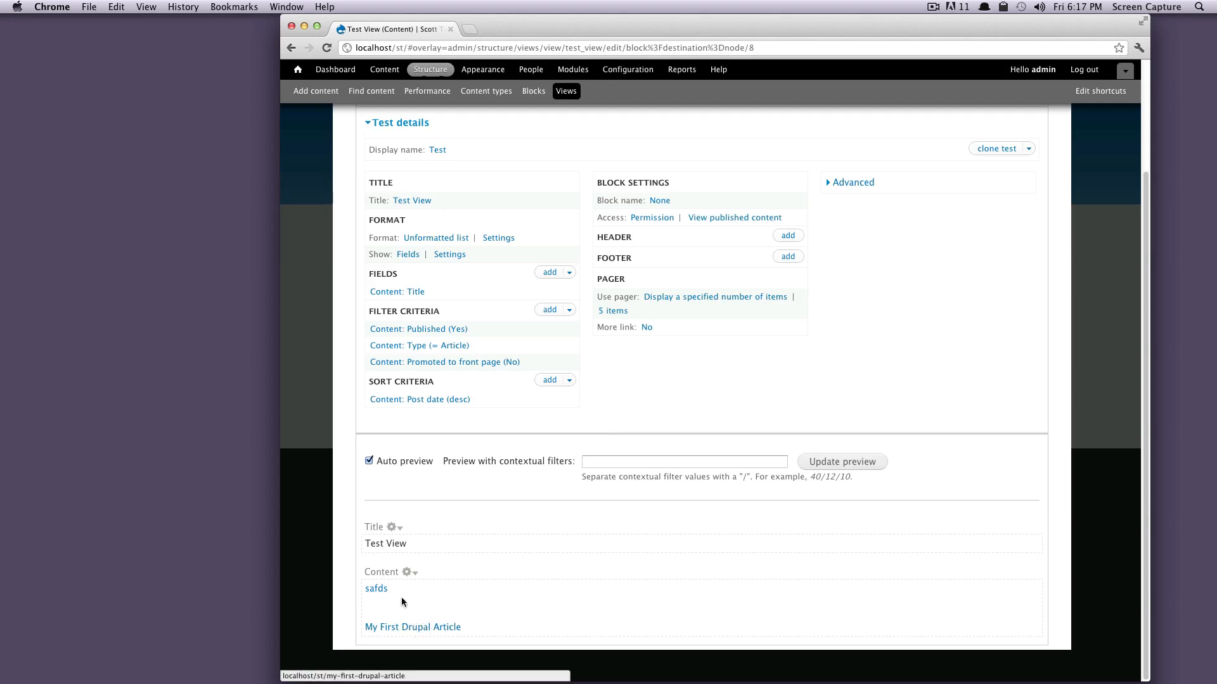
{"action": "mouse_move", "coordinate": [391, 605]}
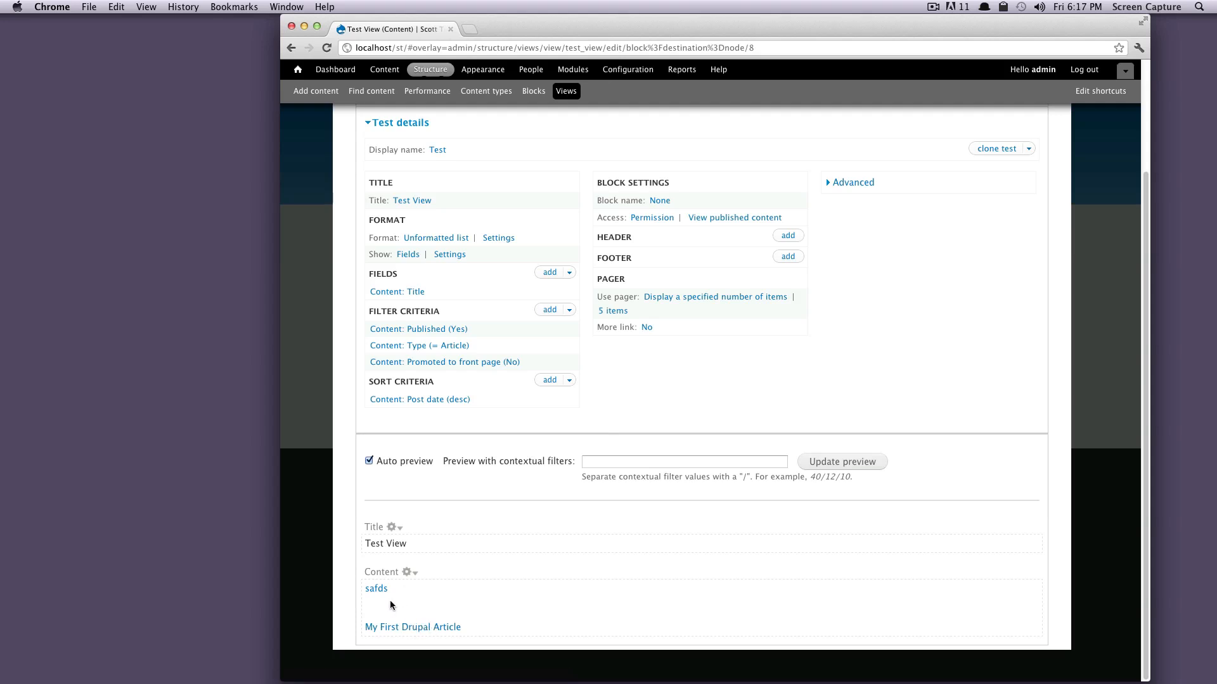
{"action": "mouse_move", "coordinate": [450, 549]}
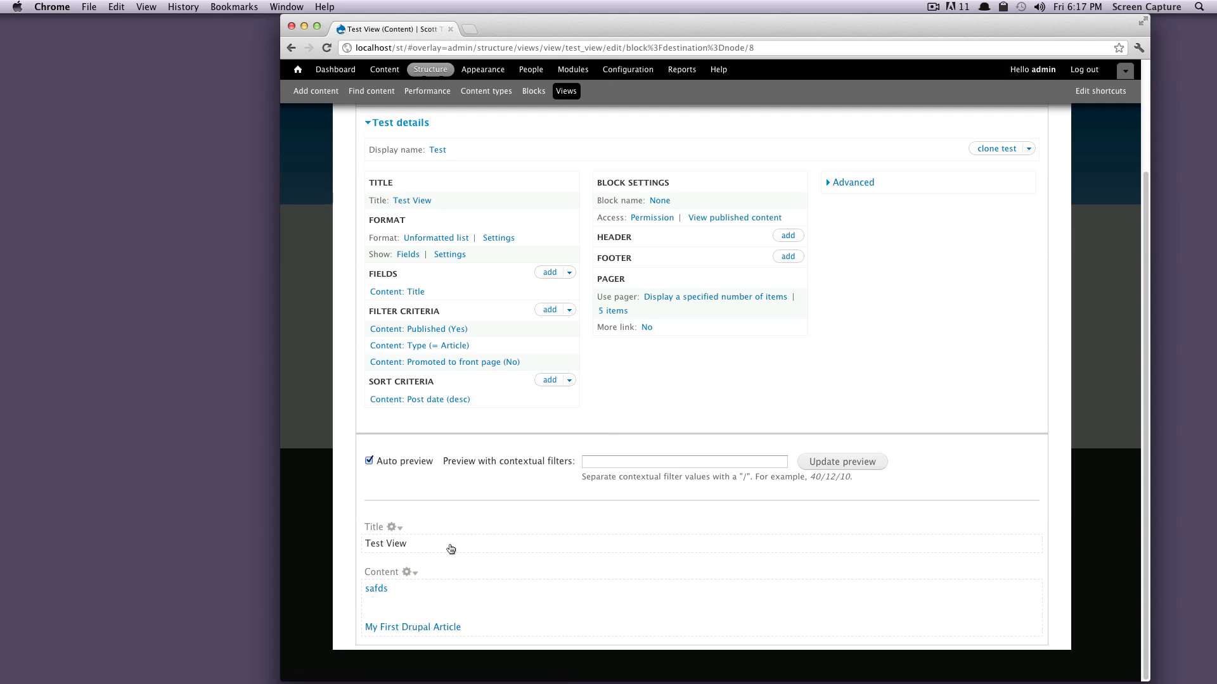
{"action": "mouse_move", "coordinate": [431, 325]}
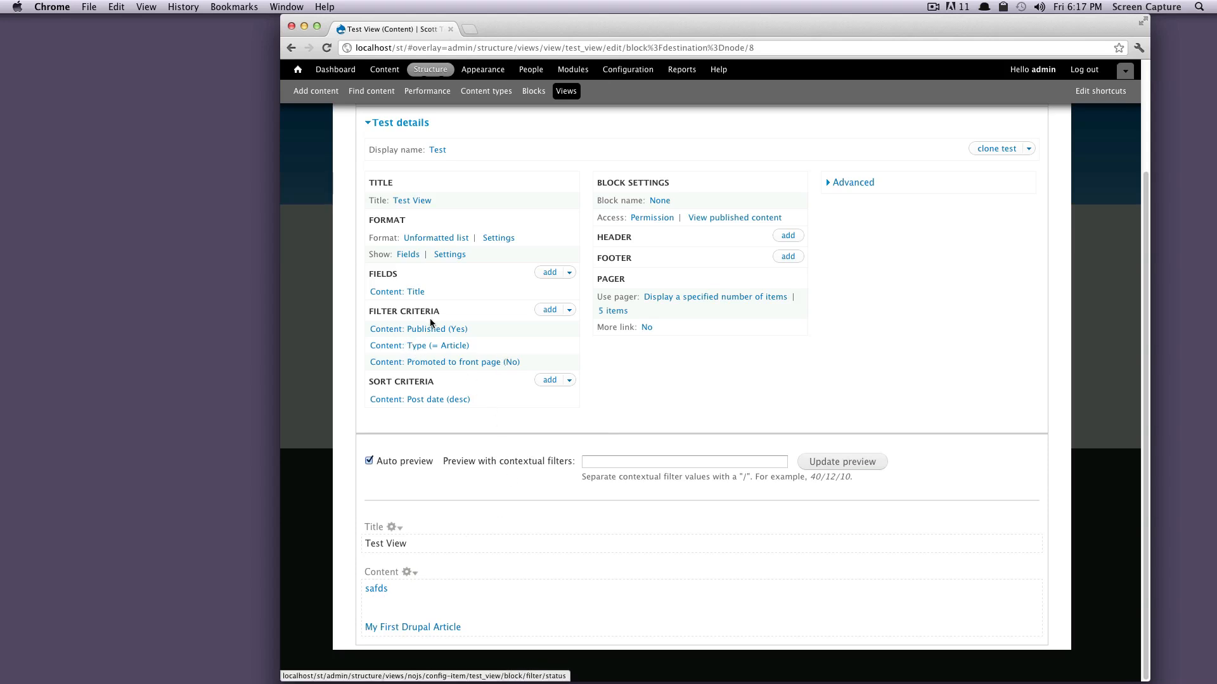
{"action": "mouse_move", "coordinate": [451, 333]}
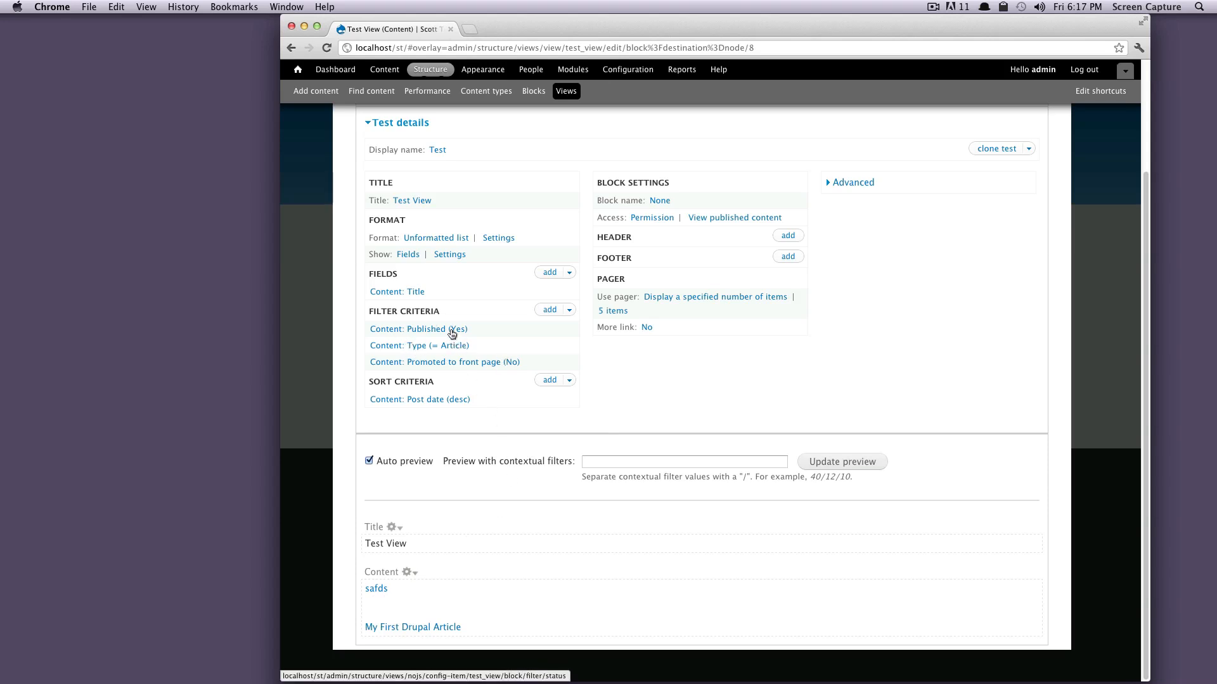
{"action": "mouse_move", "coordinate": [433, 268]}
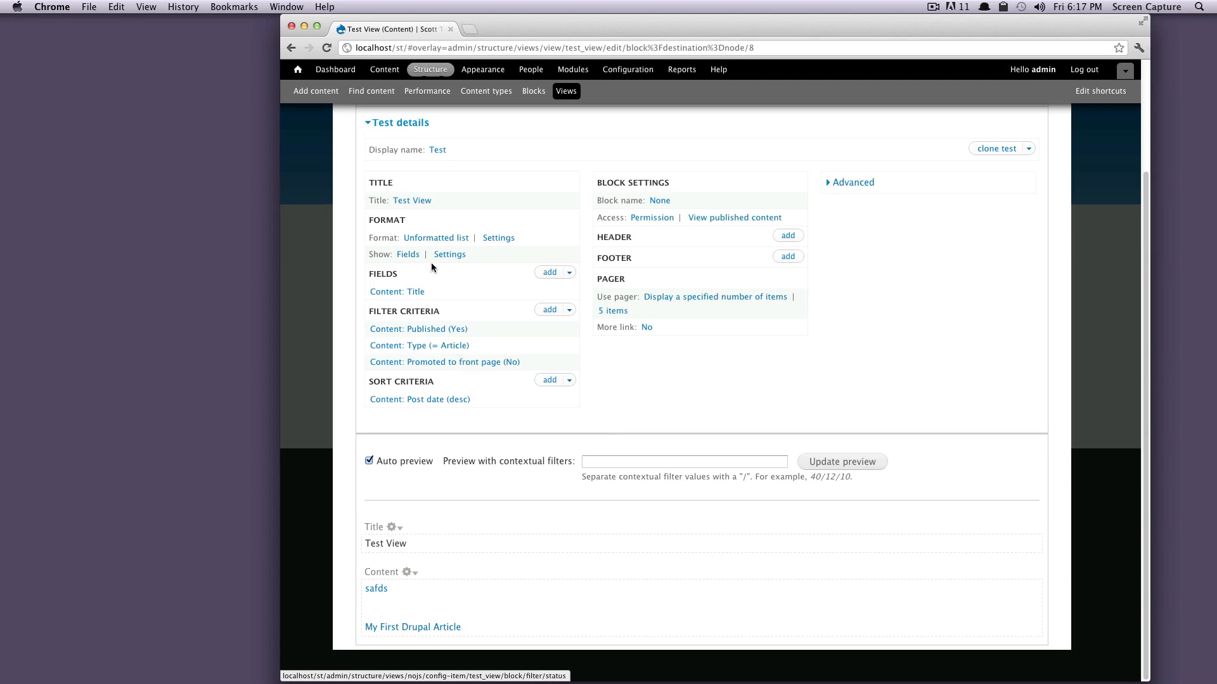
{"action": "mouse_move", "coordinate": [395, 98]}
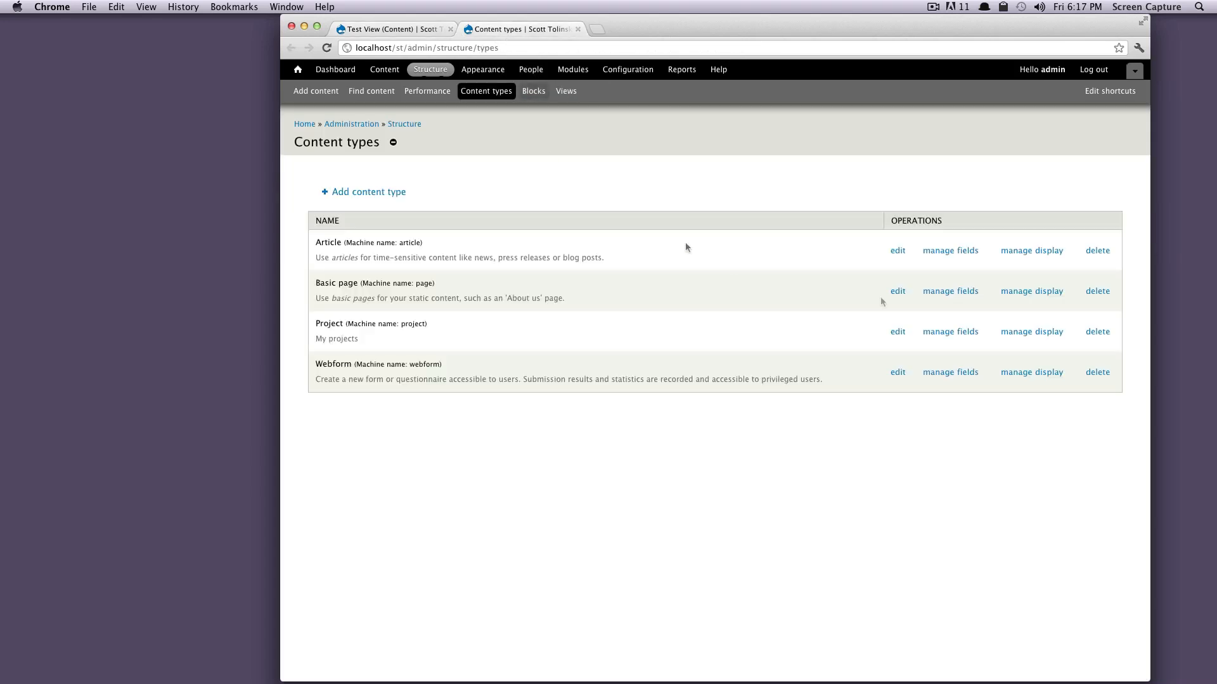
{"action": "mouse_move", "coordinate": [962, 251]}
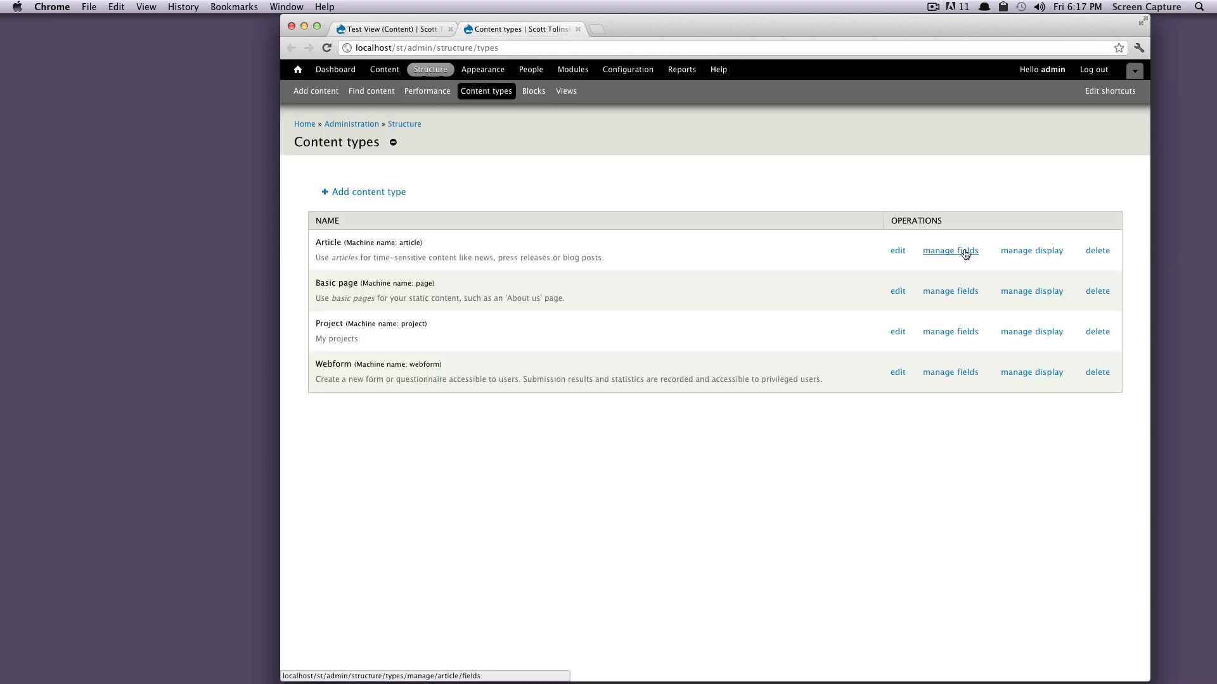
Step: Check the Article content type's fields: title, body, tags, image and insert image
{"action": "left_click", "coordinate": [950, 250]}
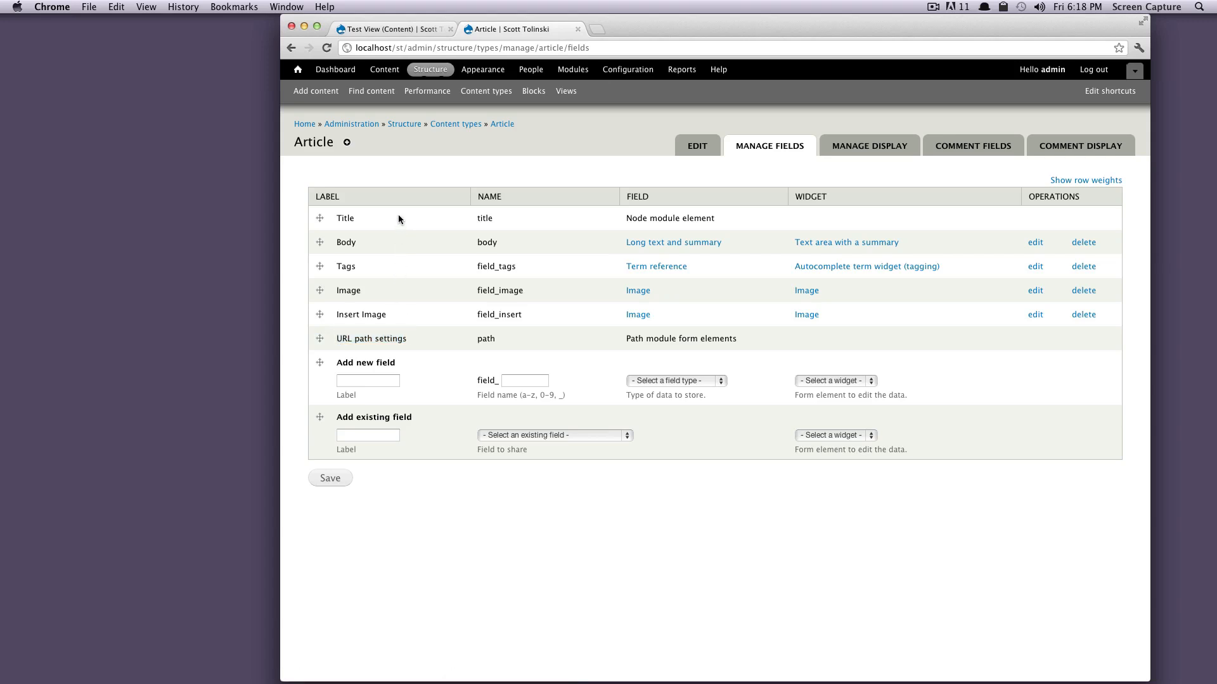
{"action": "double_click", "coordinate": [486, 242]}
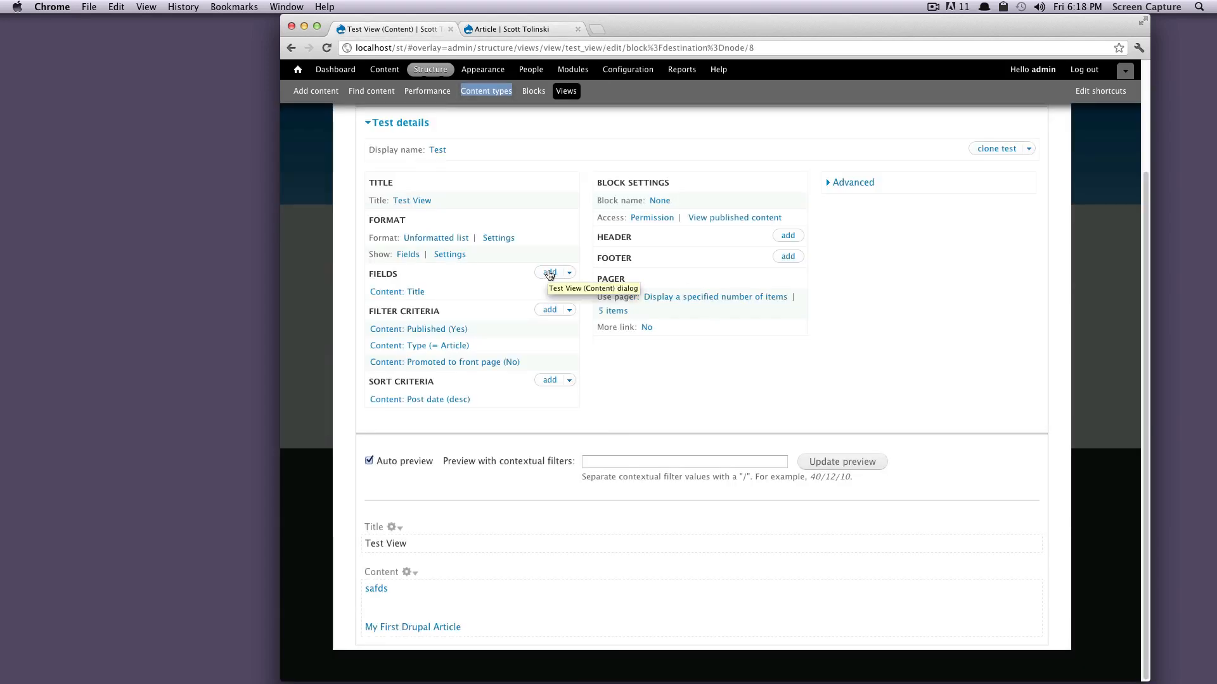
Step: Tick Content: Body, Content: Post date and Content: Type in the Add fields list
{"action": "left_click", "coordinate": [549, 273]}
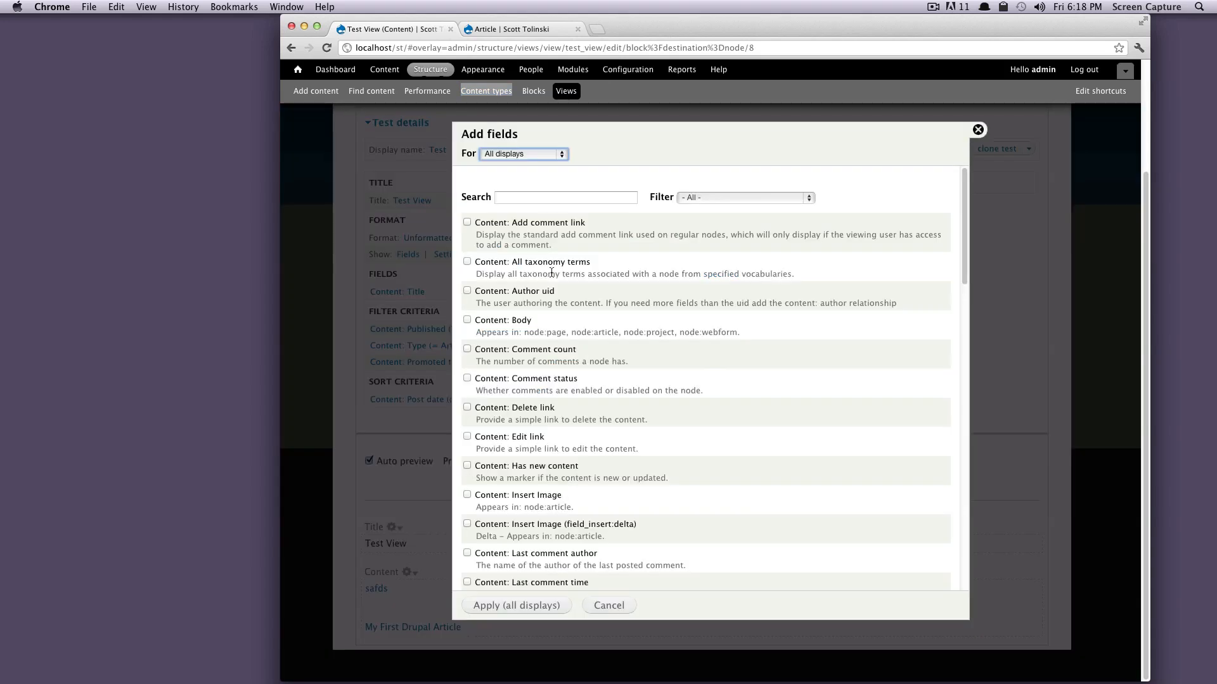
{"action": "left_click", "coordinate": [565, 197]}
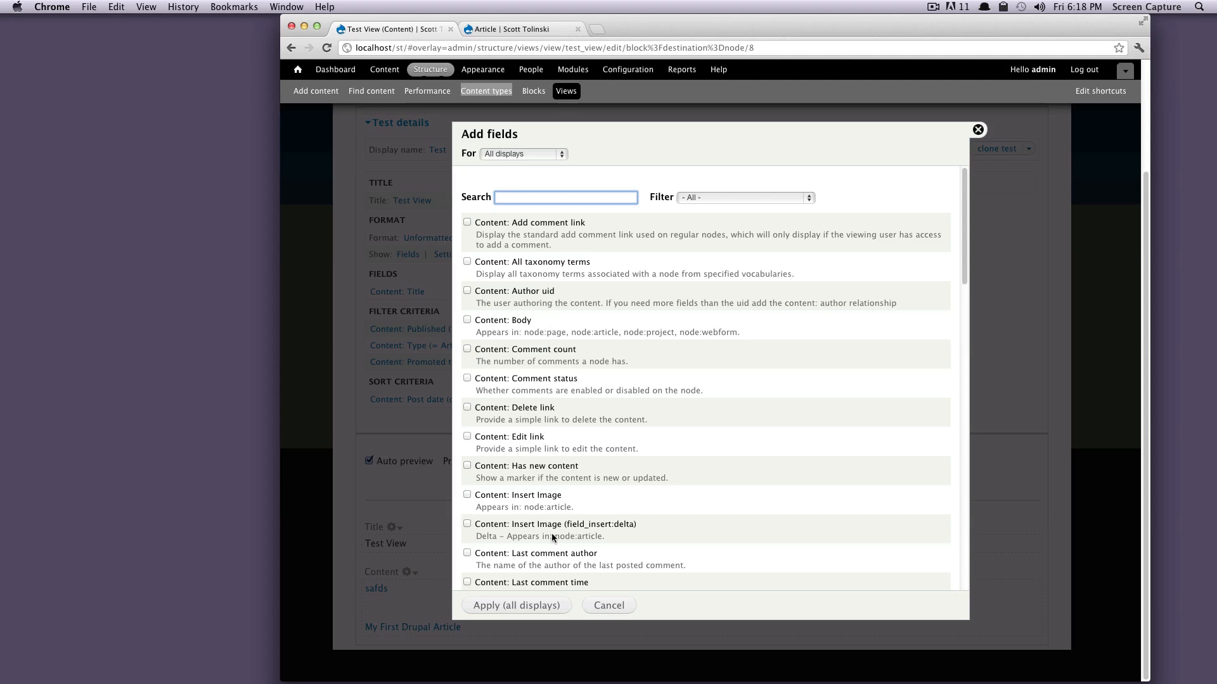
{"action": "double_click", "coordinate": [491, 320]}
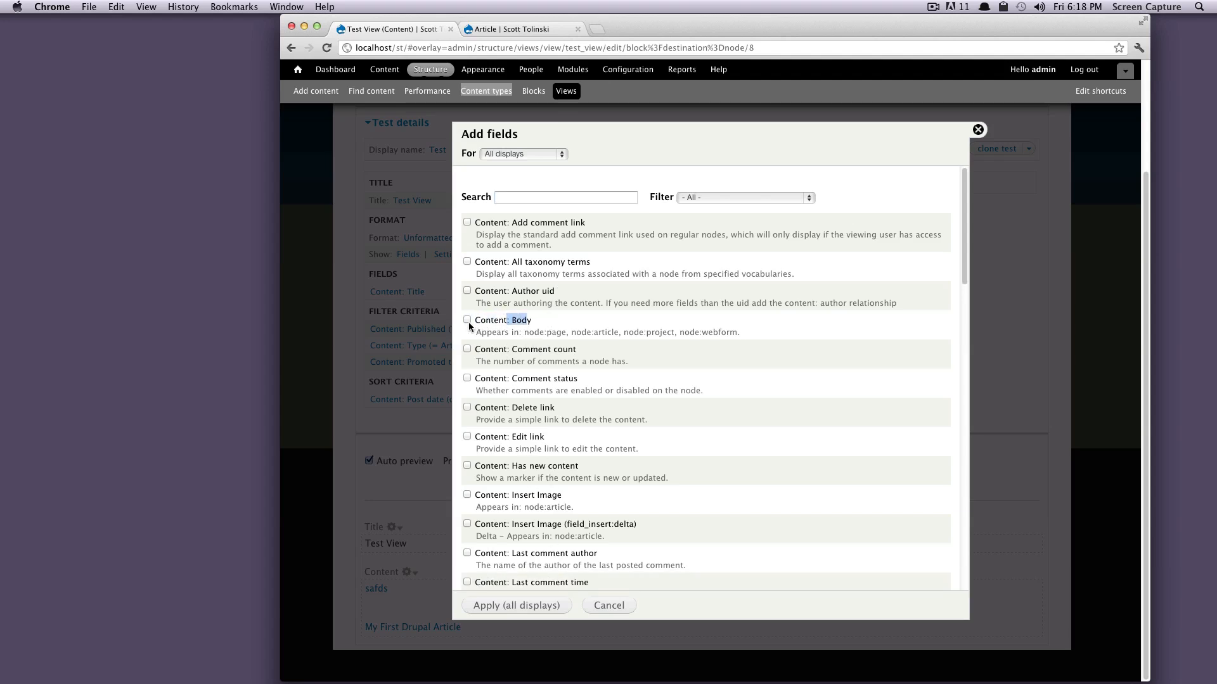
{"action": "left_click", "coordinate": [467, 319]}
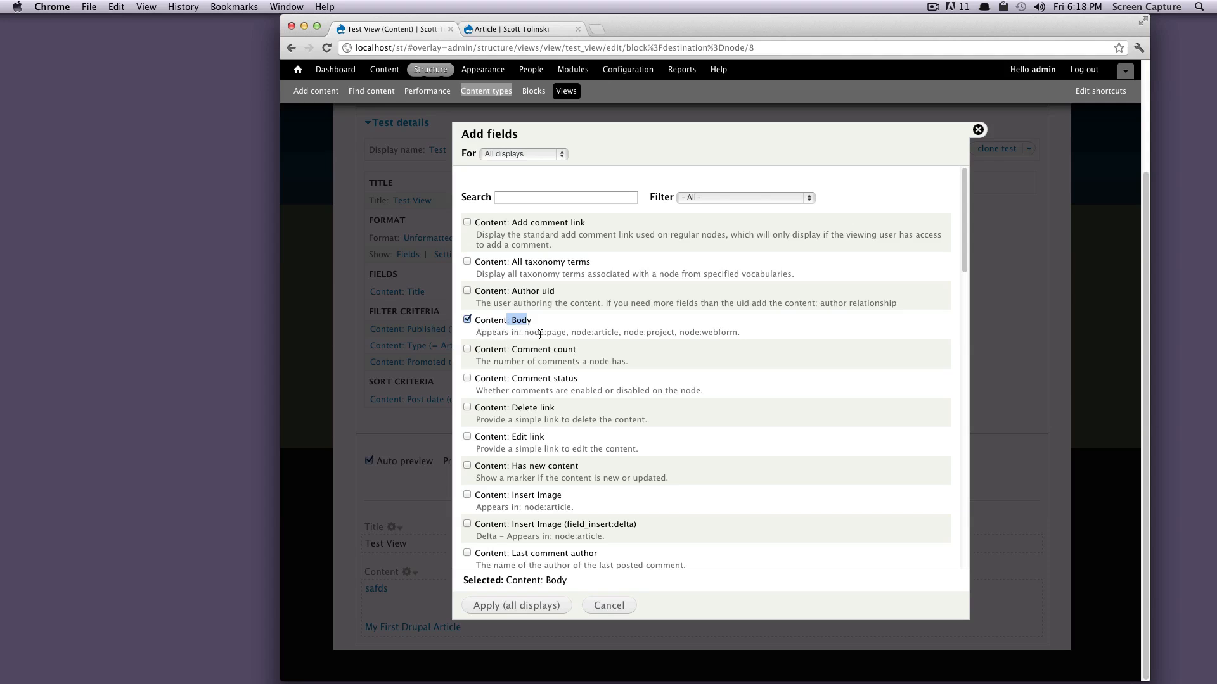
{"action": "mouse_move", "coordinate": [753, 339]}
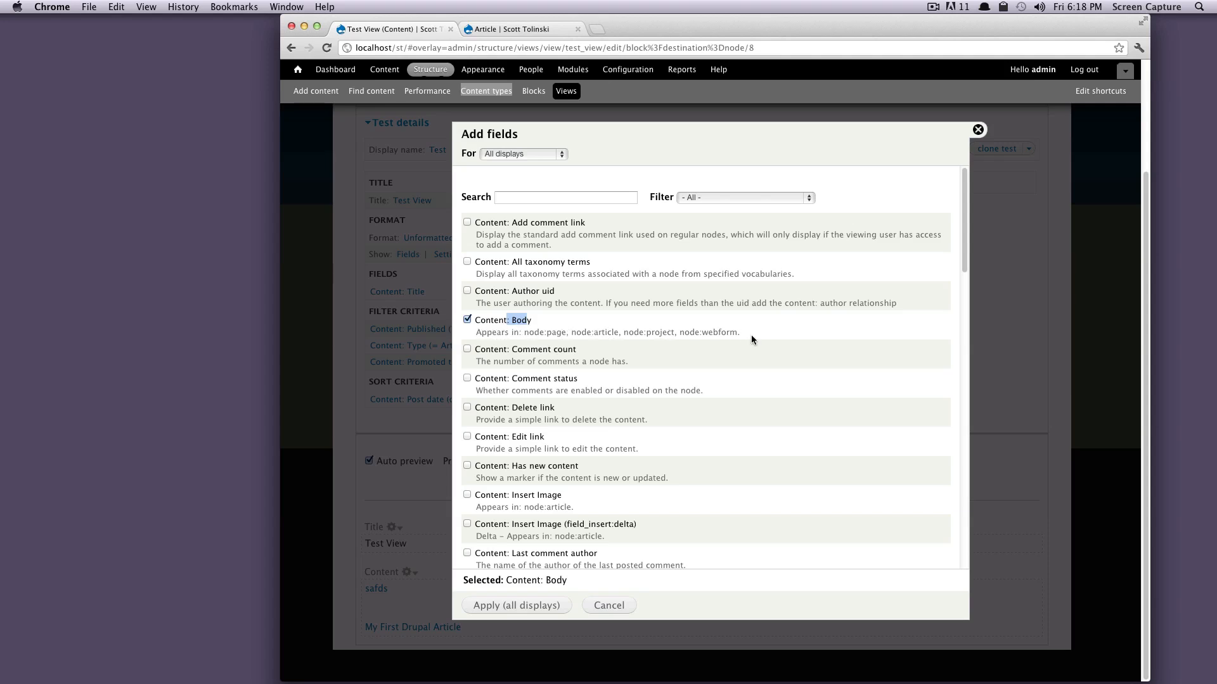
{"action": "mouse_move", "coordinate": [738, 332]}
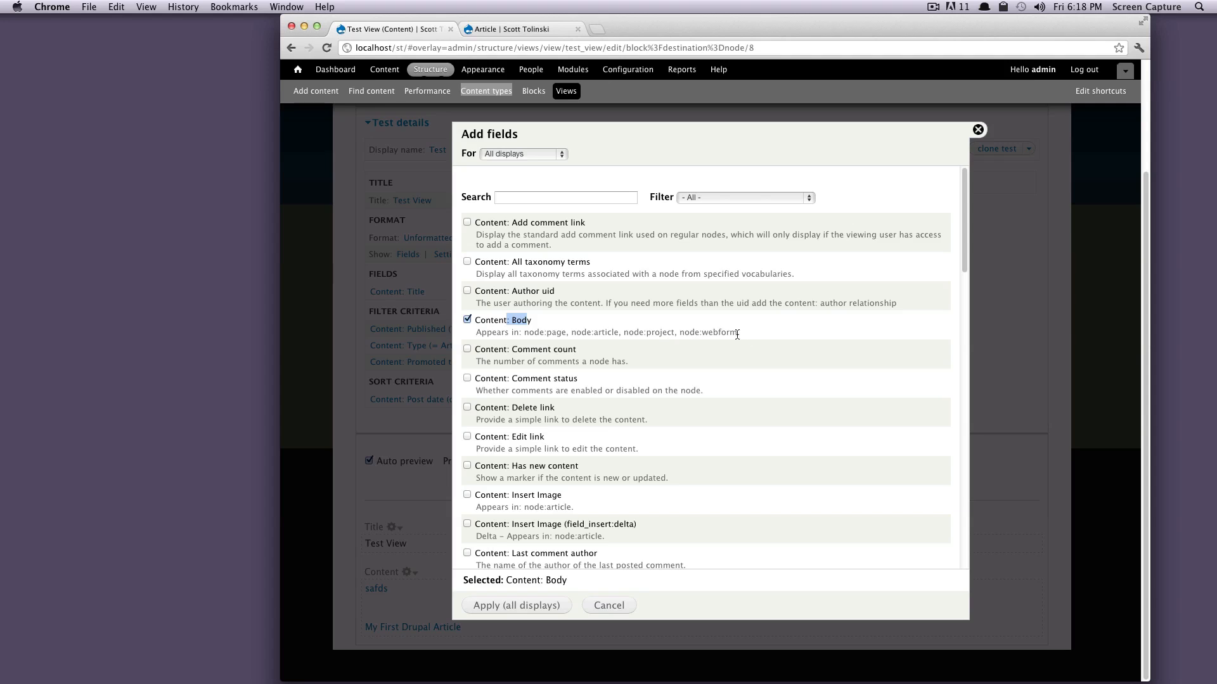
{"action": "scroll", "scroll_direction": "down", "scroll_amount": 3}
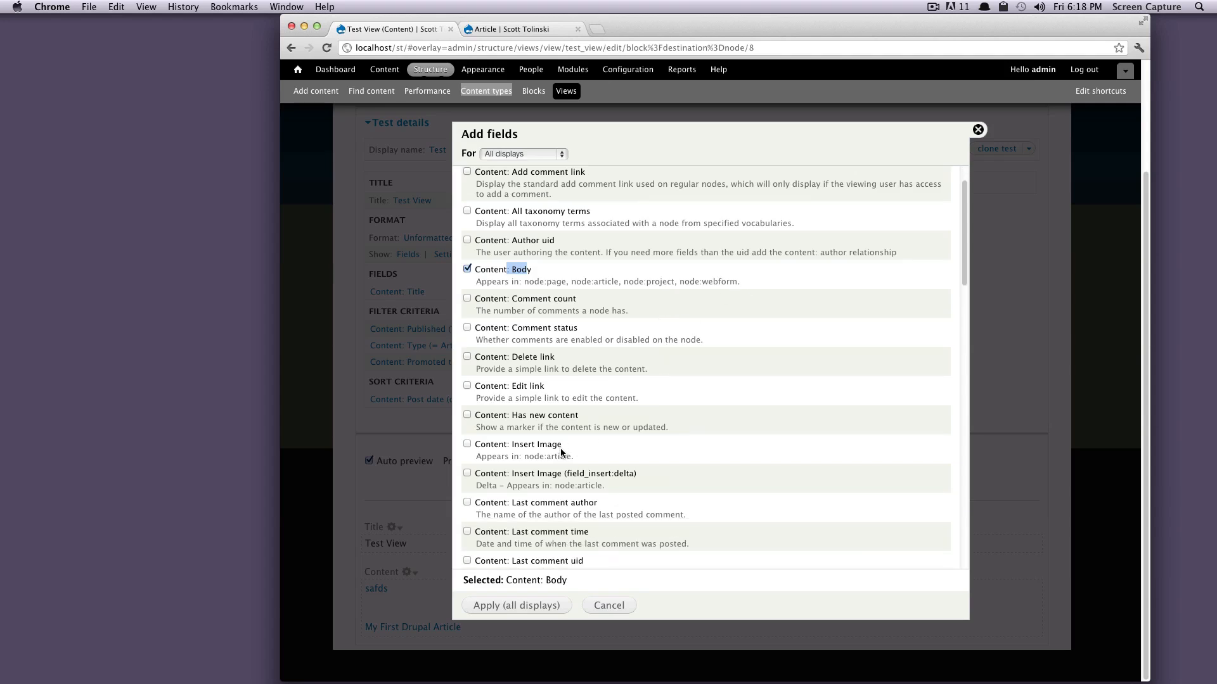
{"action": "mouse_move", "coordinate": [585, 461]}
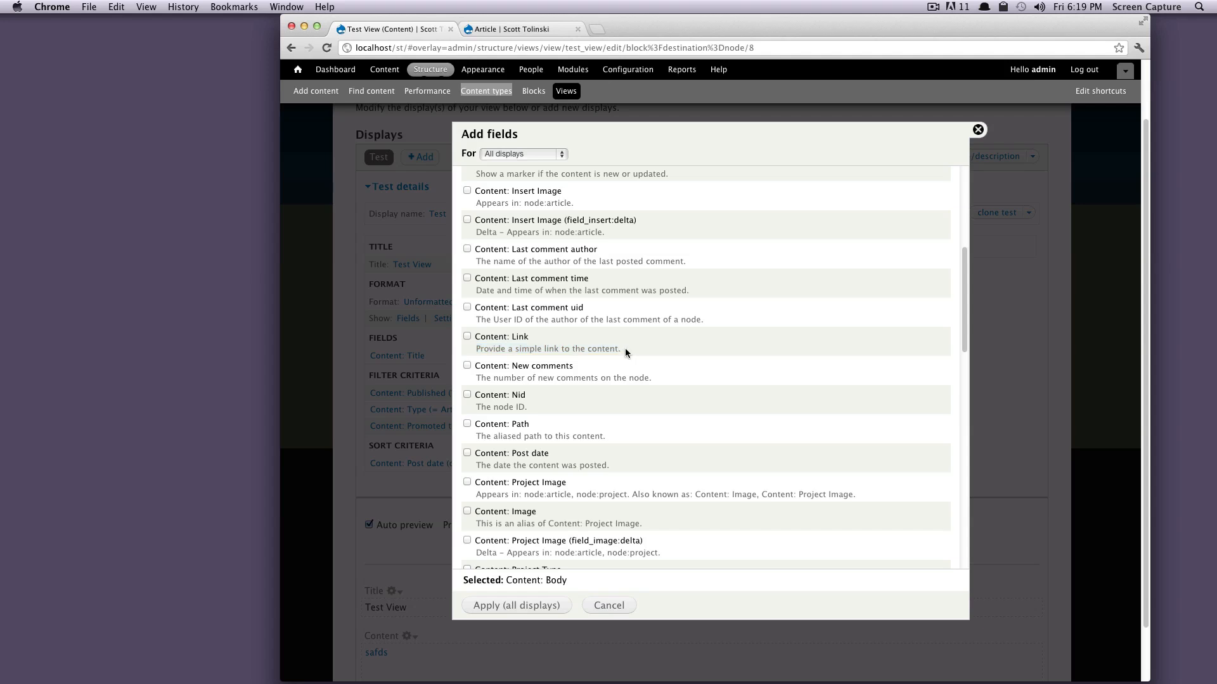
{"action": "mouse_move", "coordinate": [615, 349]}
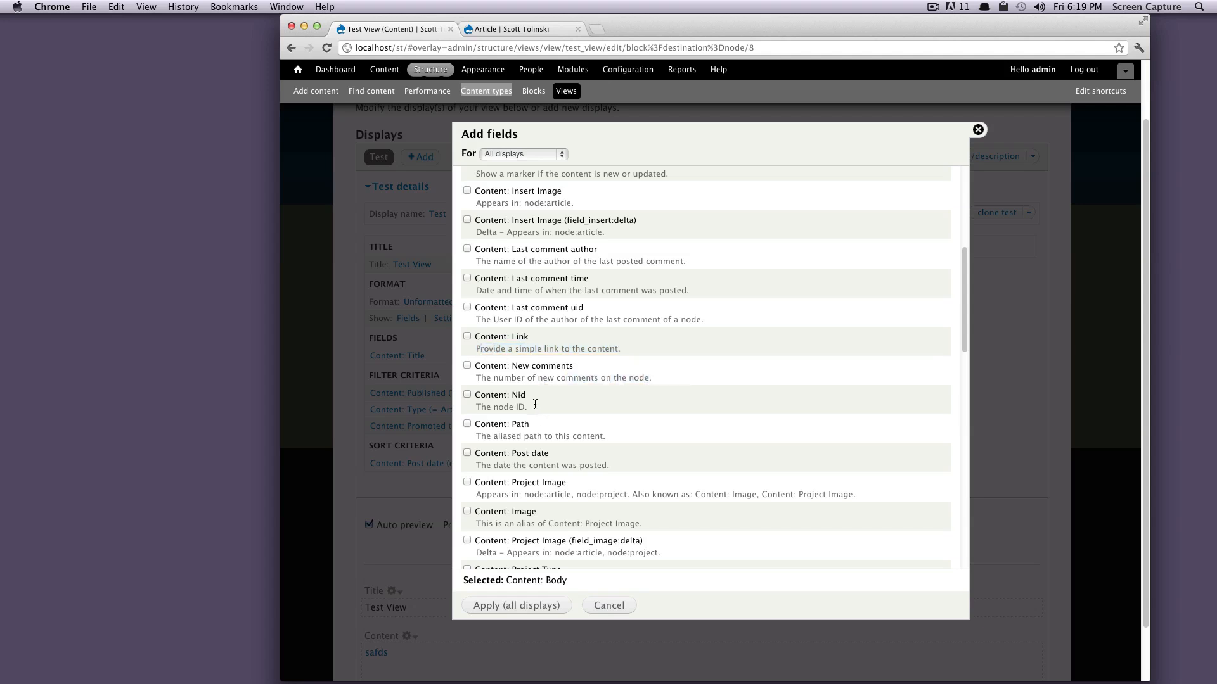
{"action": "double_click", "coordinate": [499, 407]}
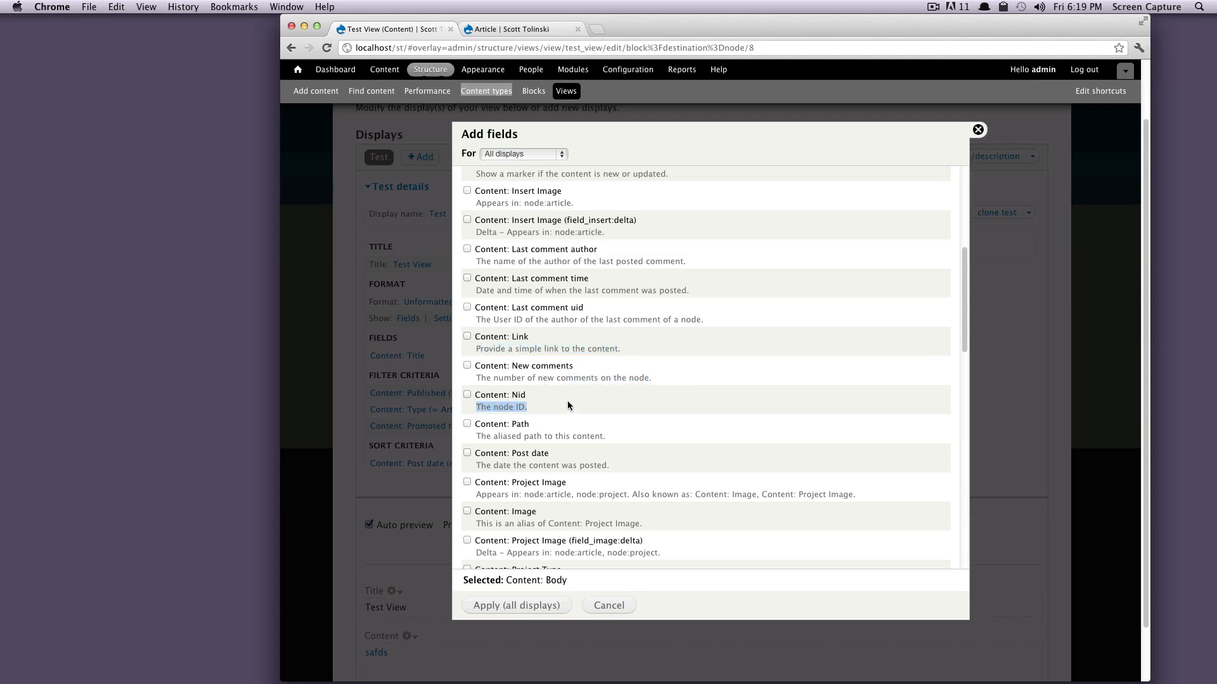
{"action": "mouse_move", "coordinate": [660, 382]}
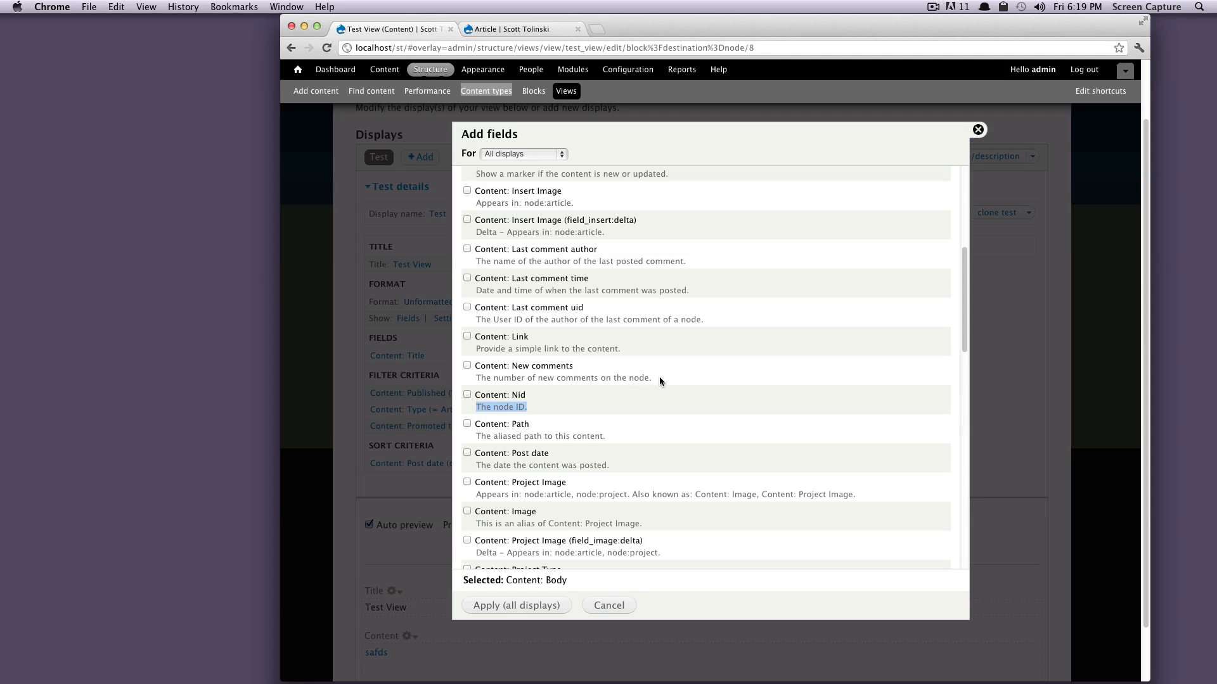
{"action": "scroll", "scroll_direction": "down", "scroll_amount": 3}
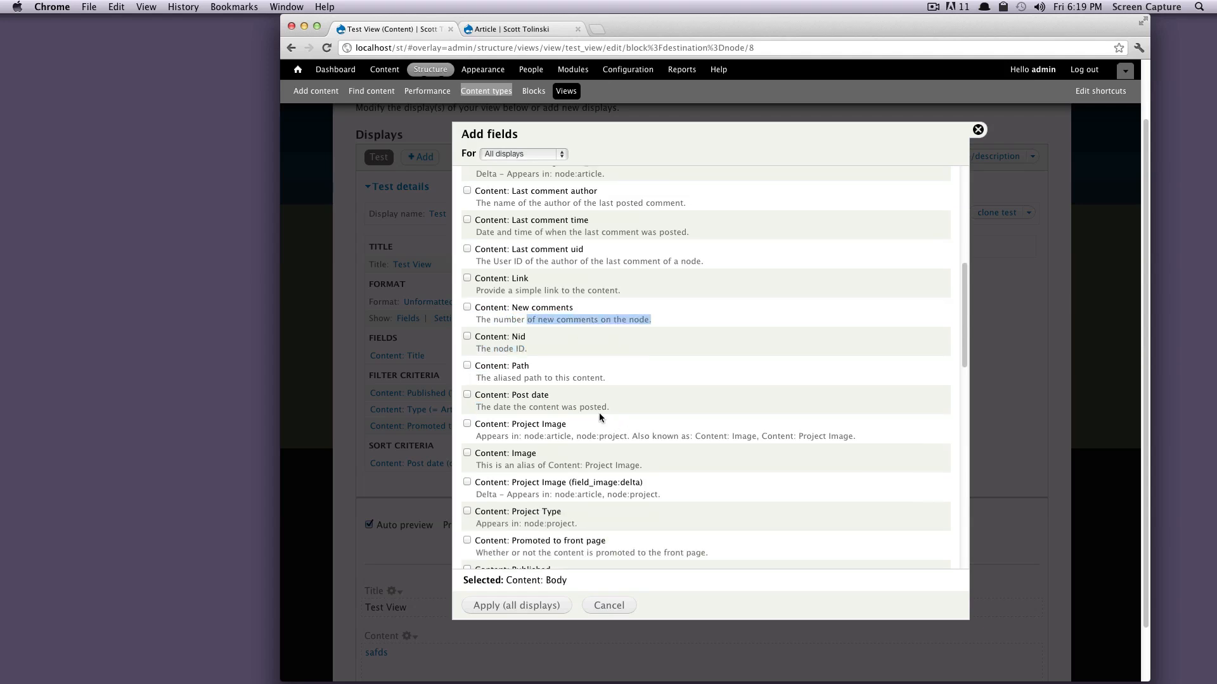
{"action": "left_click", "coordinate": [467, 394]}
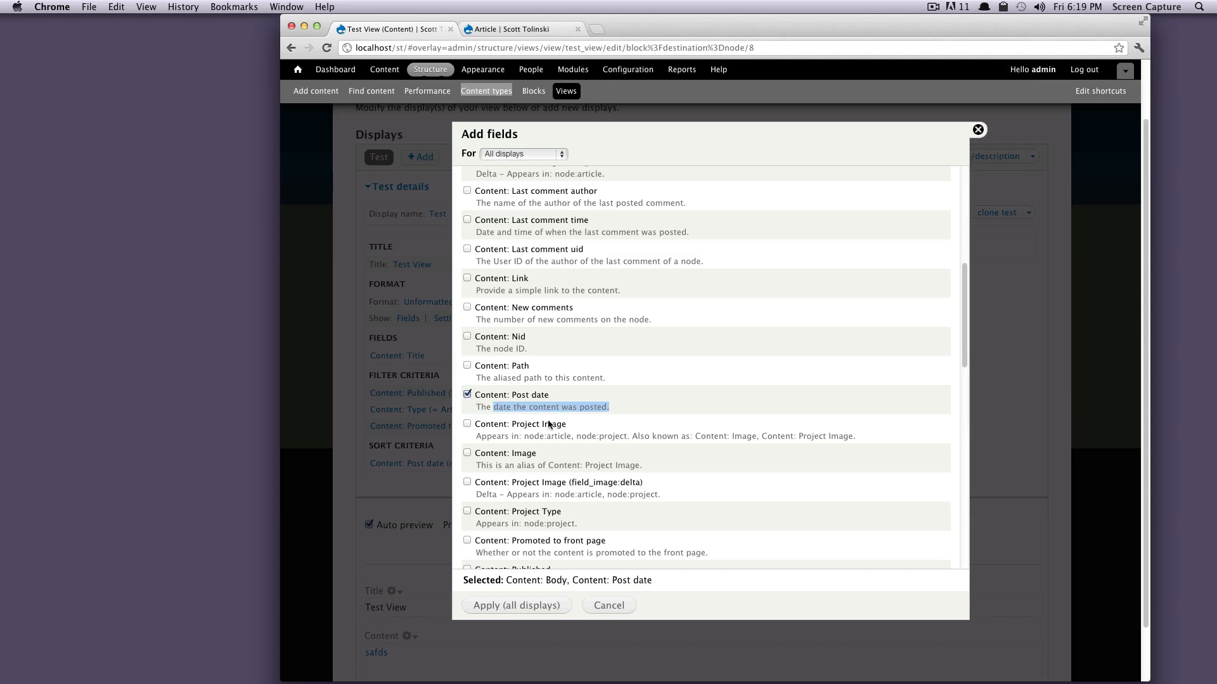
{"action": "mouse_move", "coordinate": [692, 436]}
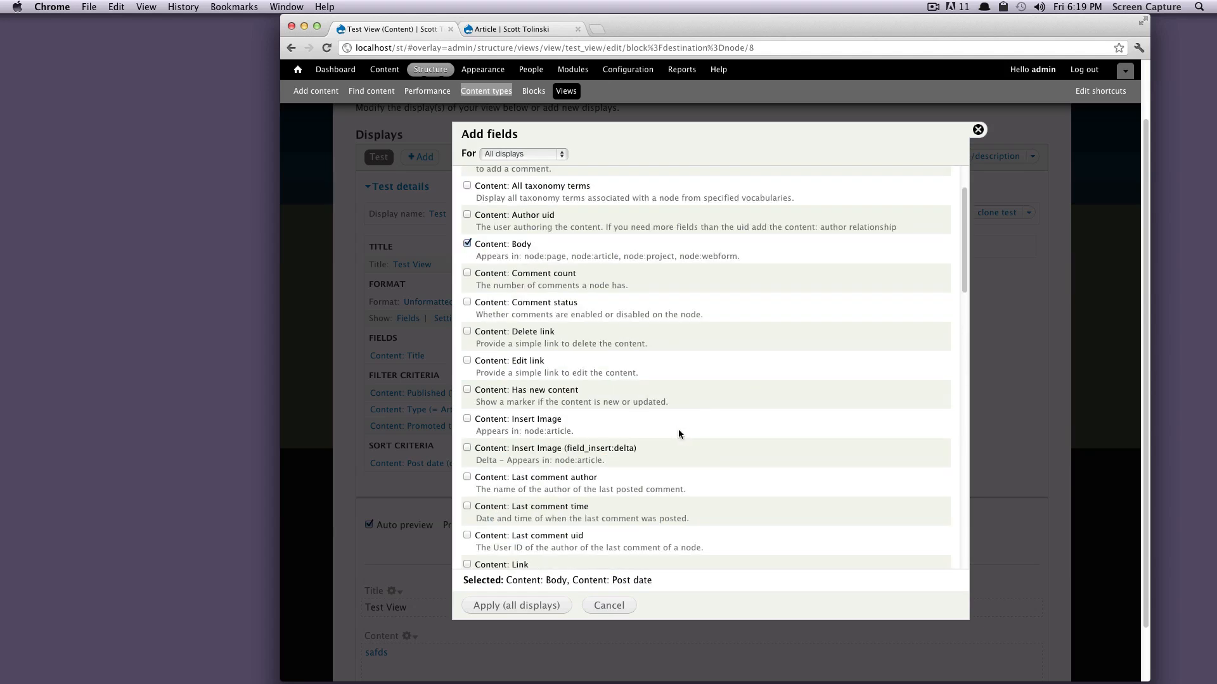
{"action": "scroll", "scroll_direction": "down", "scroll_amount": 3}
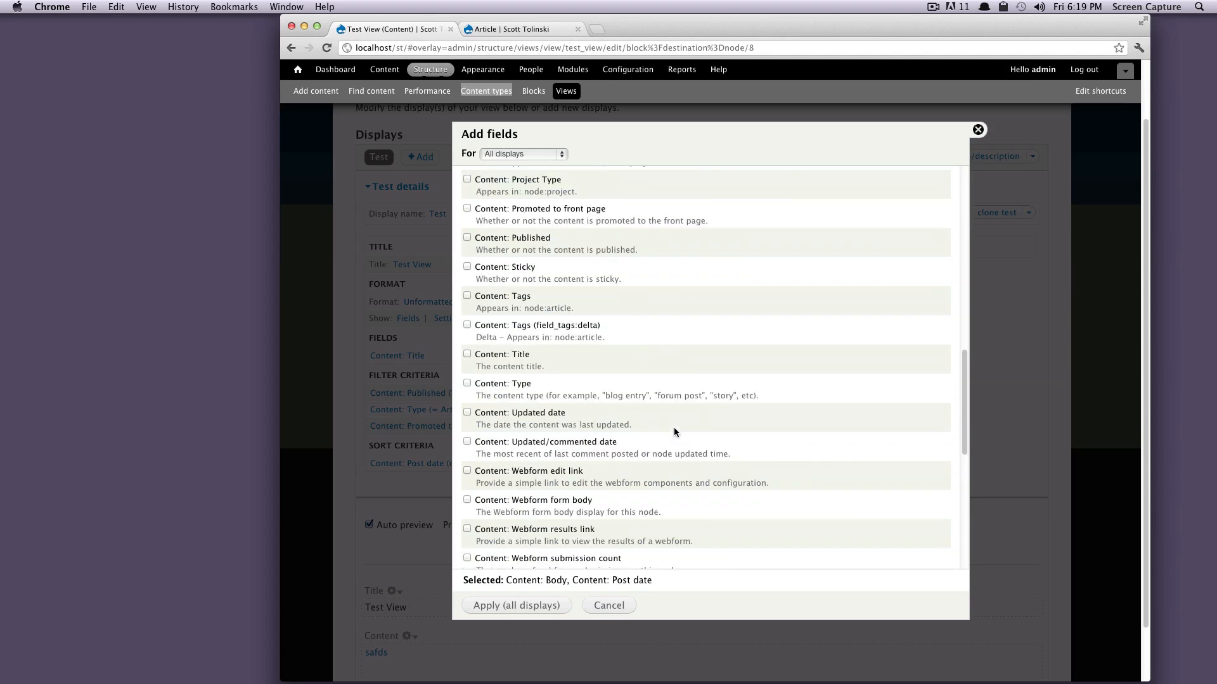
{"action": "left_click", "coordinate": [467, 384]}
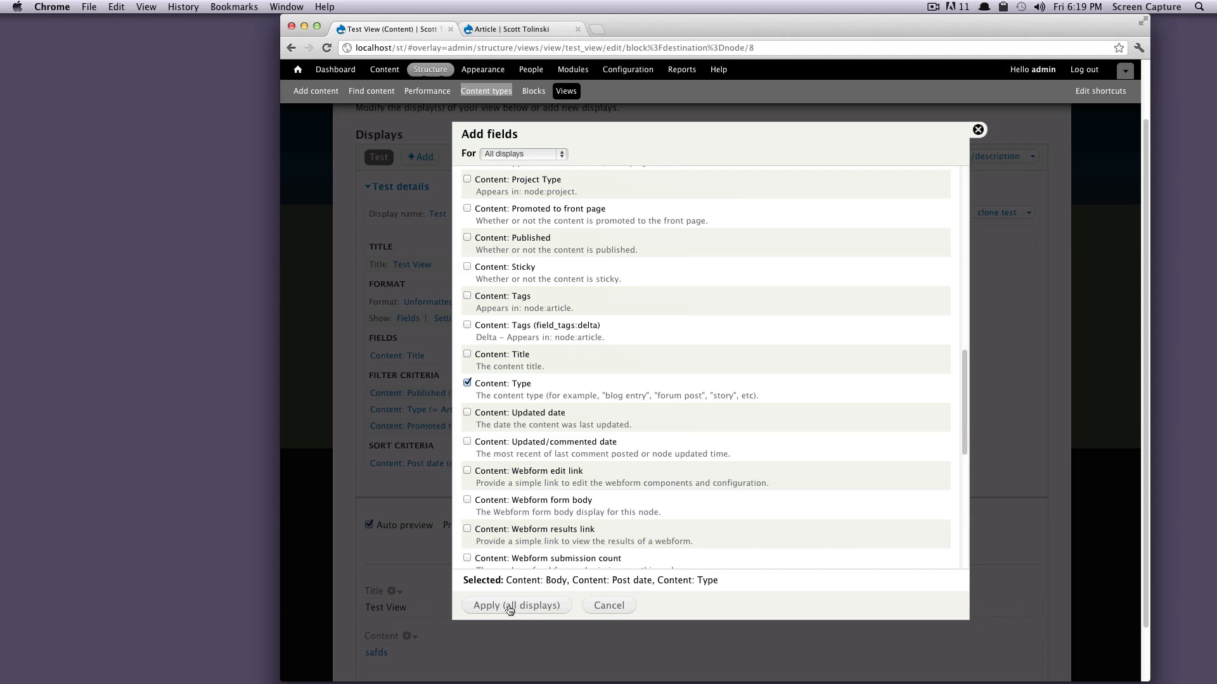
{"action": "mouse_move", "coordinate": [427, 475]}
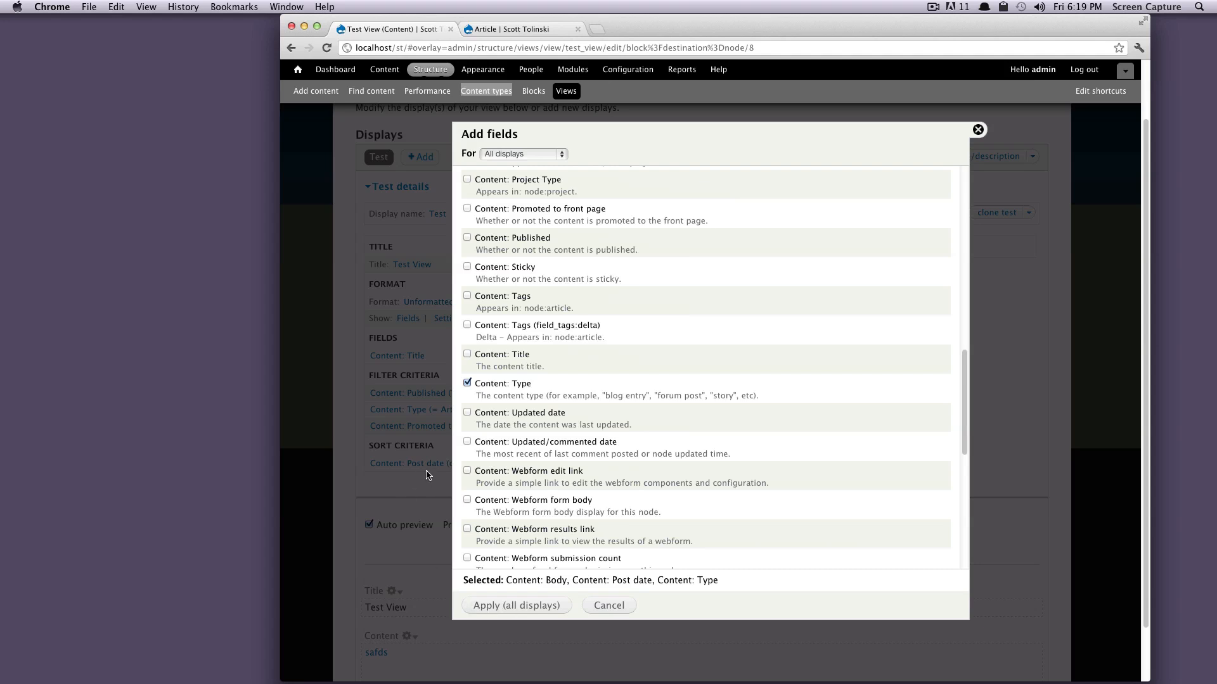
{"action": "mouse_move", "coordinate": [488, 511]}
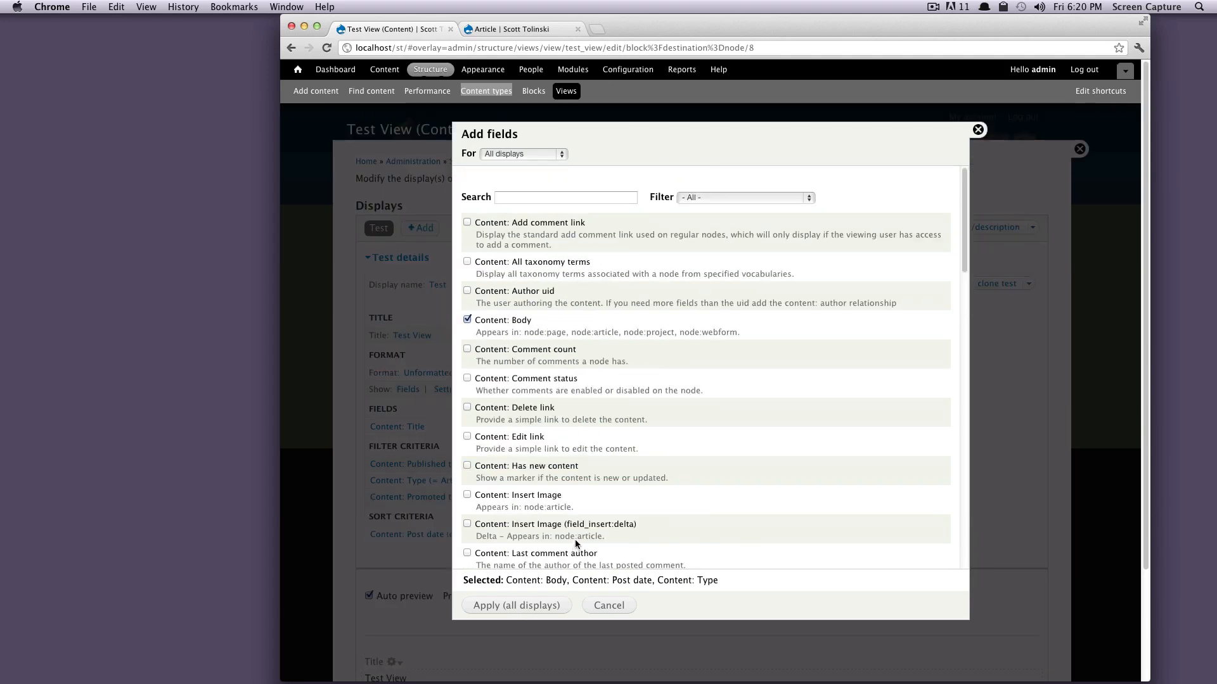
{"action": "scroll", "scroll_direction": "down", "scroll_amount": 3}
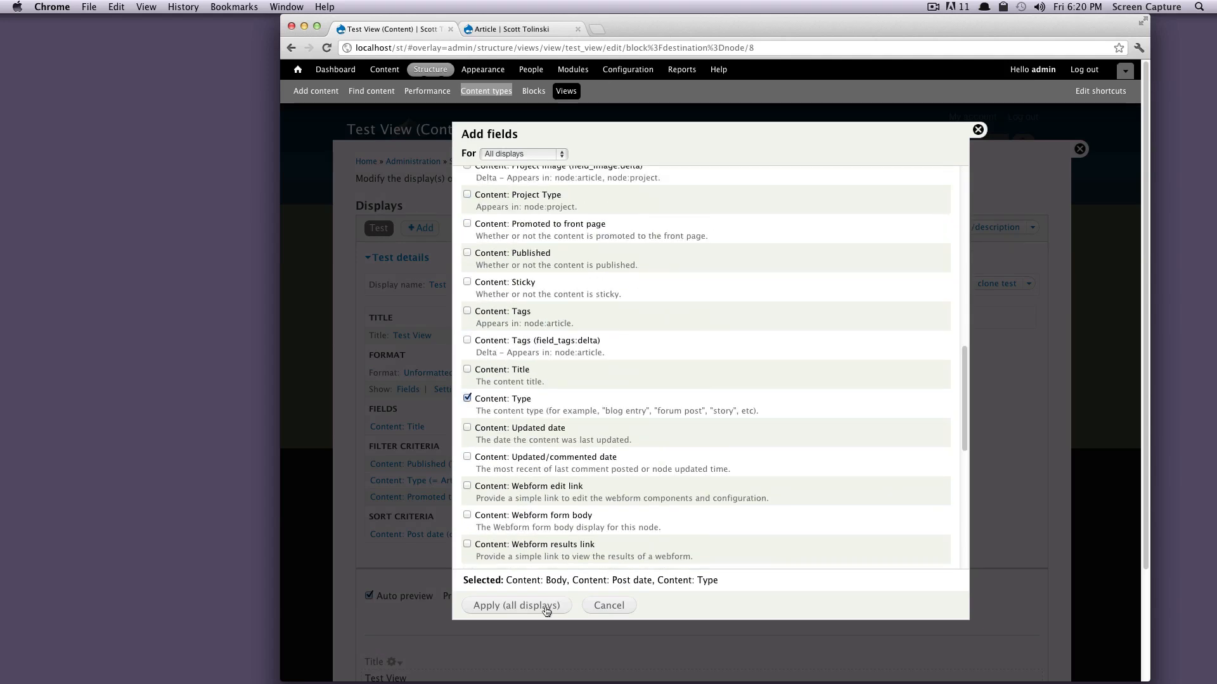
Step: Apply Body, Post date and Type to the view and turn off the Body label
{"action": "left_click", "coordinate": [516, 605]}
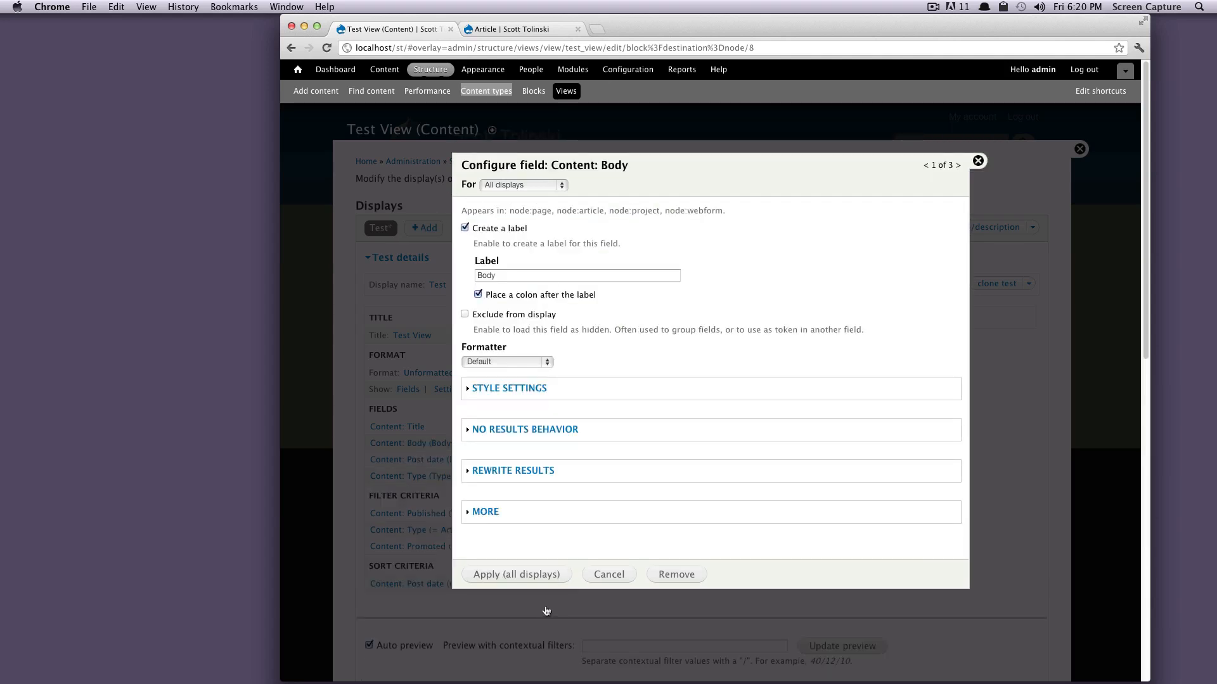
{"action": "mouse_move", "coordinate": [498, 572]}
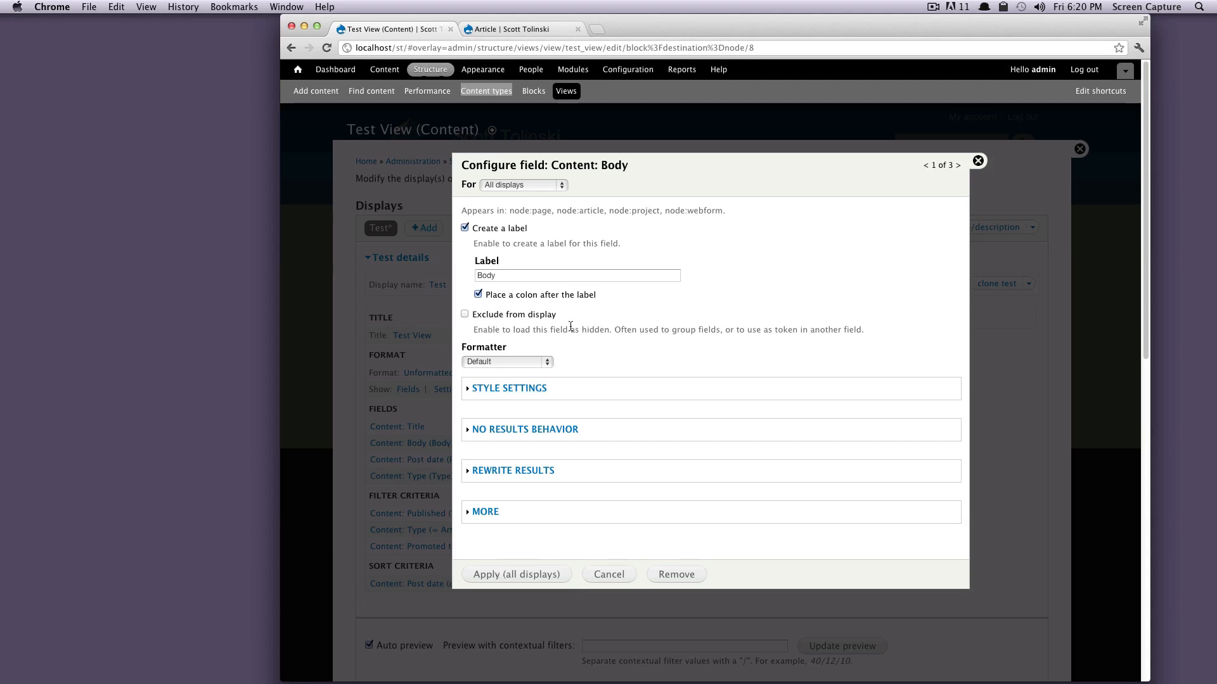
{"action": "left_click", "coordinate": [578, 276]}
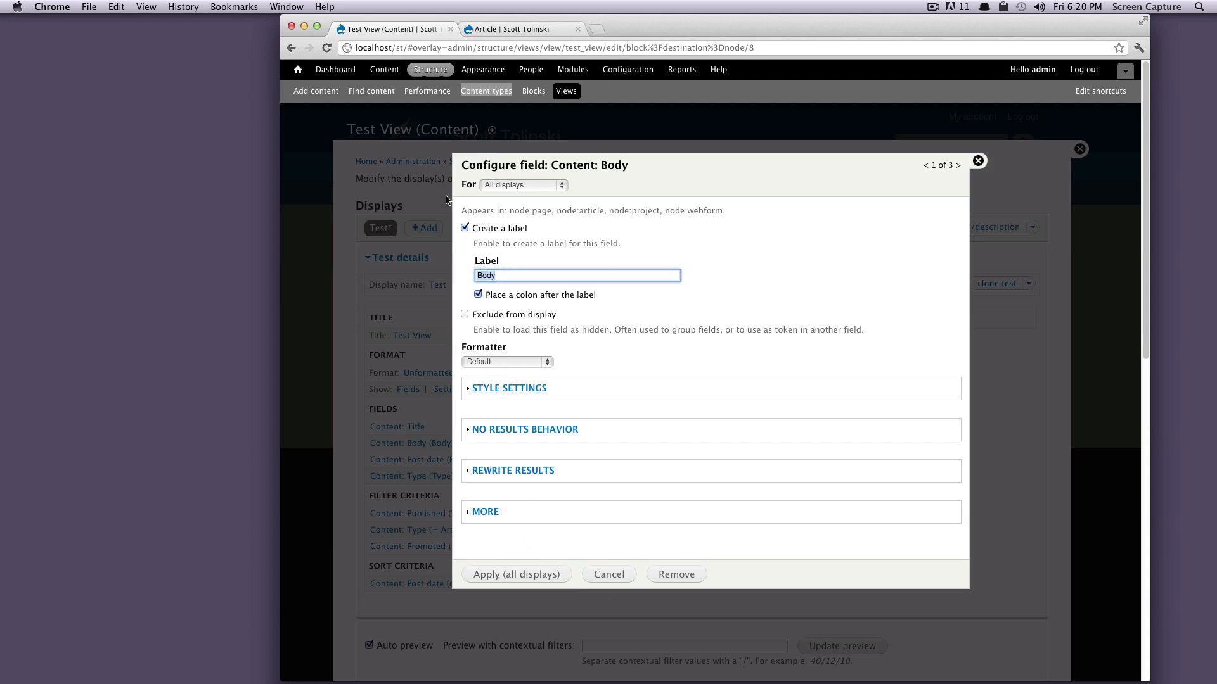
{"action": "left_click", "coordinate": [465, 229]}
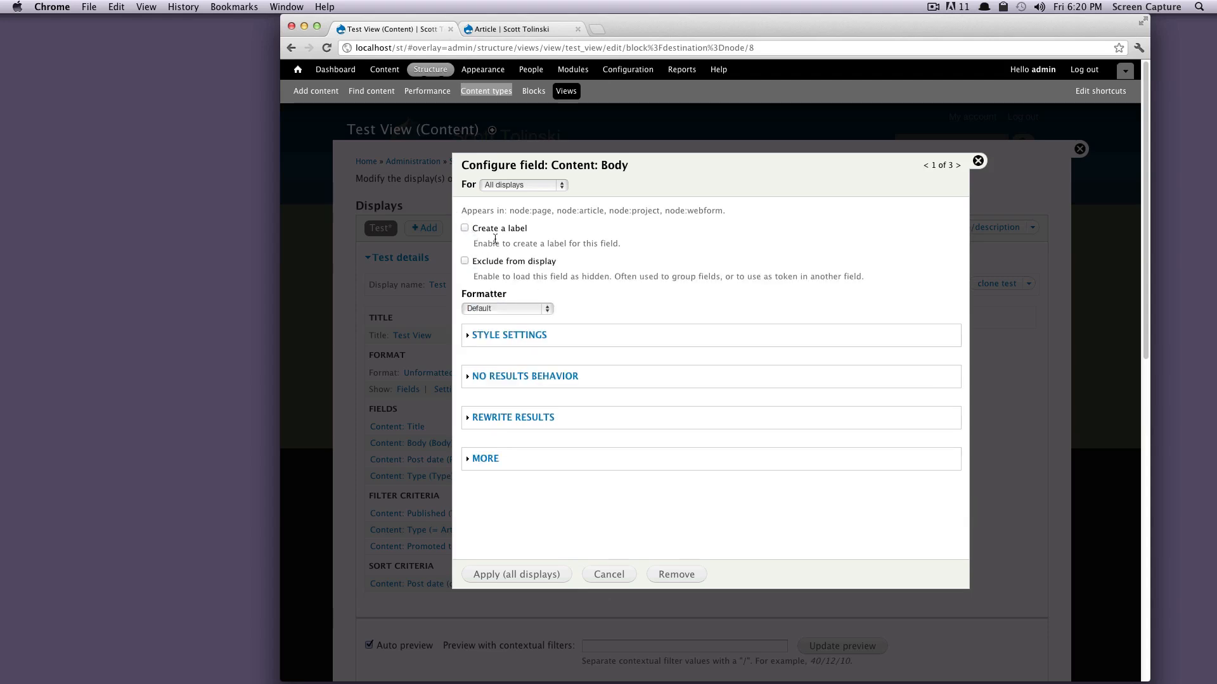
{"action": "double_click", "coordinate": [499, 228]}
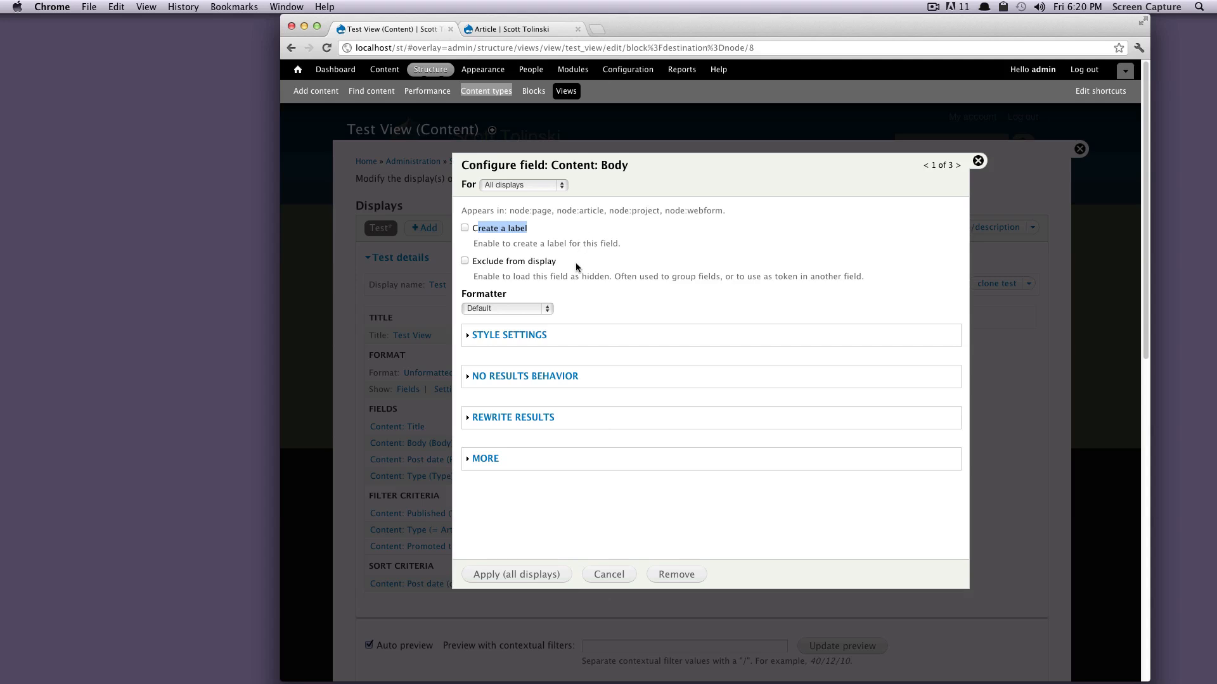
{"action": "mouse_move", "coordinate": [569, 253]}
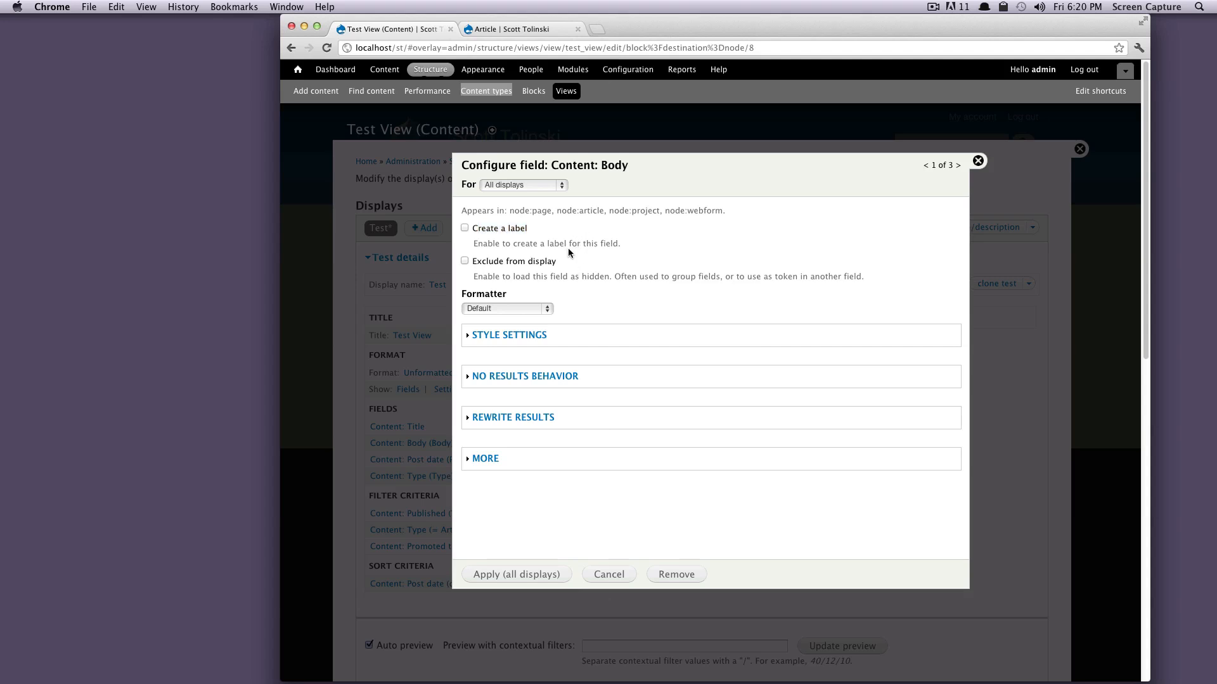
{"action": "mouse_move", "coordinate": [573, 240]}
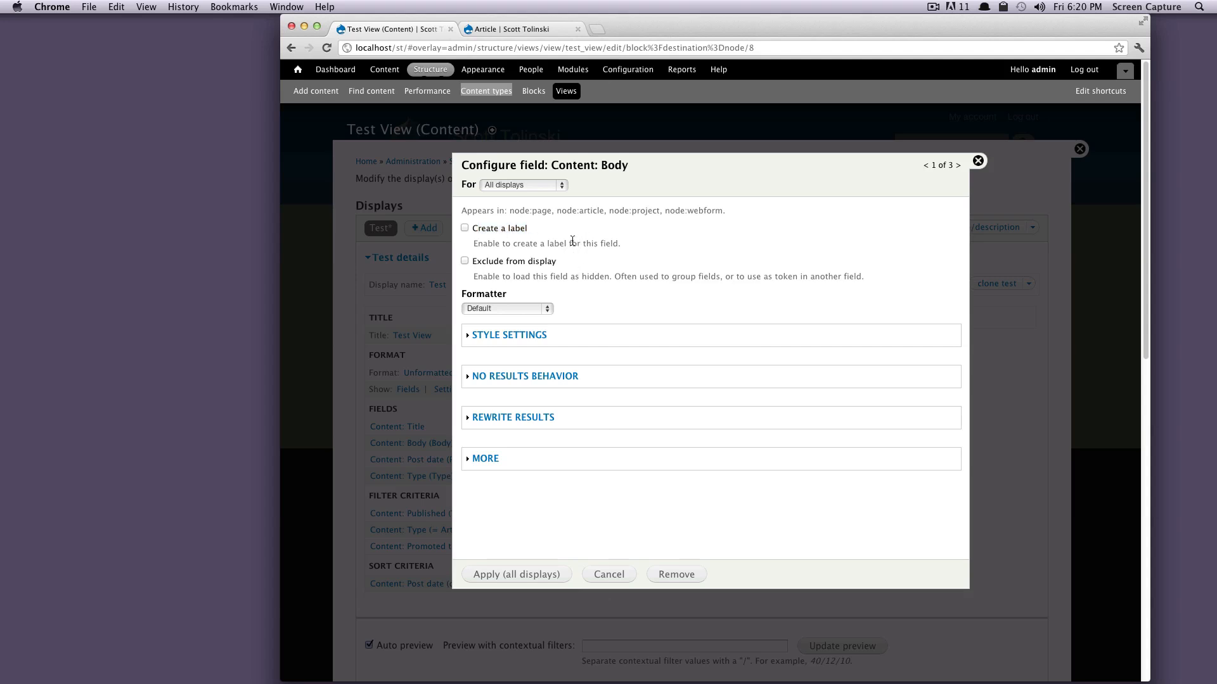
{"action": "double_click", "coordinate": [542, 261]}
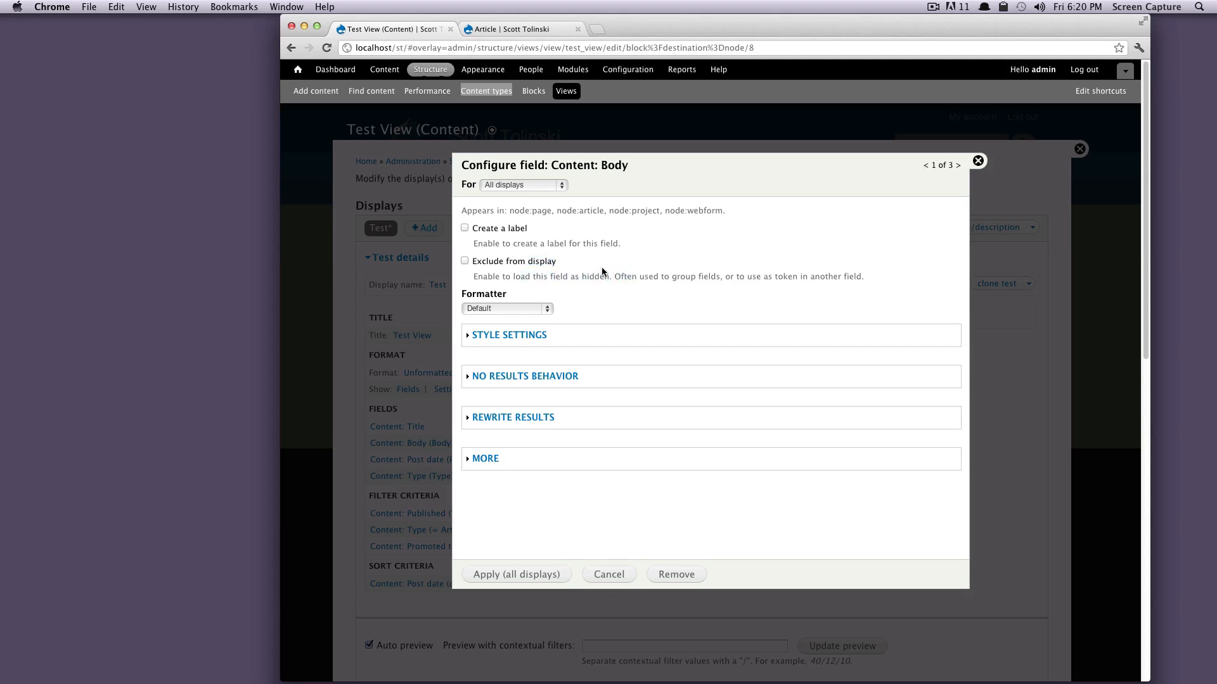
{"action": "mouse_move", "coordinate": [527, 430]}
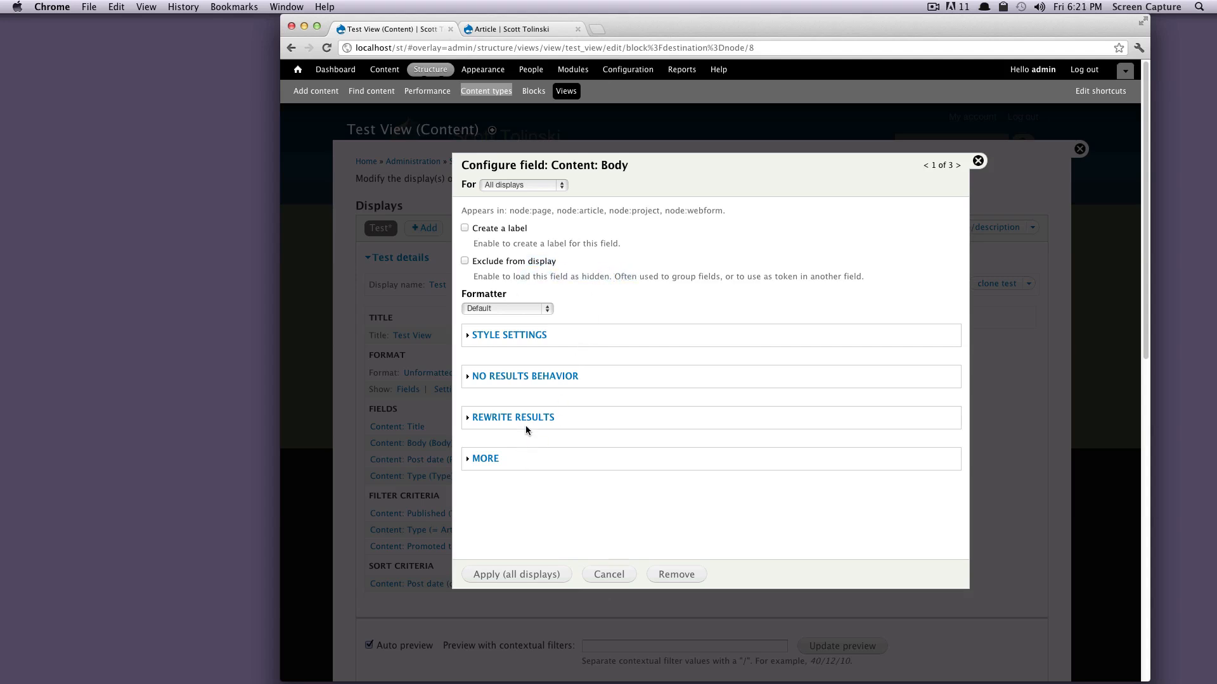
{"action": "mouse_move", "coordinate": [614, 342]}
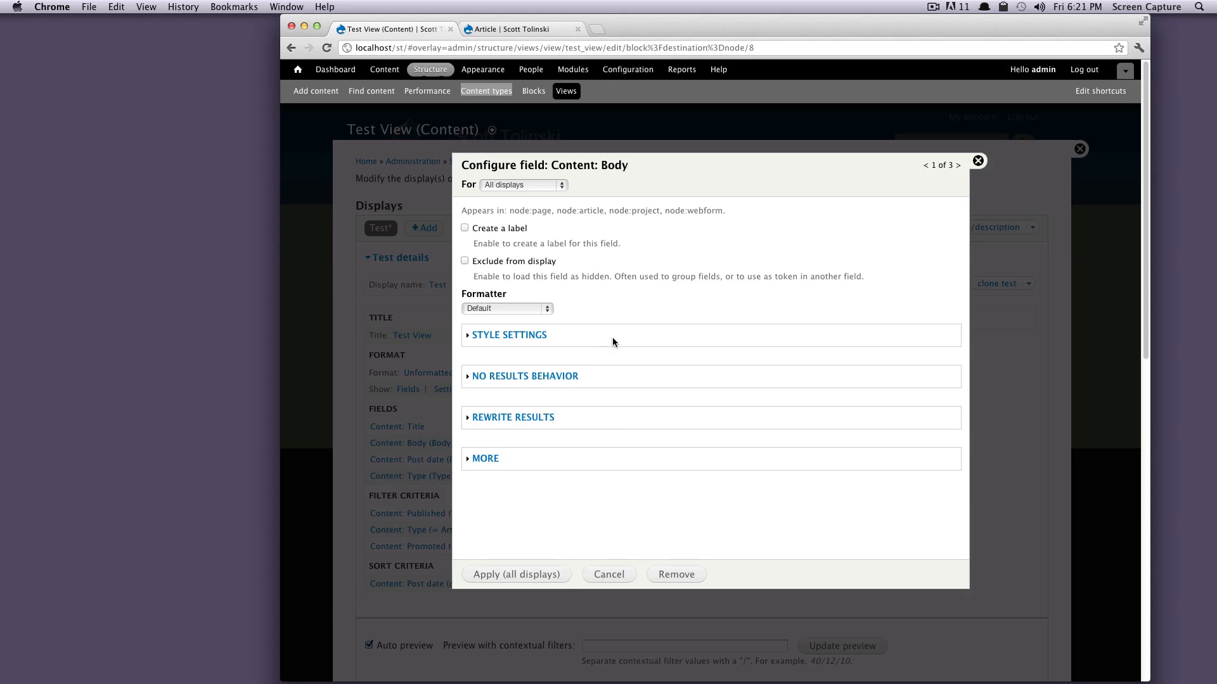
{"action": "double_click", "coordinate": [506, 261]}
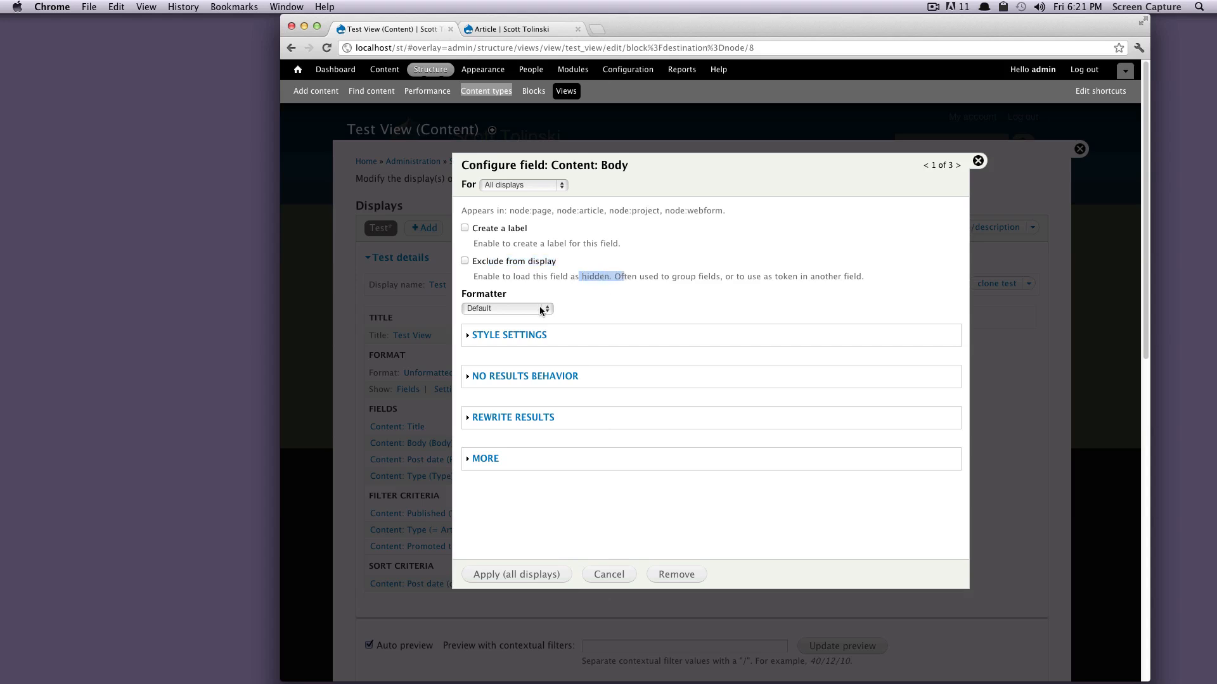
Step: Format the Body field as Summary or trimmed with trim length 100
{"action": "left_click", "coordinate": [505, 308]}
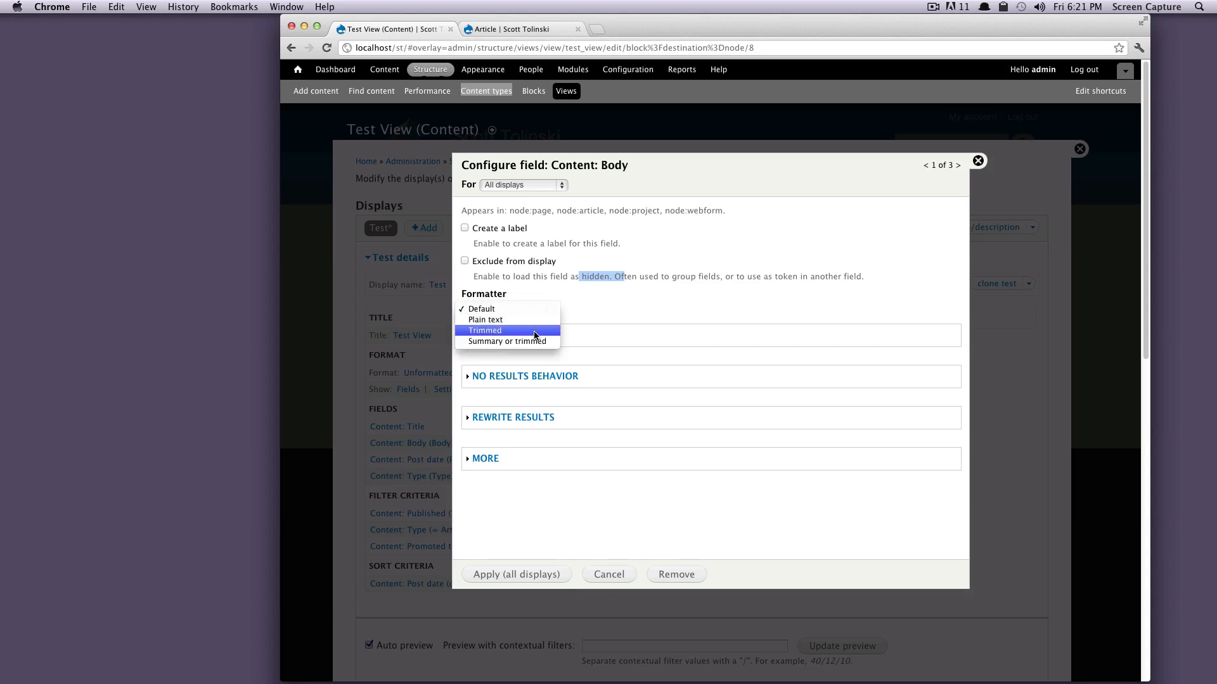
{"action": "left_click", "coordinate": [482, 308]}
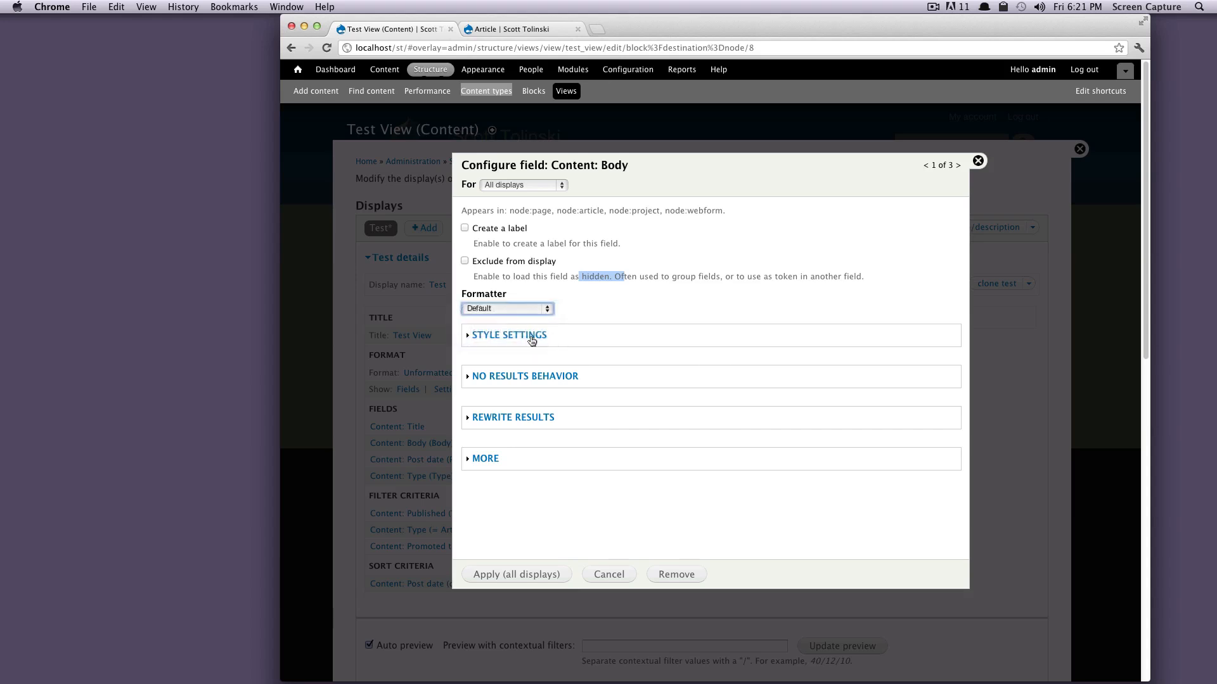
{"action": "left_click", "coordinate": [507, 308]}
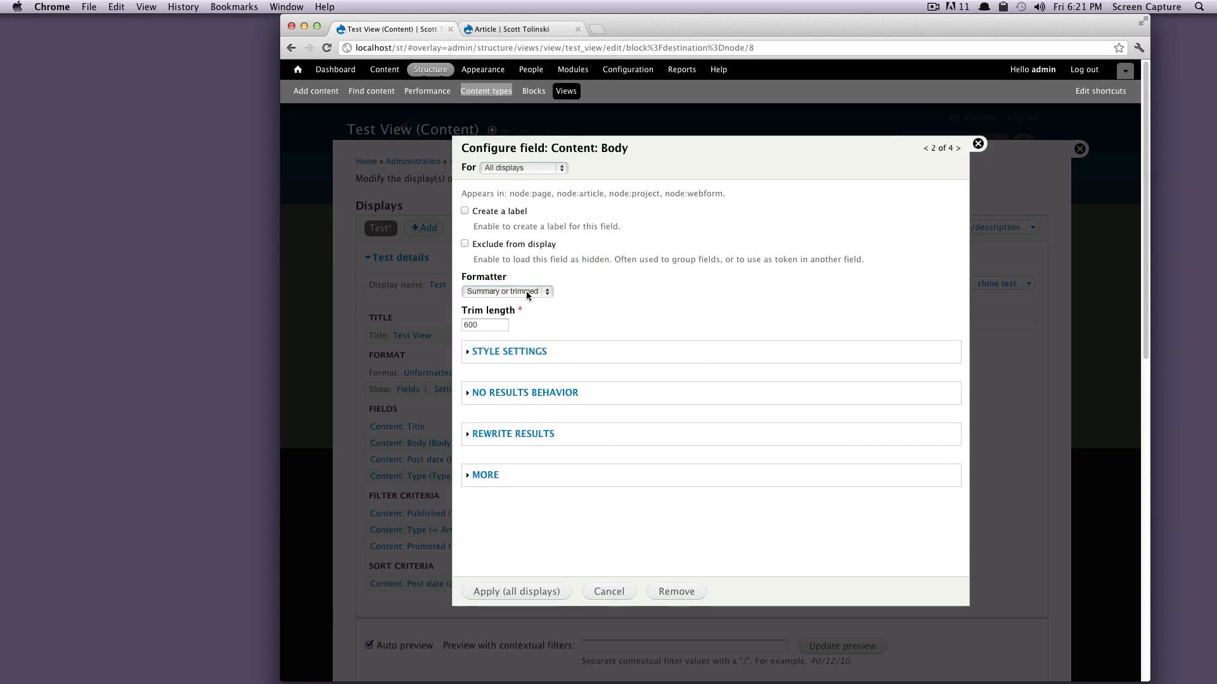
{"action": "left_click", "coordinate": [485, 325]}
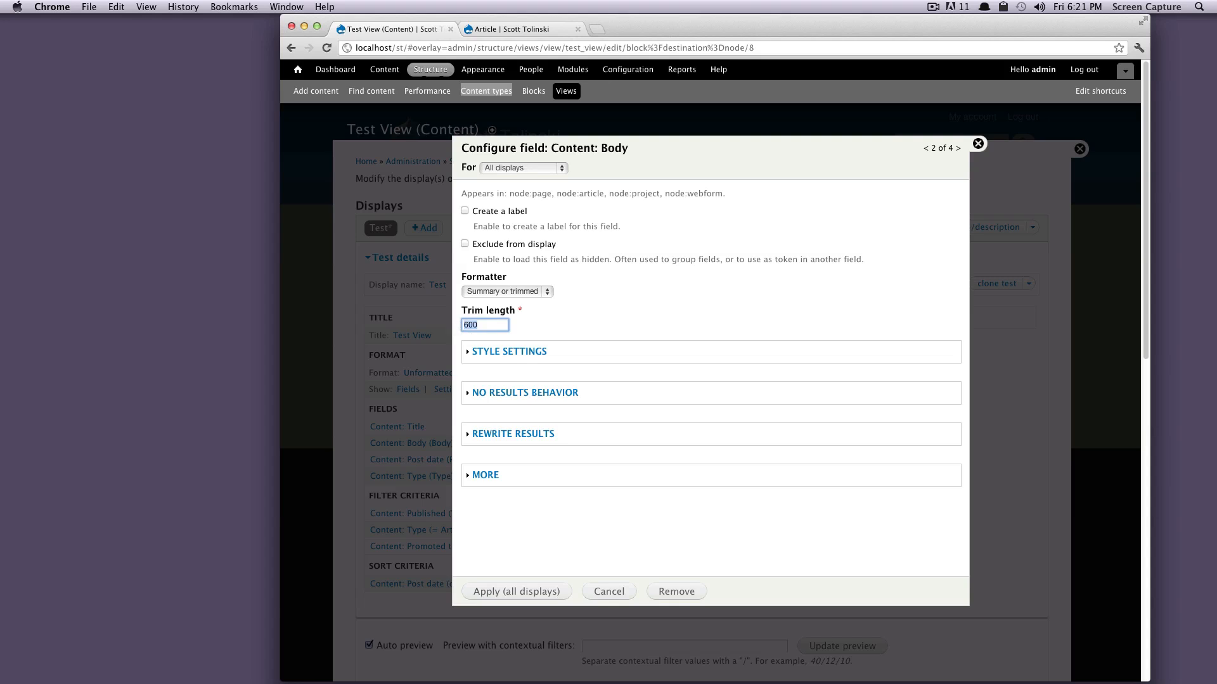
{"action": "type", "text": "100"}
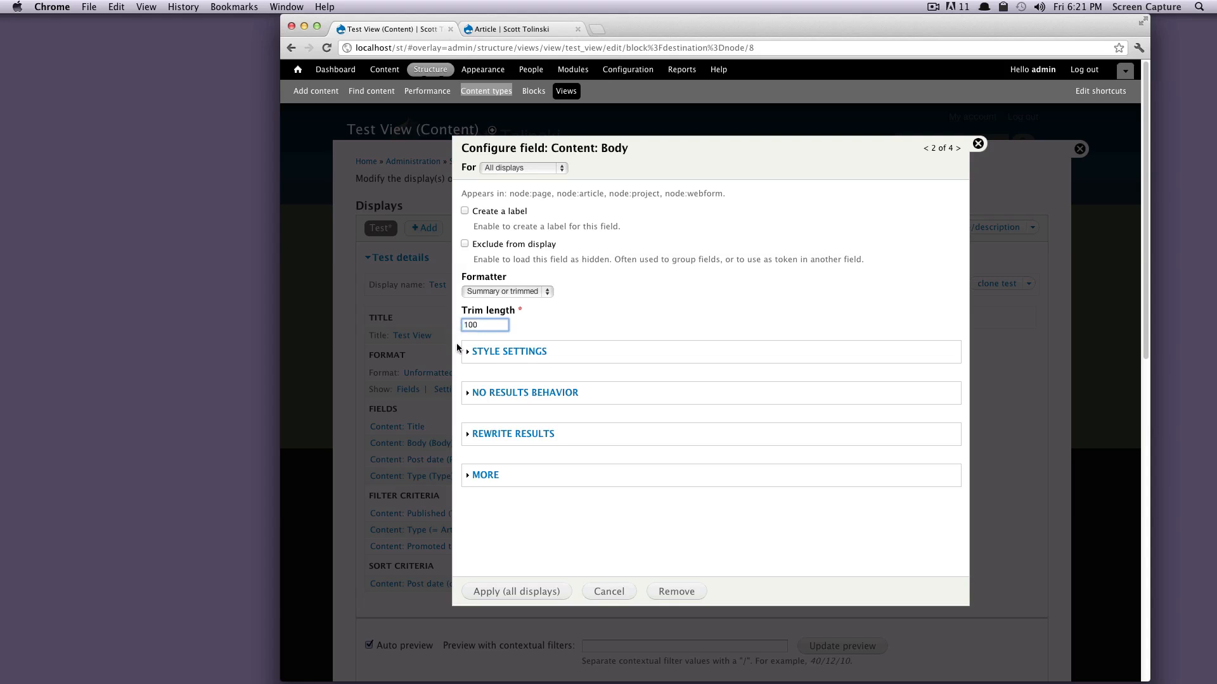
{"action": "mouse_move", "coordinate": [552, 371]}
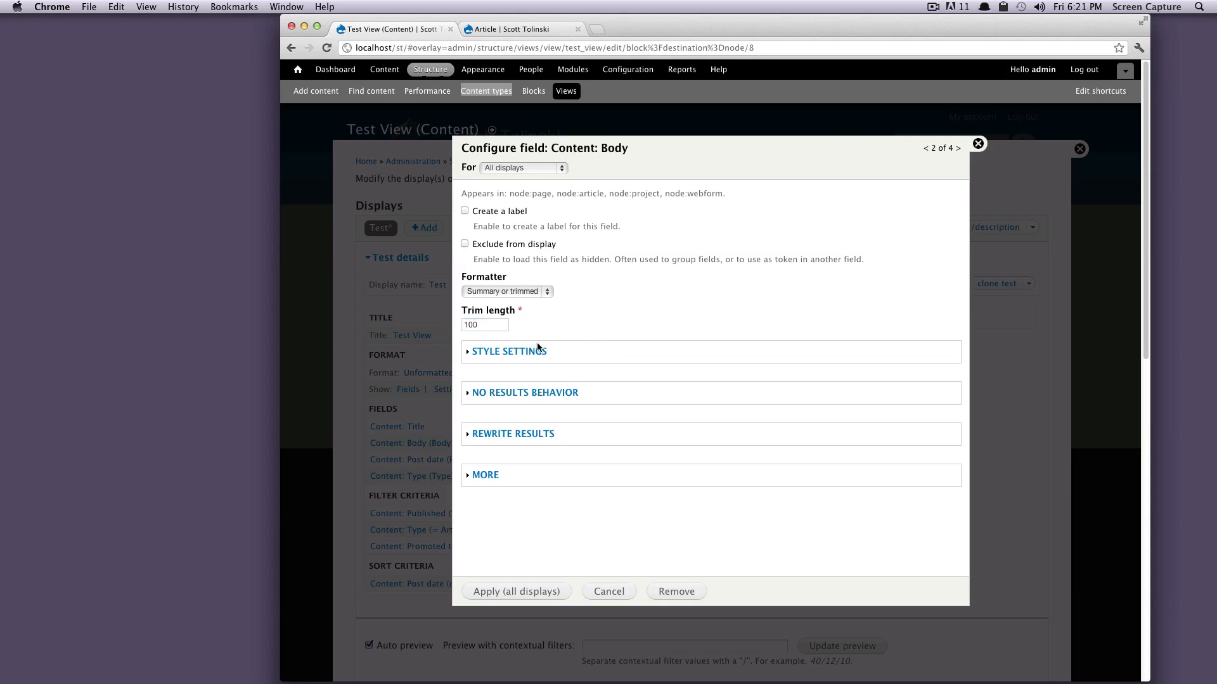
{"action": "mouse_move", "coordinate": [516, 492]}
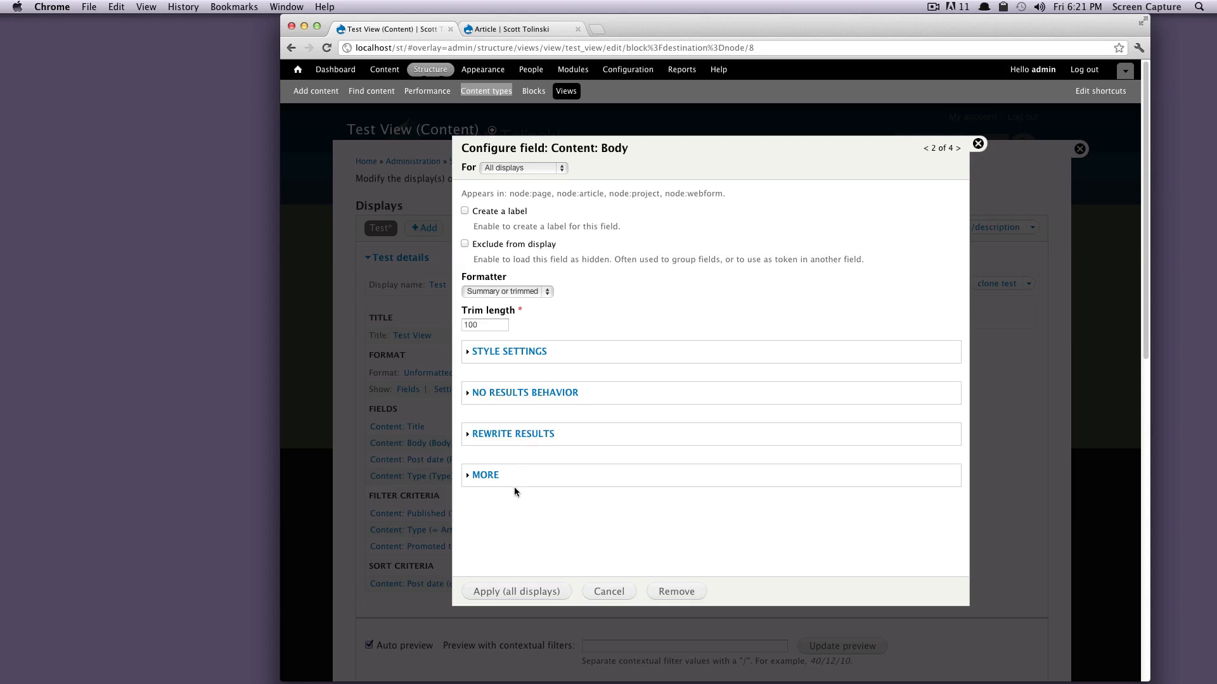
Step: Expand the Body field's Style settings and scroll through its checkboxes
{"action": "left_click", "coordinate": [509, 351]}
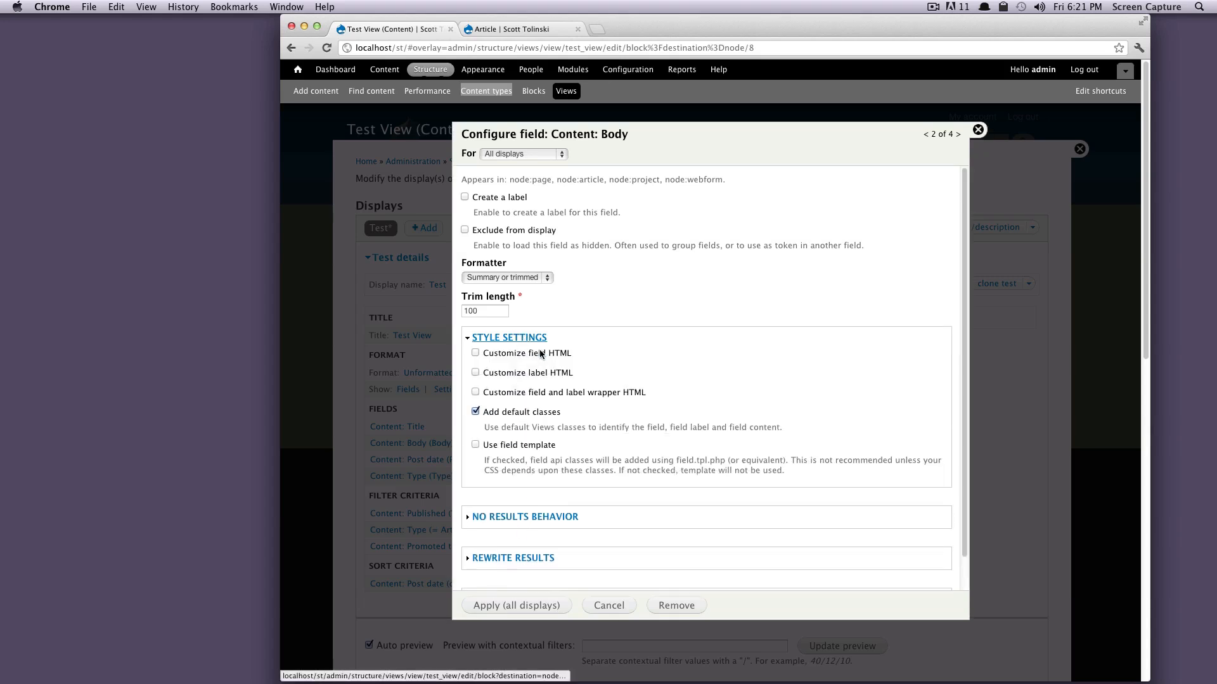
{"action": "scroll", "scroll_direction": "down", "scroll_amount": 3}
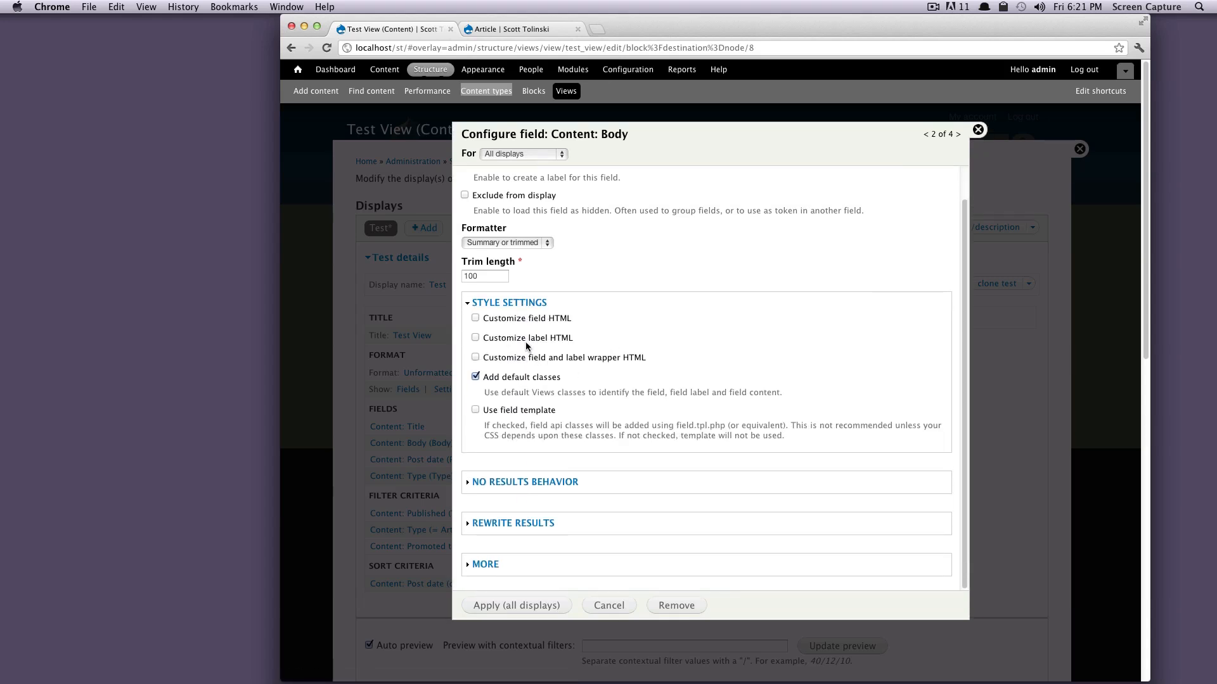
{"action": "mouse_move", "coordinate": [555, 336]}
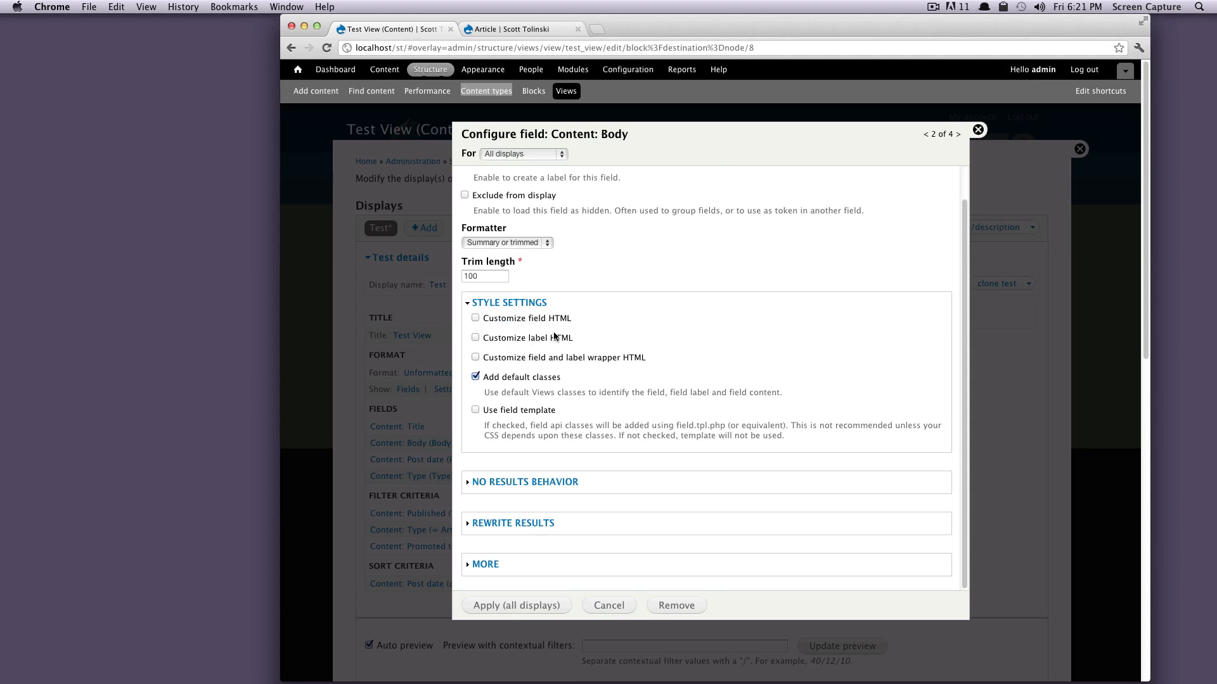
{"action": "mouse_move", "coordinate": [547, 328]}
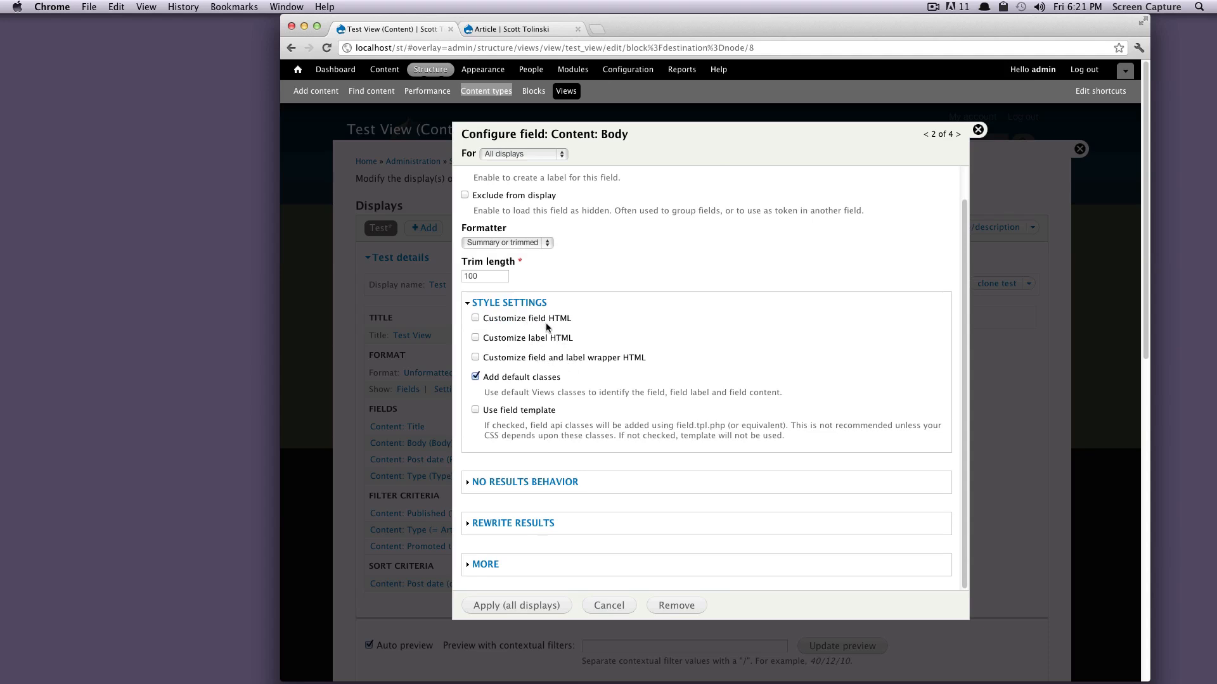
{"action": "mouse_move", "coordinate": [591, 370]}
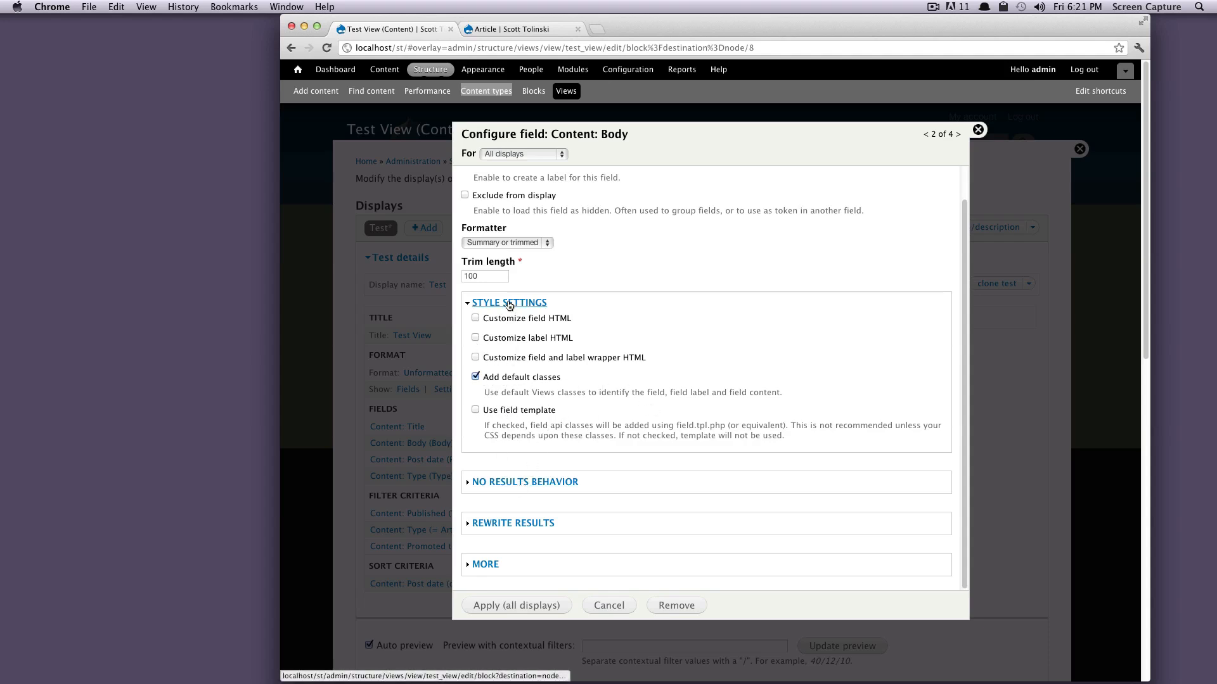
Step: Collapse Style settings and expand No results behavior to reach the No results text
{"action": "left_click", "coordinate": [508, 302]}
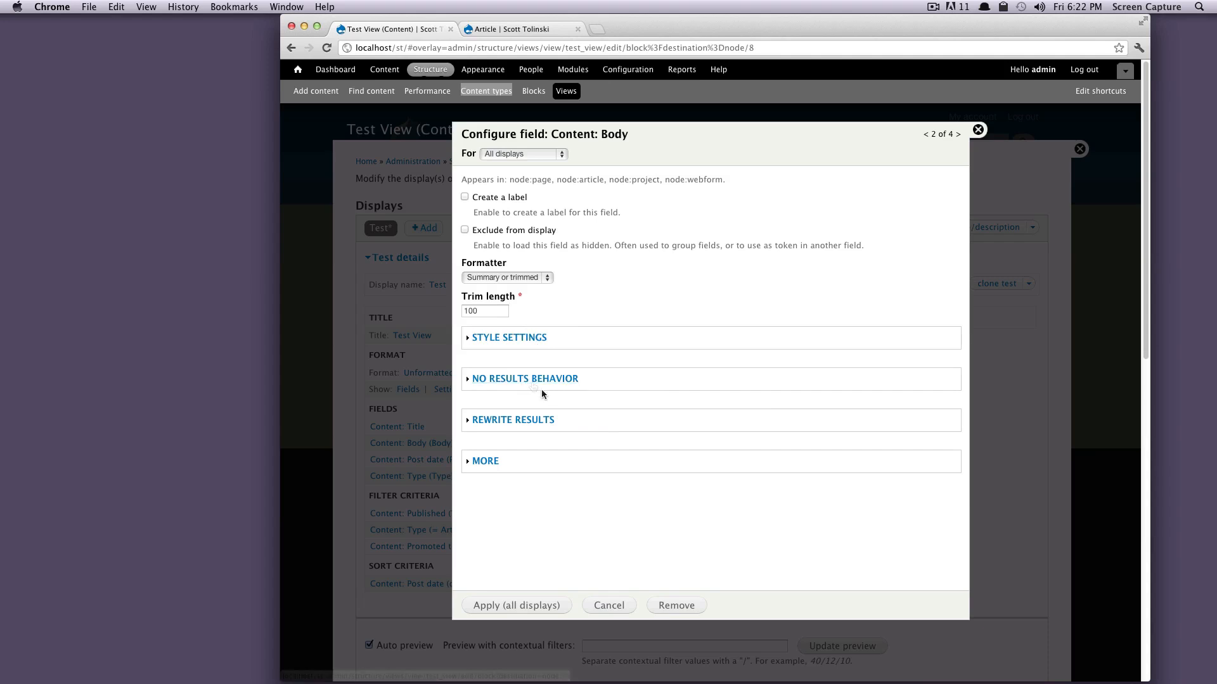
{"action": "left_click", "coordinate": [526, 379]}
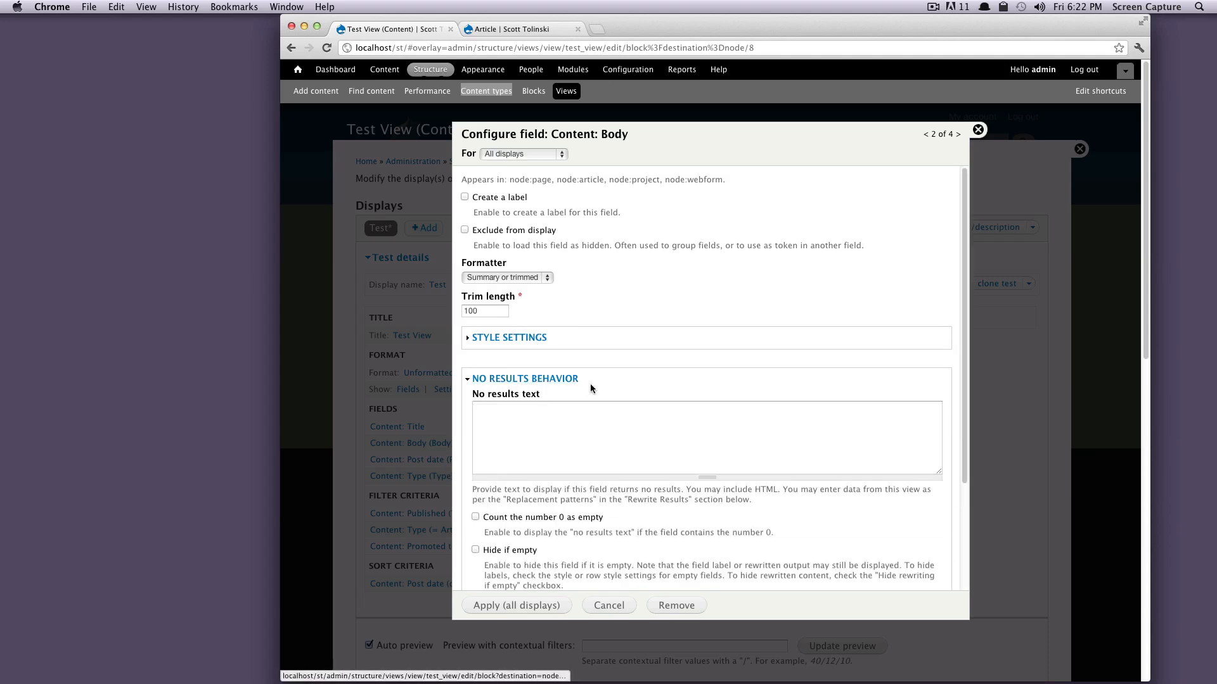
{"action": "scroll", "scroll_direction": "down", "scroll_amount": 3}
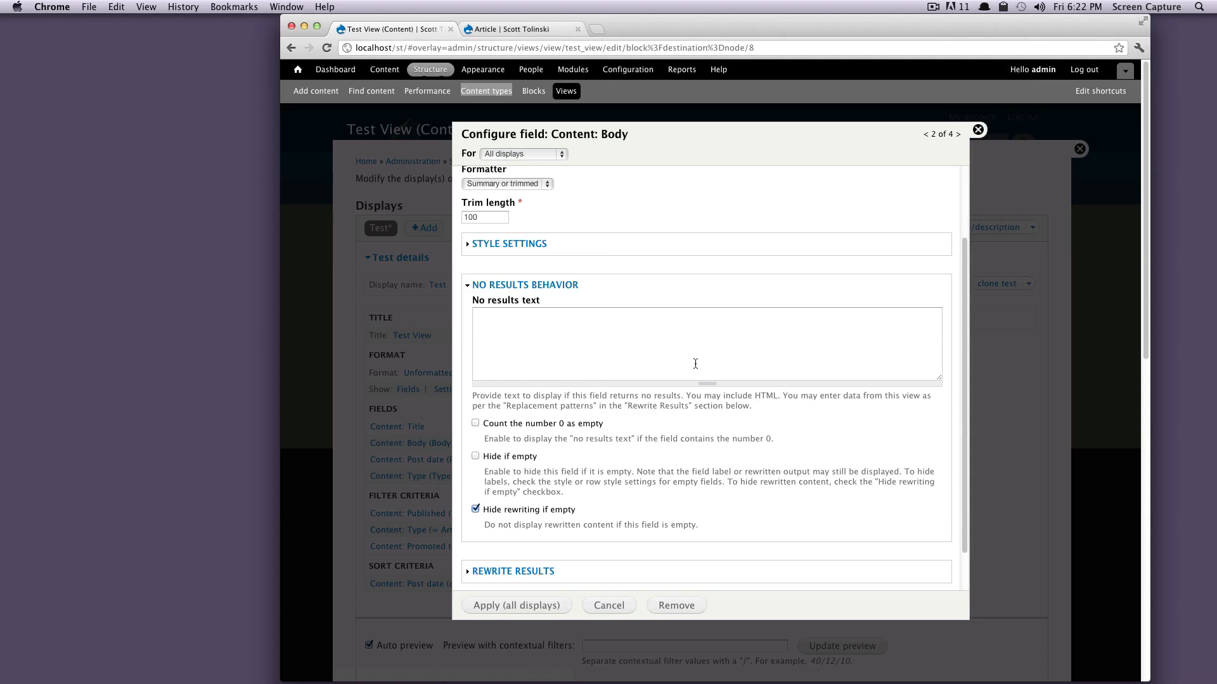
{"action": "scroll", "scroll_direction": "down", "scroll_amount": 3}
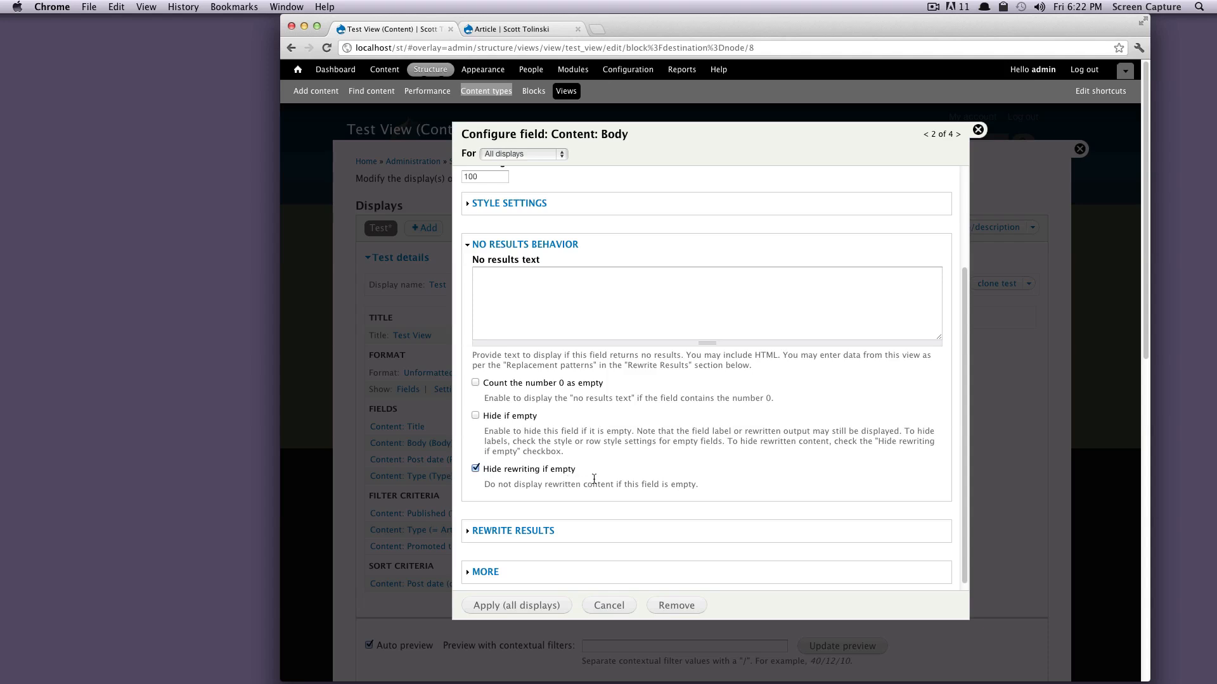
{"action": "mouse_move", "coordinate": [577, 487]}
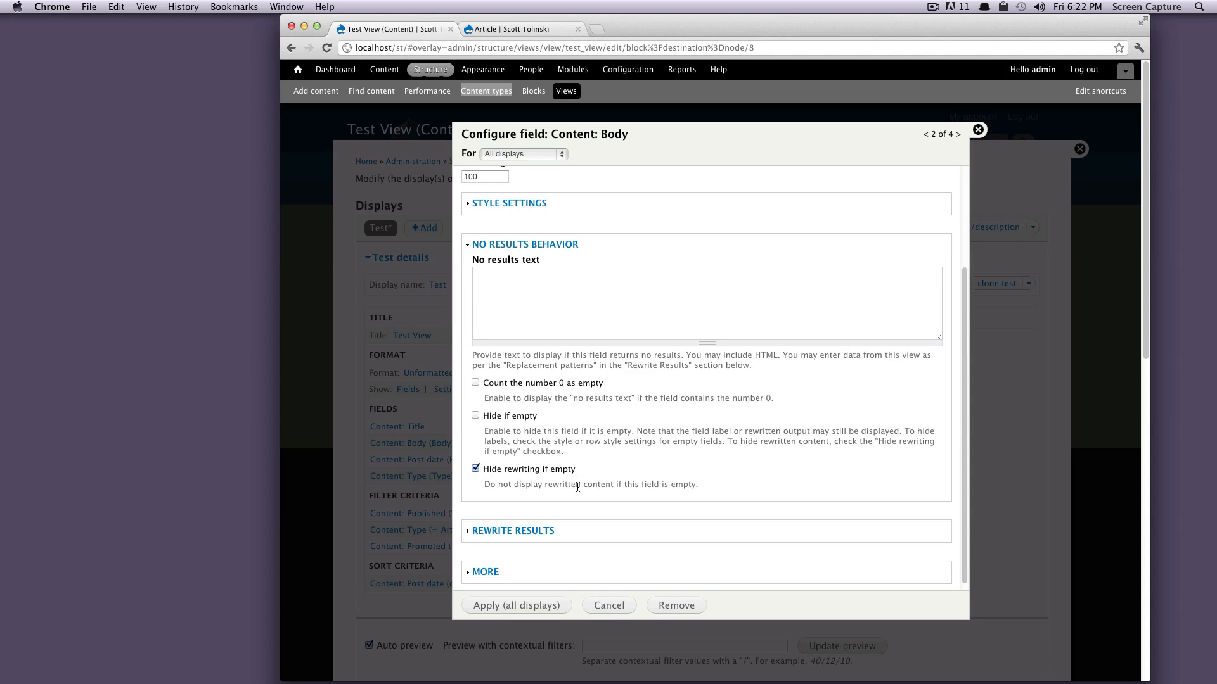
{"action": "mouse_move", "coordinate": [704, 491]}
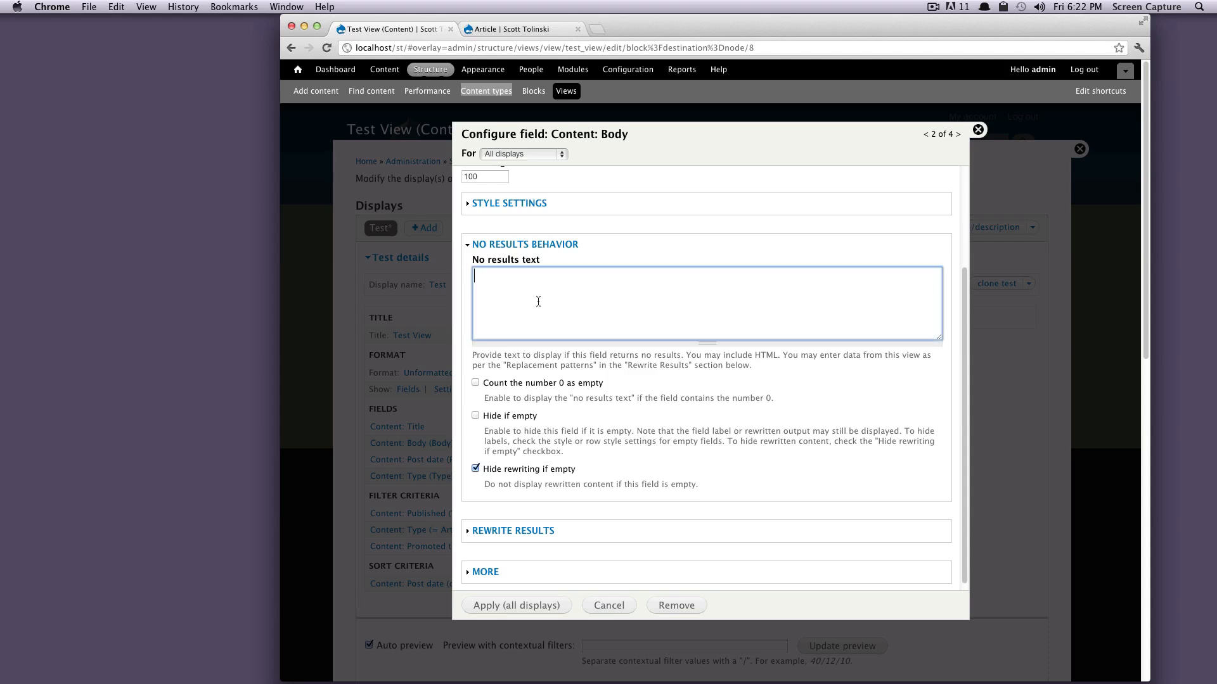
{"action": "mouse_move", "coordinate": [555, 305]}
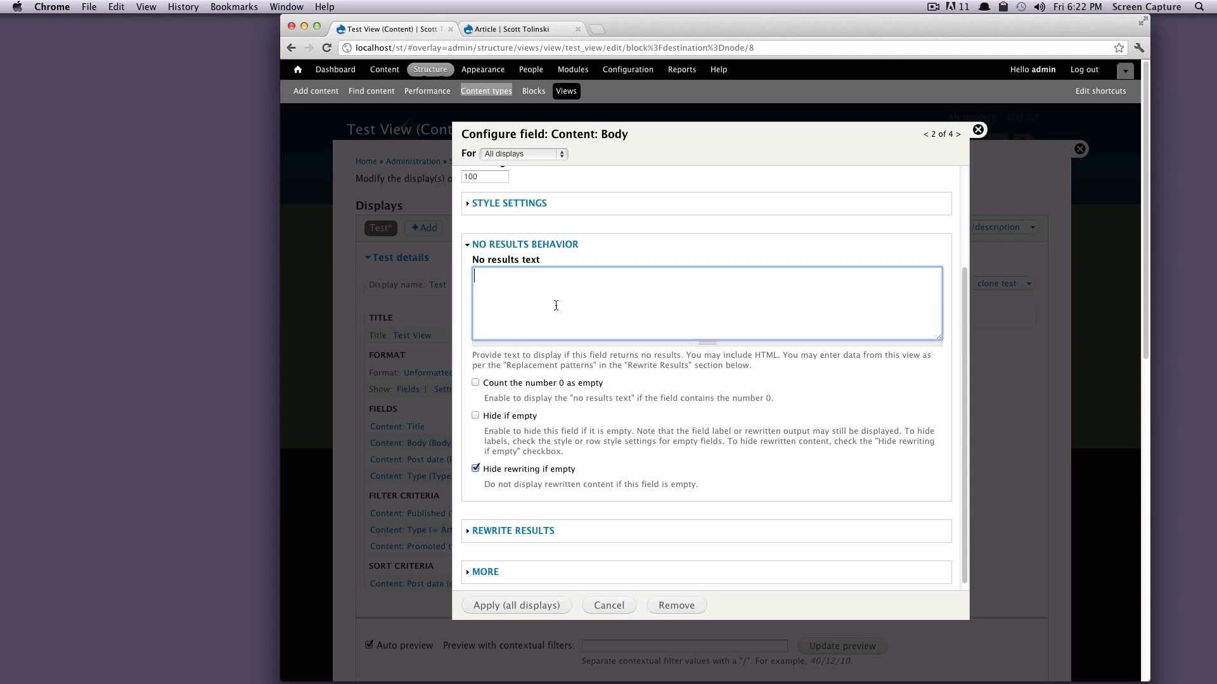
{"action": "mouse_move", "coordinate": [584, 425]}
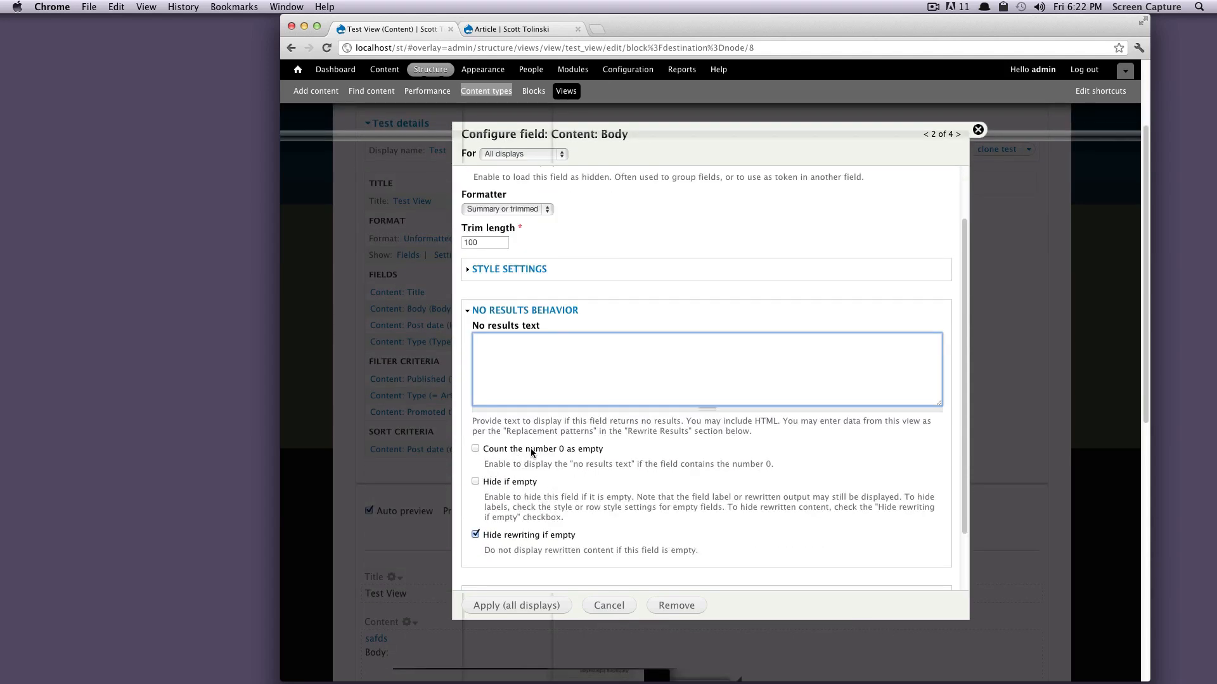
Step: Toggle Rewrite output and Output as link on then off, and collapse Rewrite results
{"action": "left_click", "coordinate": [525, 310]}
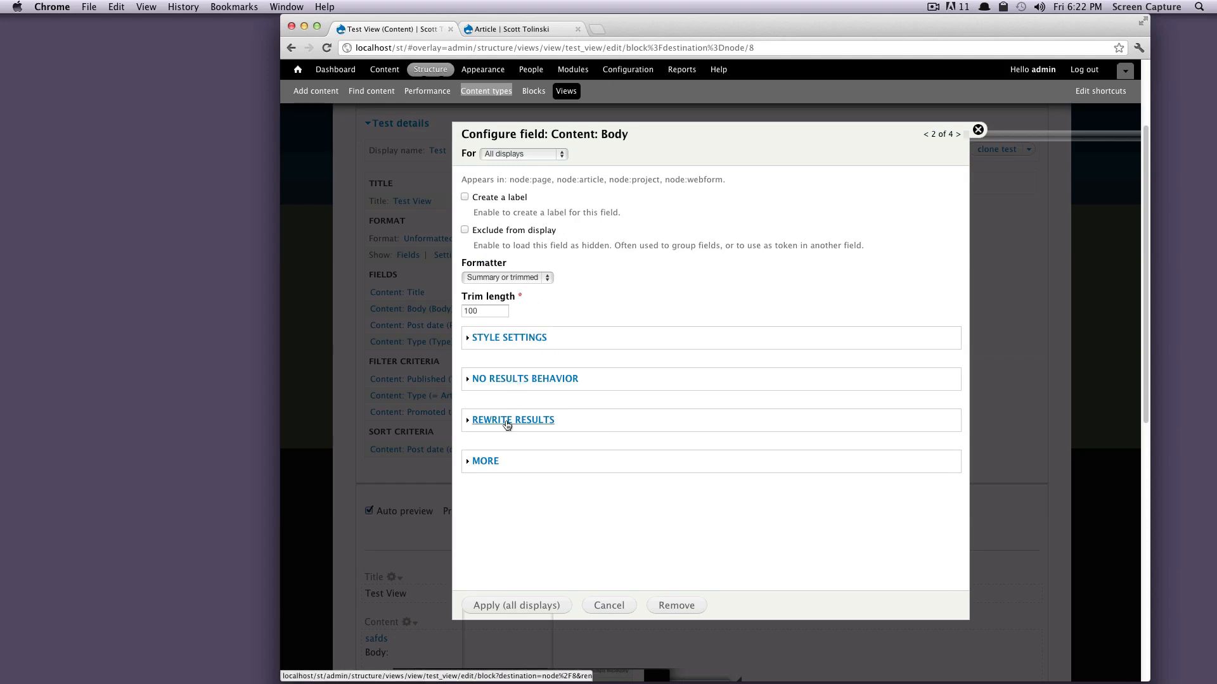
{"action": "left_click", "coordinate": [512, 420]}
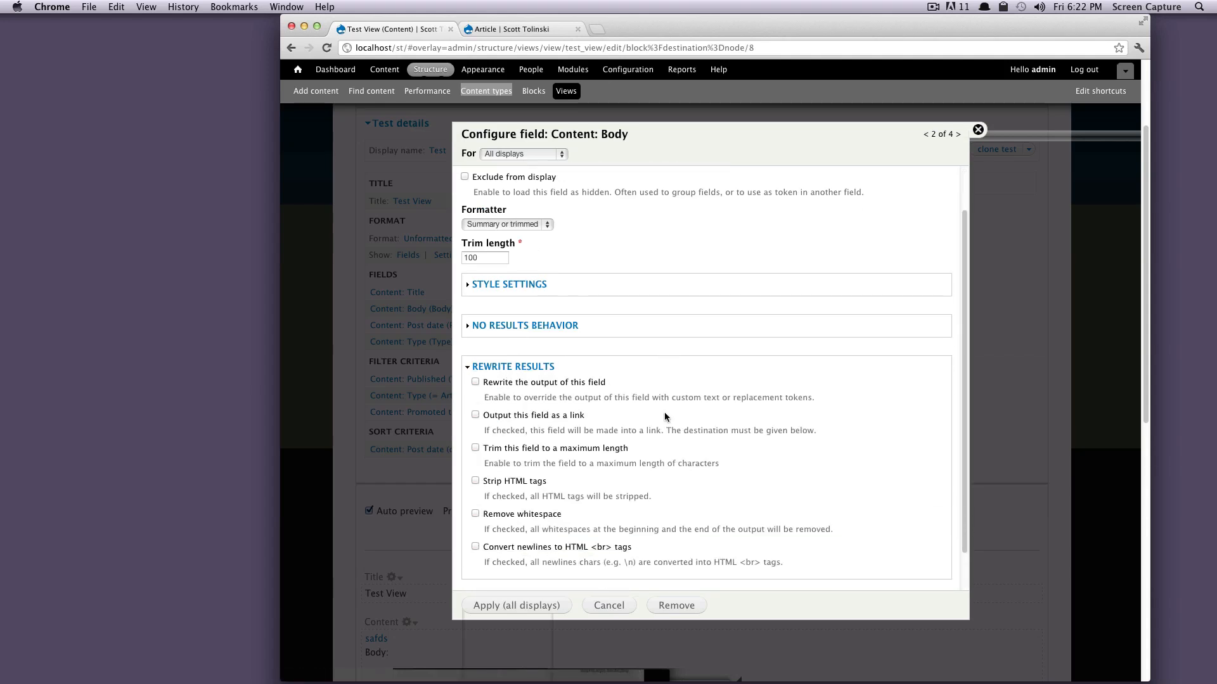
{"action": "scroll", "scroll_direction": "down", "scroll_amount": 3}
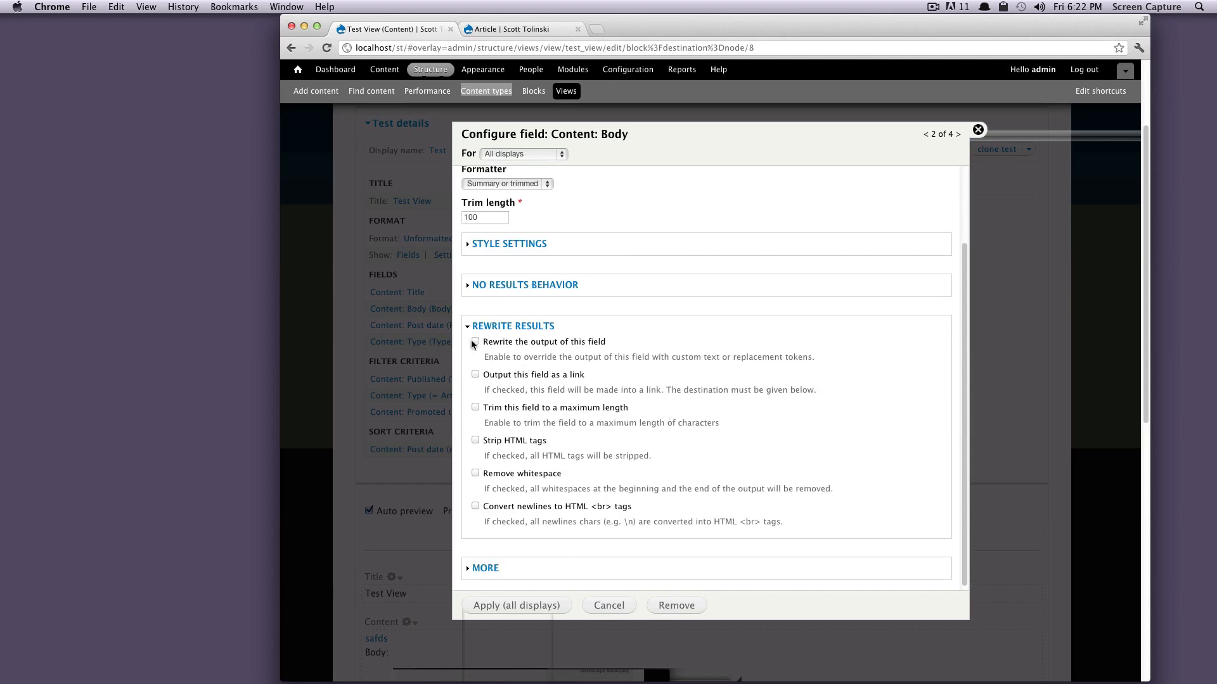
{"action": "left_click", "coordinate": [475, 341]}
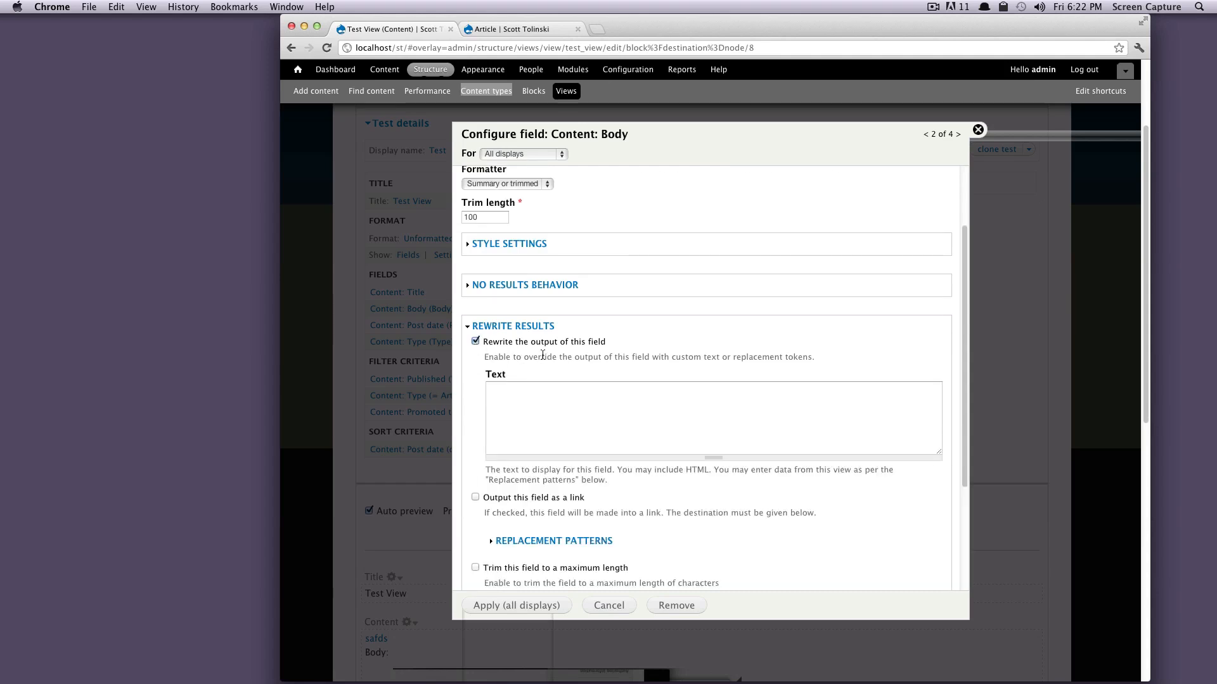
{"action": "left_click", "coordinate": [475, 341]}
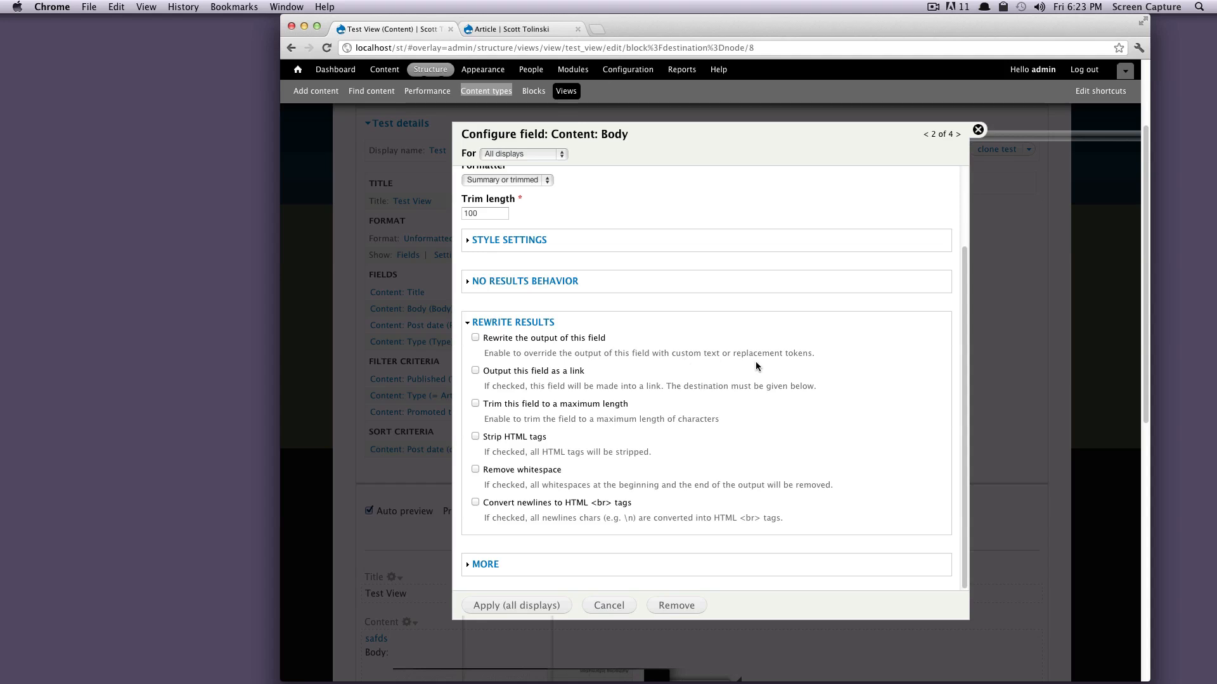
{"action": "mouse_move", "coordinate": [583, 367]}
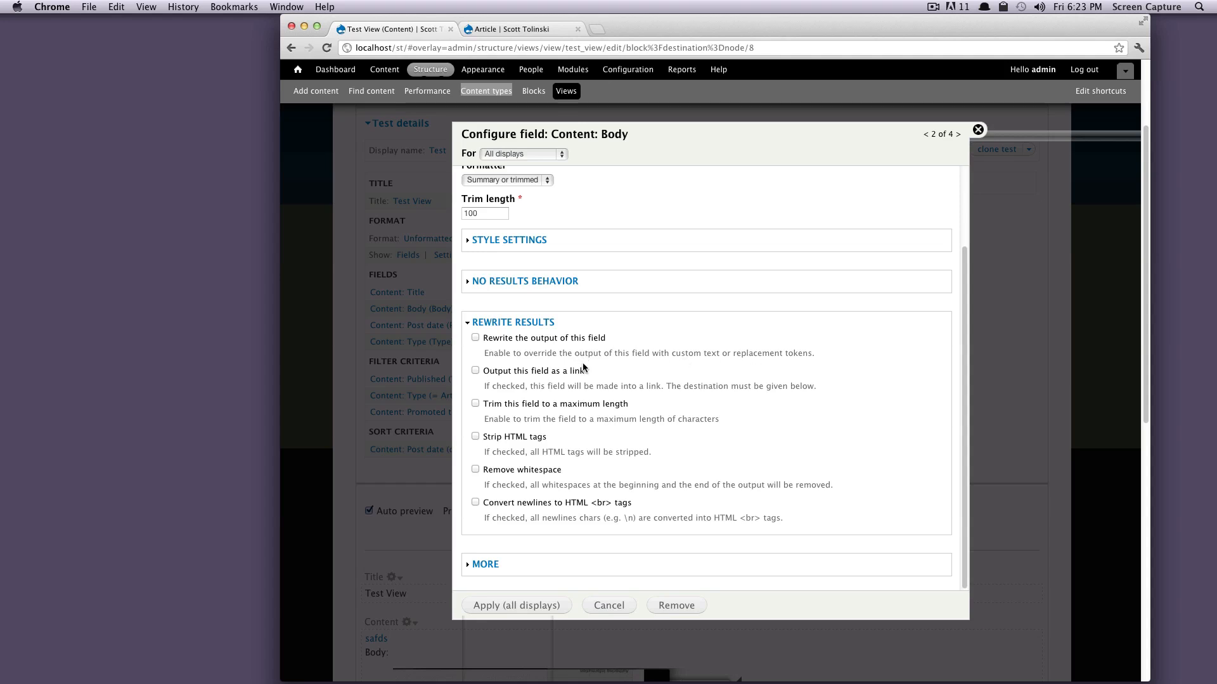
{"action": "mouse_move", "coordinate": [514, 373]}
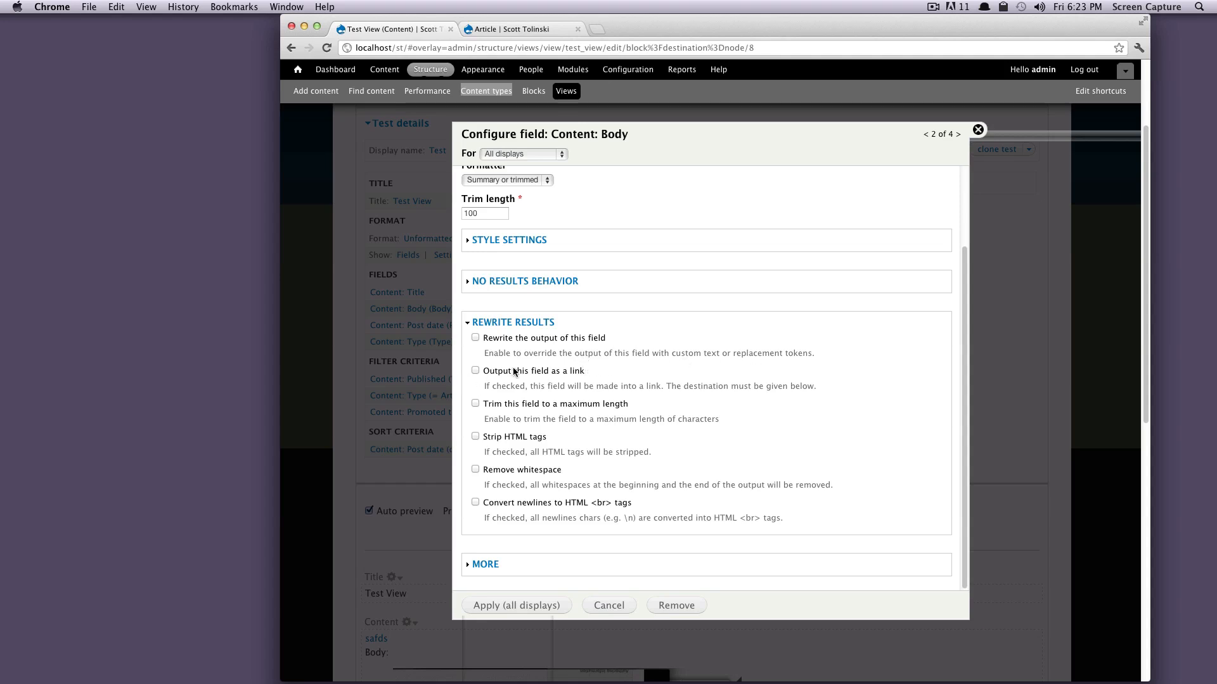
{"action": "mouse_move", "coordinate": [493, 378]}
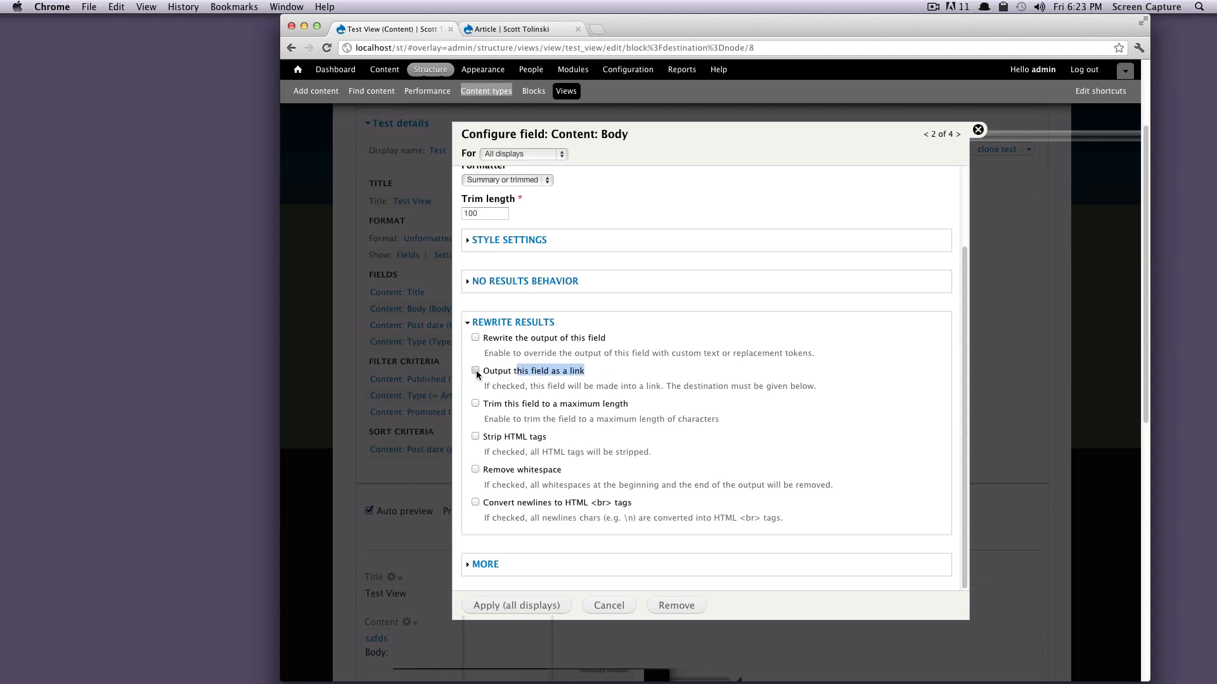
{"action": "left_click", "coordinate": [476, 371]}
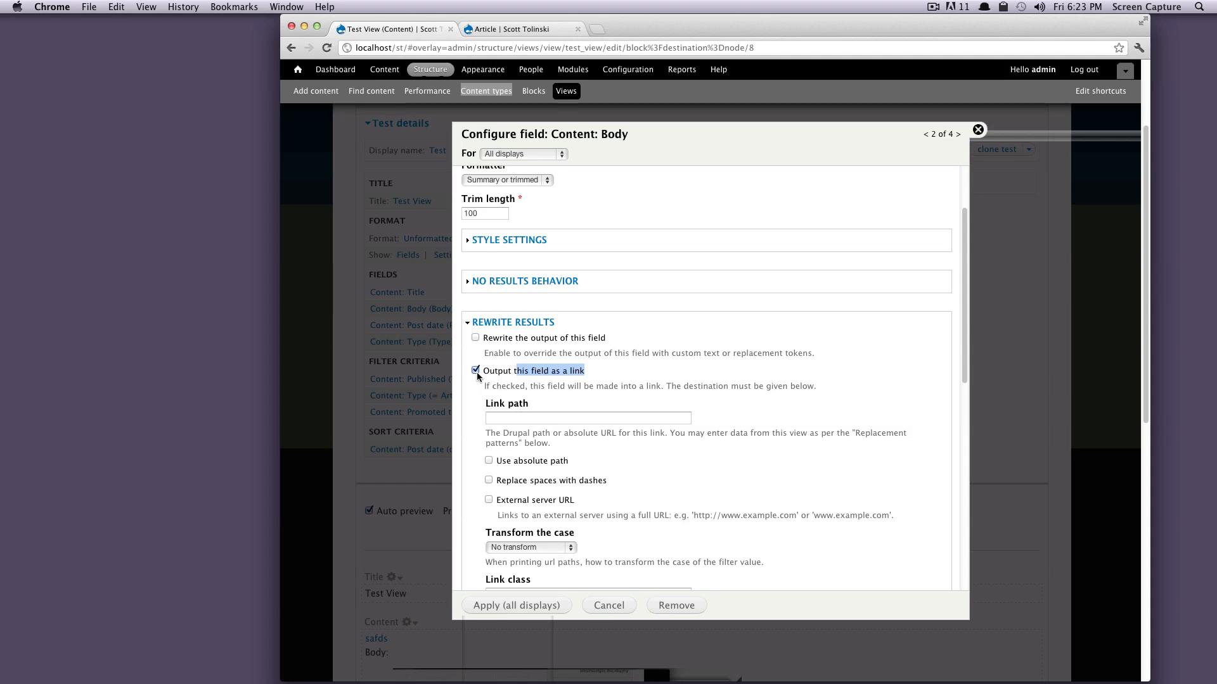
{"action": "left_click", "coordinate": [475, 370]}
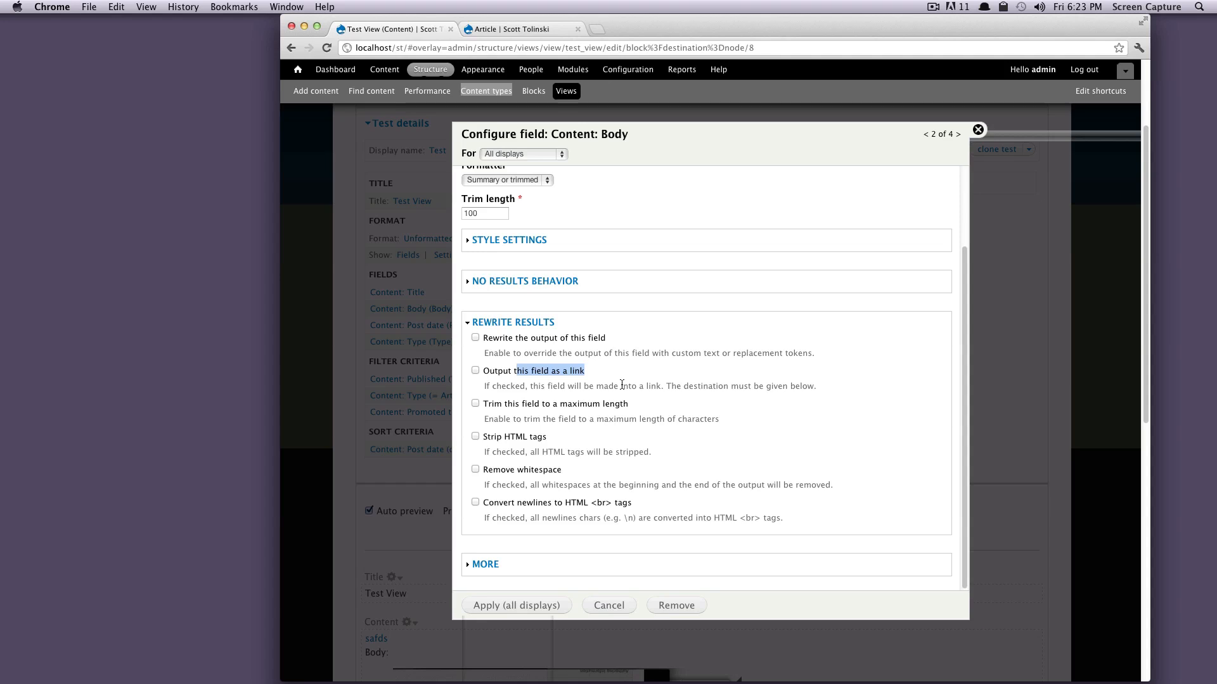
{"action": "mouse_move", "coordinate": [617, 382]}
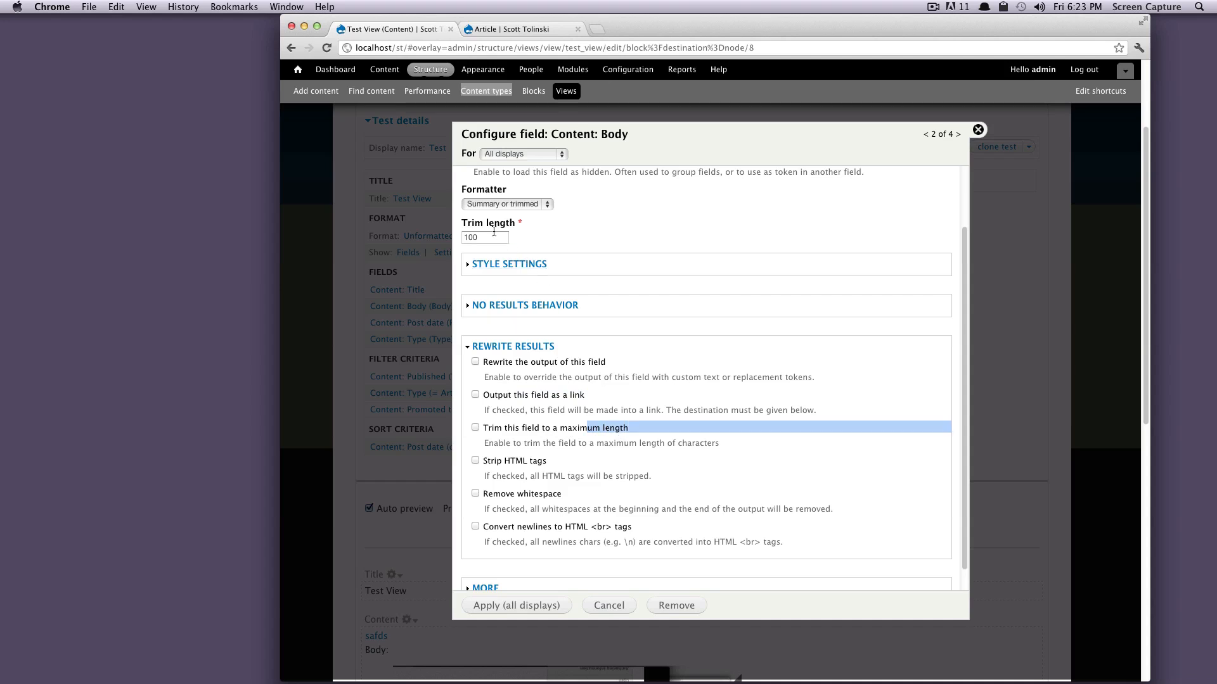
{"action": "mouse_move", "coordinate": [572, 502]}
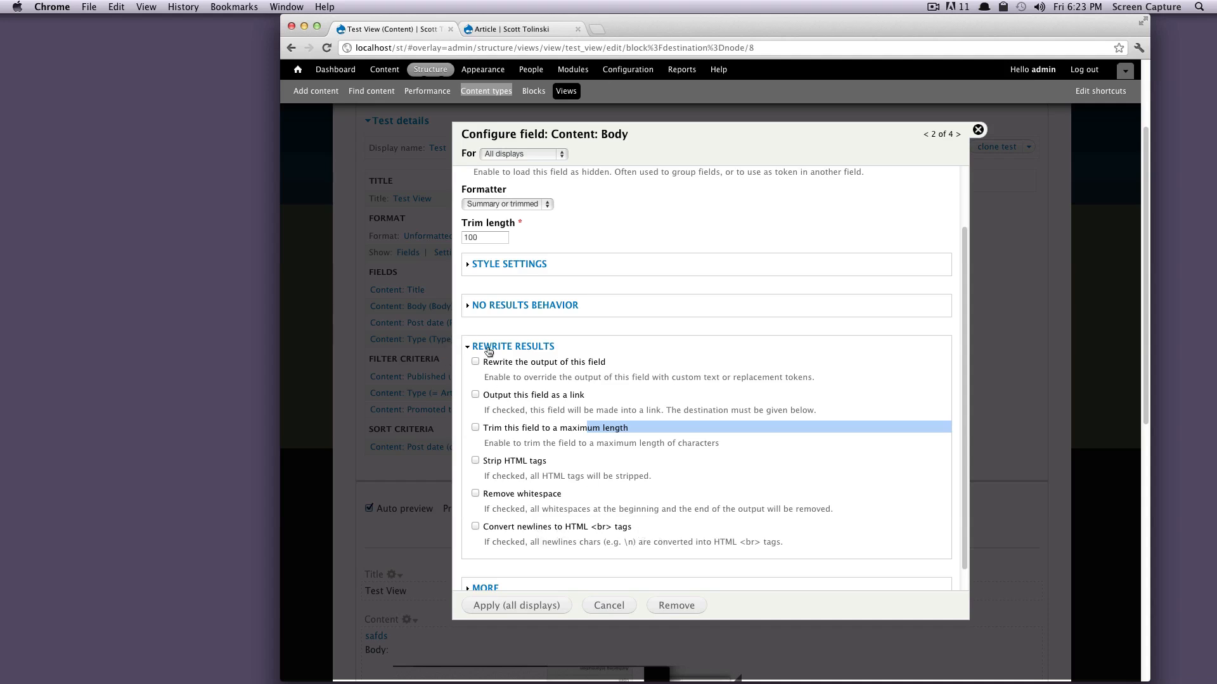
{"action": "left_click", "coordinate": [512, 346]}
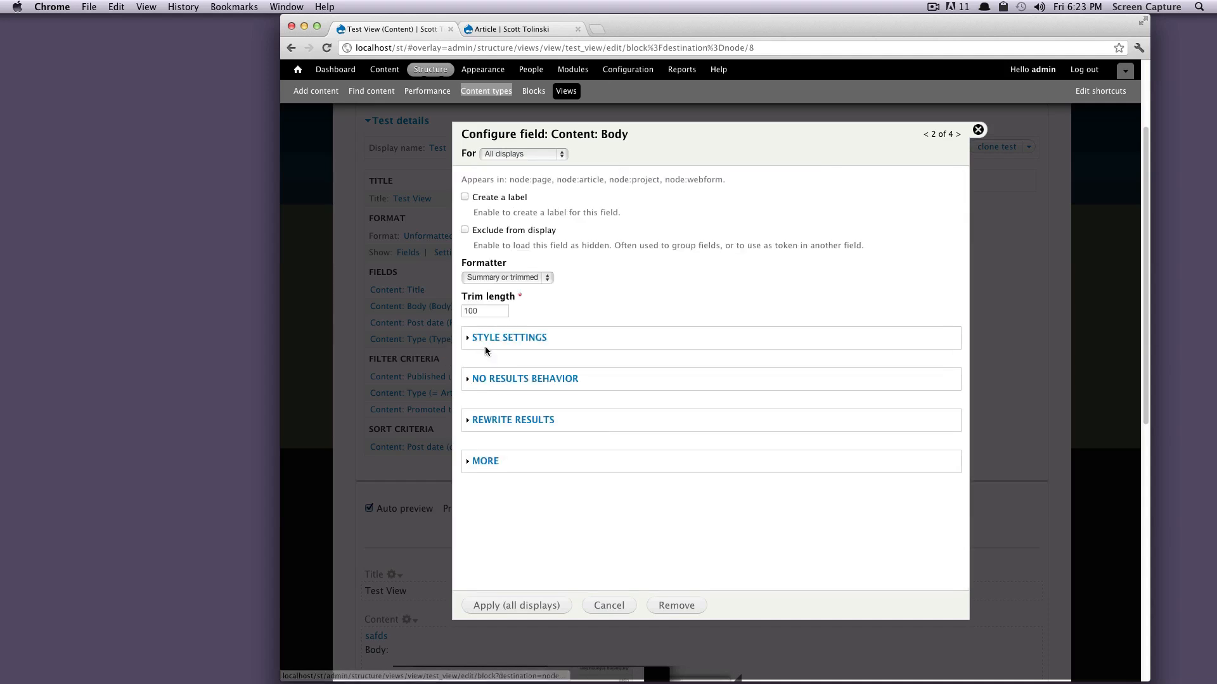
Step: Expand the Body field's More options (administrative title, click sort column) and collapse them
{"action": "left_click", "coordinate": [485, 461]}
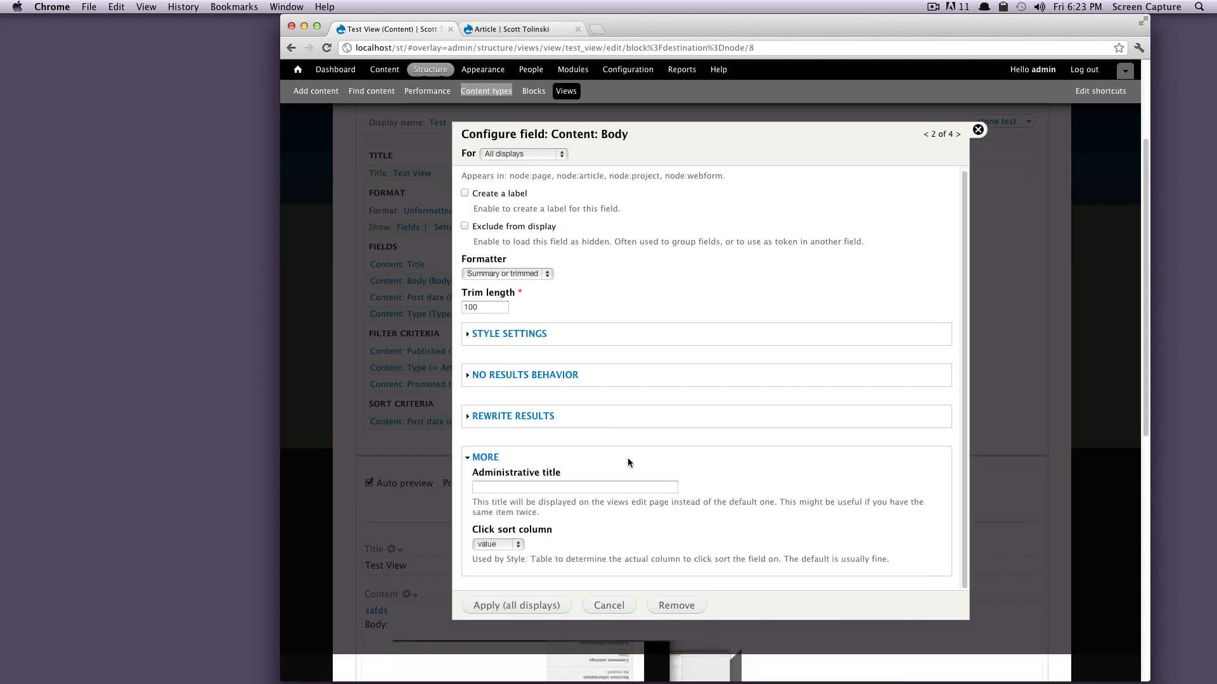
{"action": "left_click", "coordinate": [574, 487]}
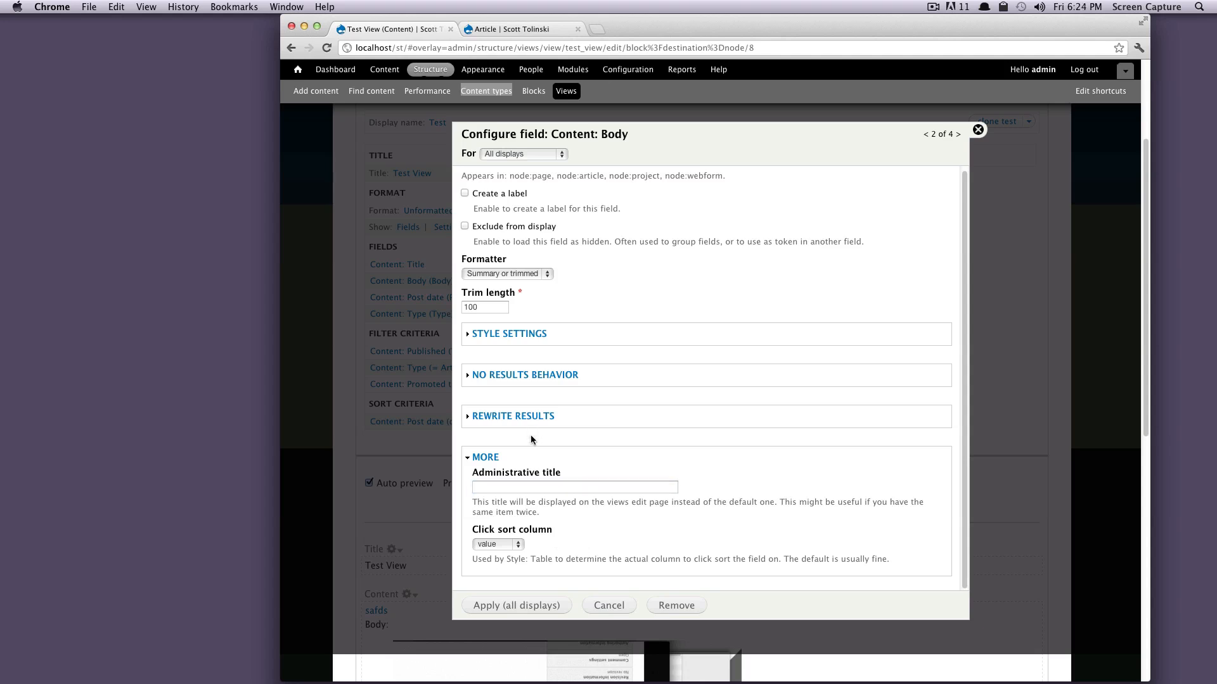
{"action": "mouse_move", "coordinate": [489, 461]}
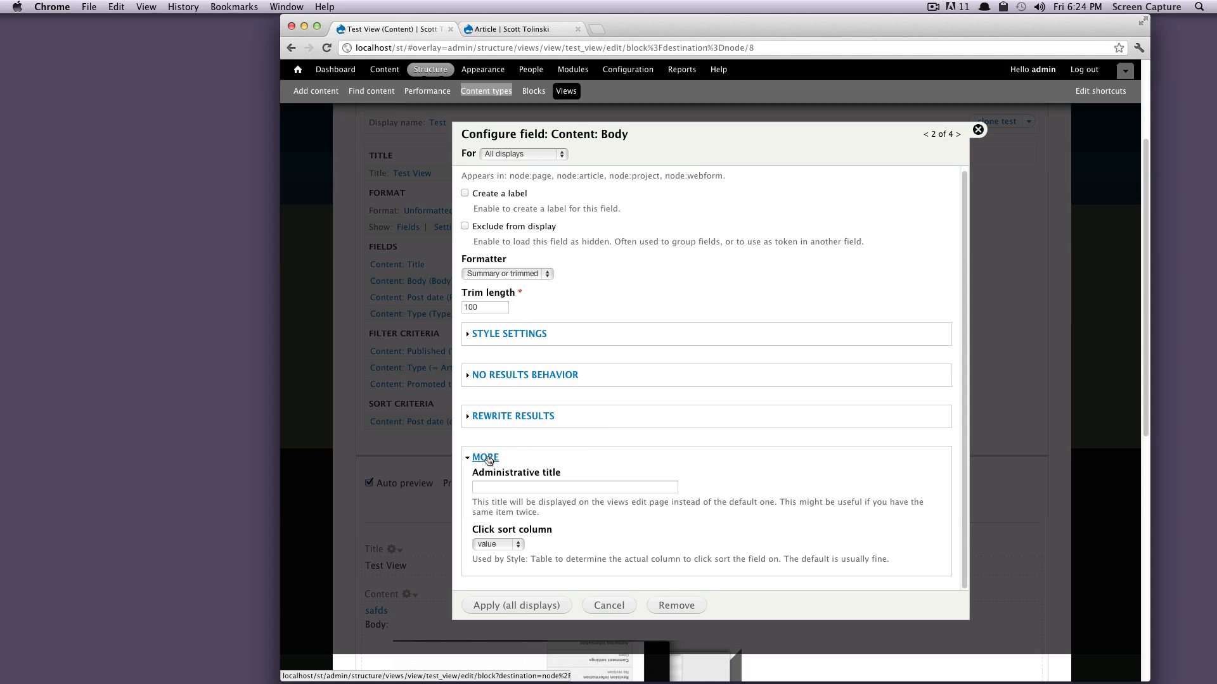
{"action": "left_click", "coordinate": [485, 457]}
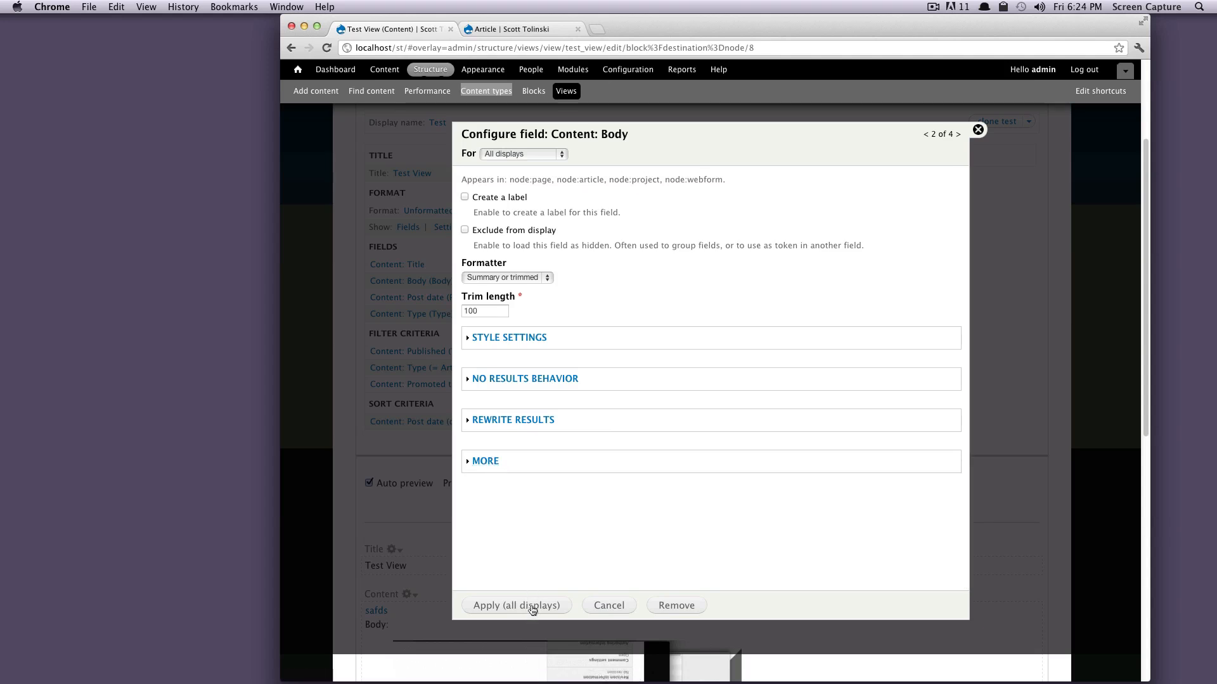
Step: Apply the Body settings, then give Post date the Short date format and apply
{"action": "left_click", "coordinate": [531, 605]}
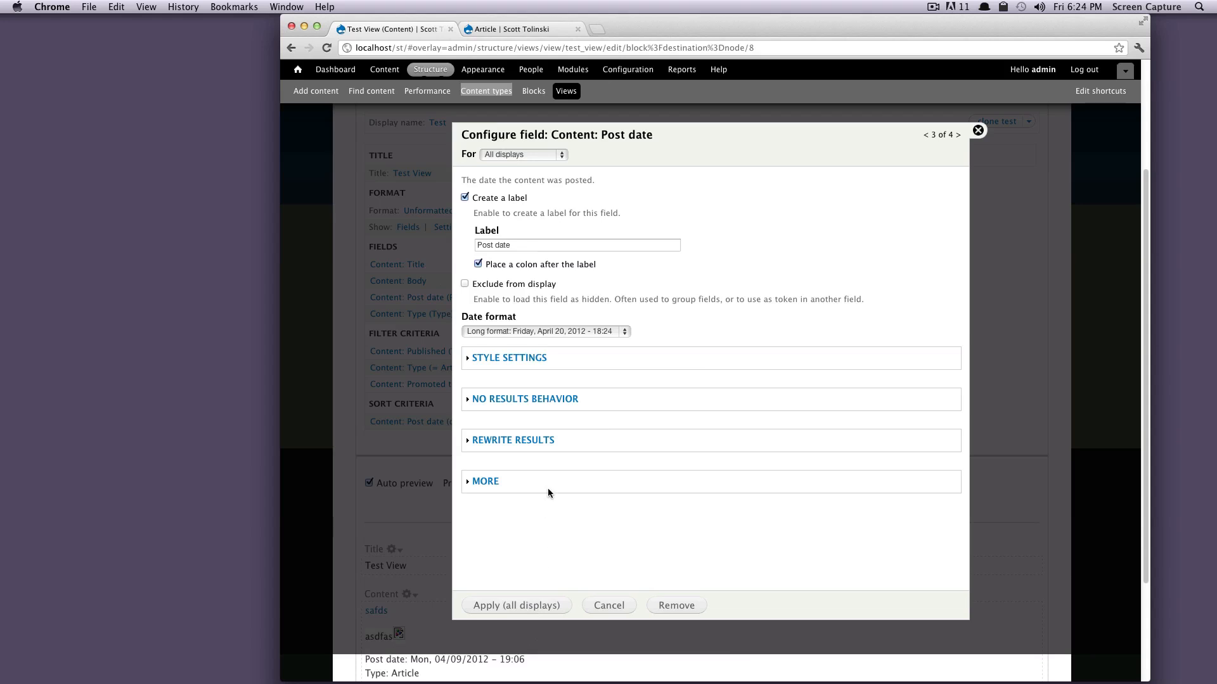
{"action": "mouse_move", "coordinate": [636, 461]}
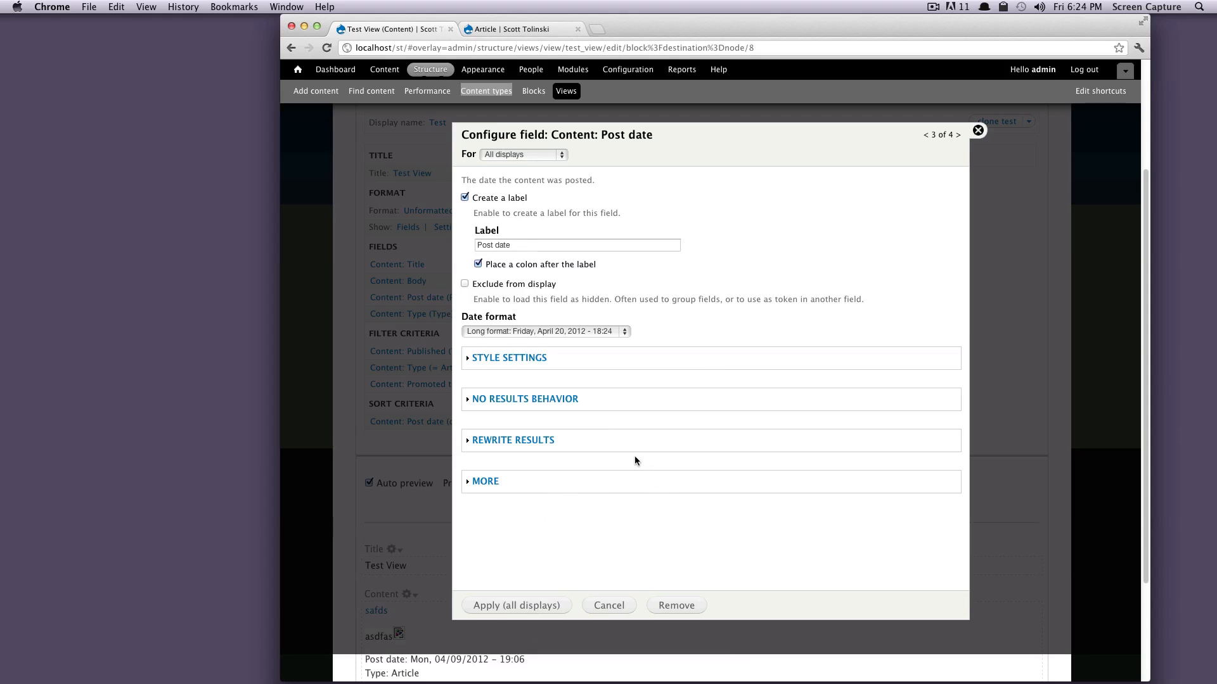
{"action": "mouse_move", "coordinate": [504, 225]}
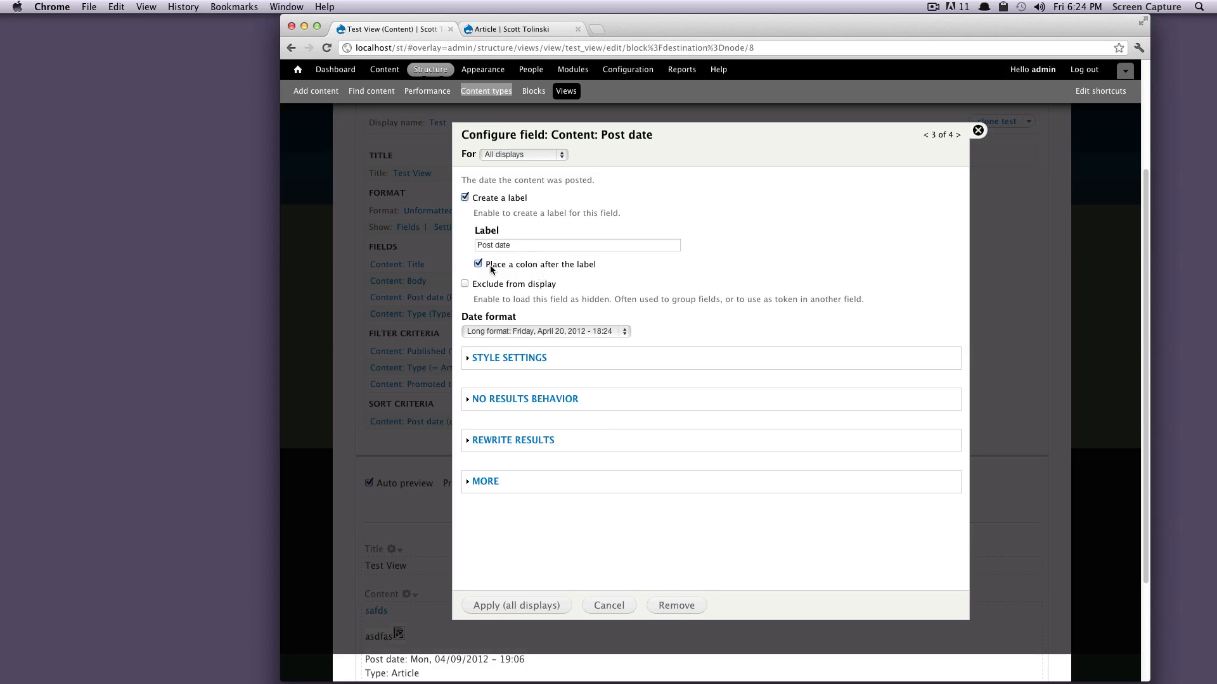
{"action": "left_click", "coordinate": [544, 331]}
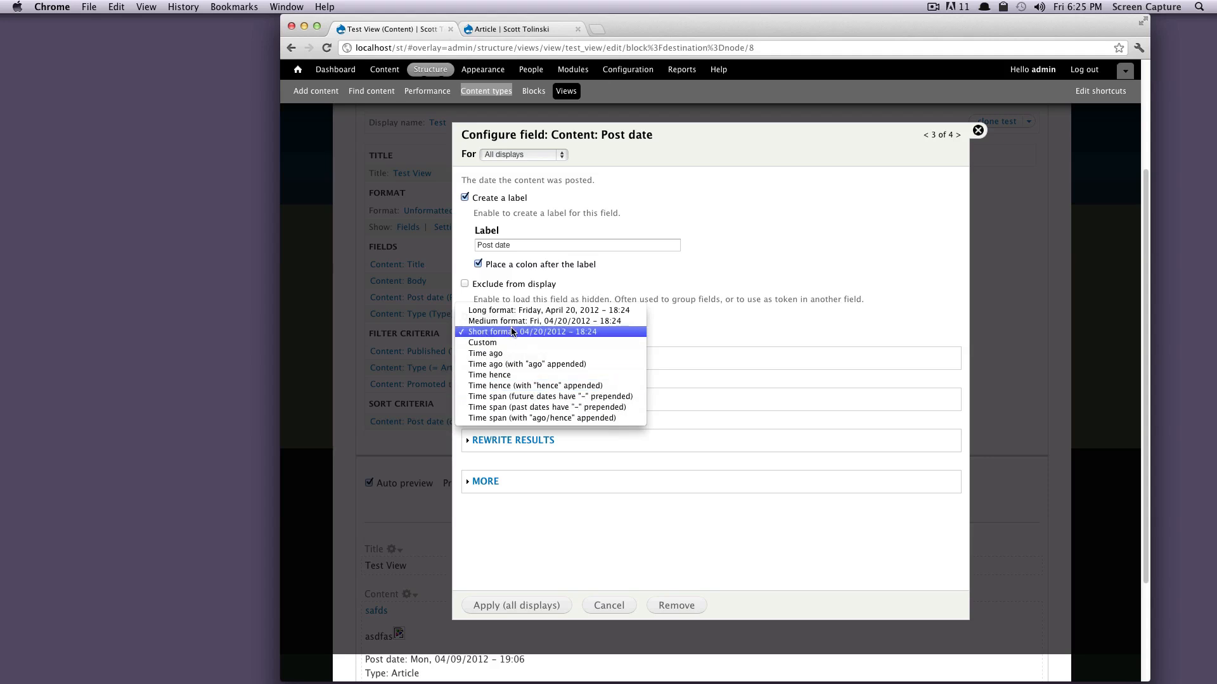
{"action": "left_click", "coordinate": [512, 331]}
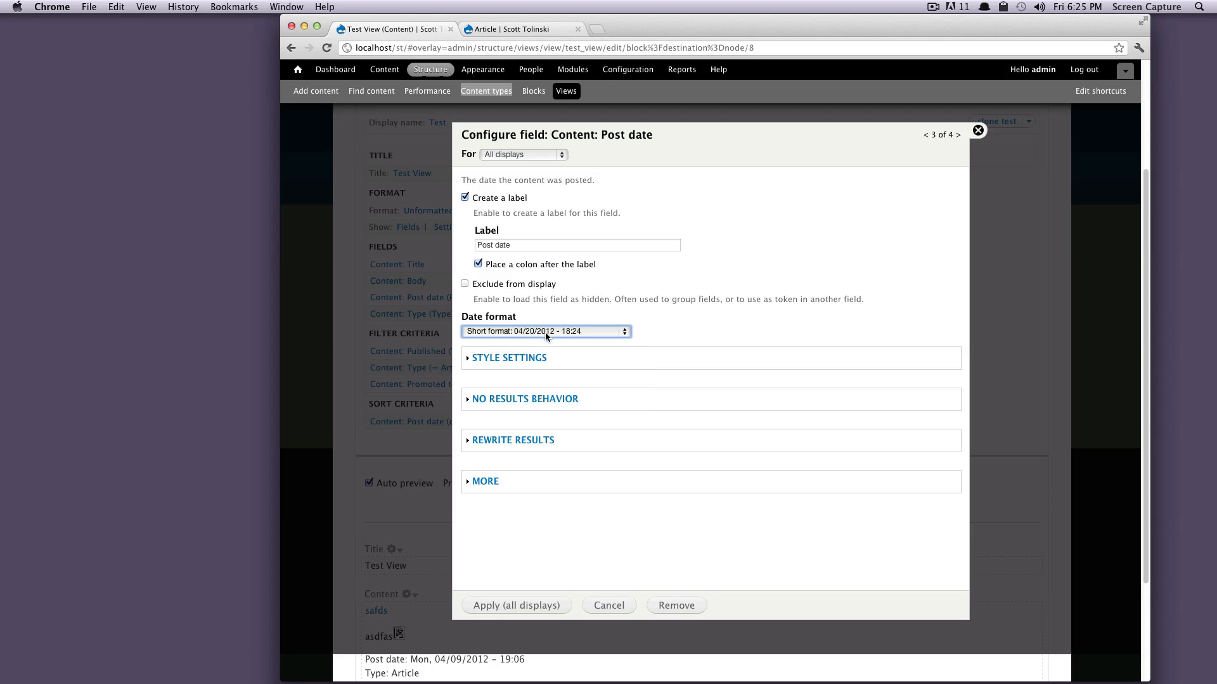
{"action": "left_click", "coordinate": [508, 358]}
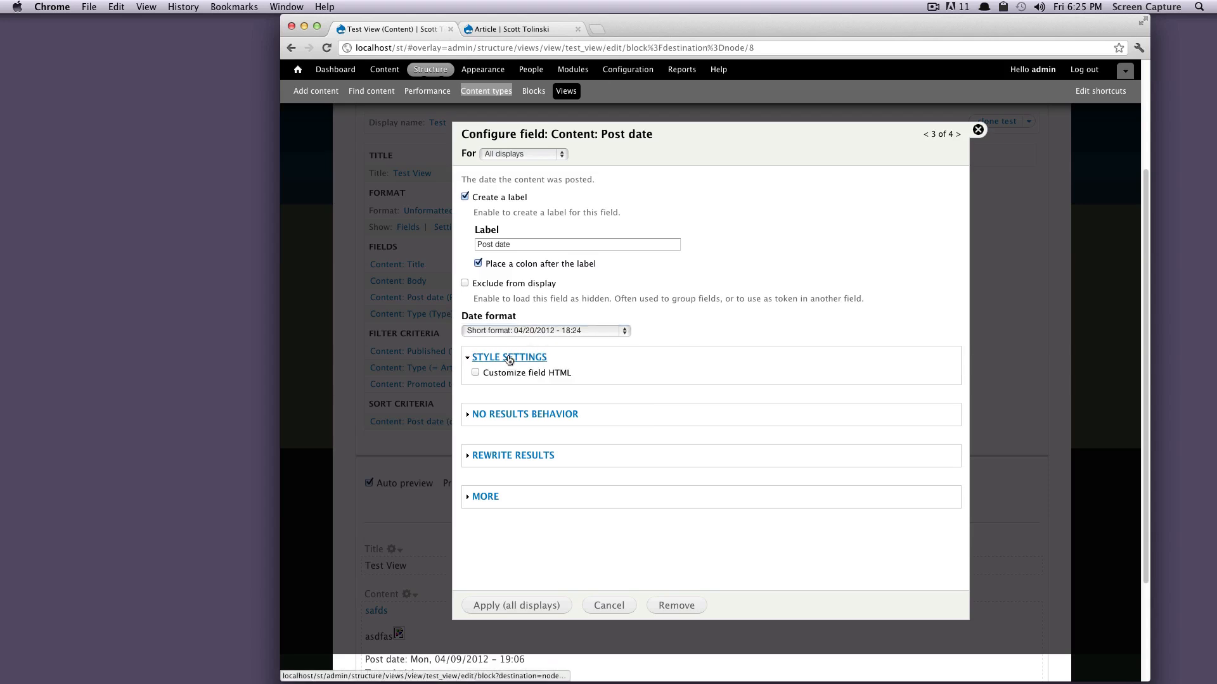
{"action": "left_click", "coordinate": [508, 357]}
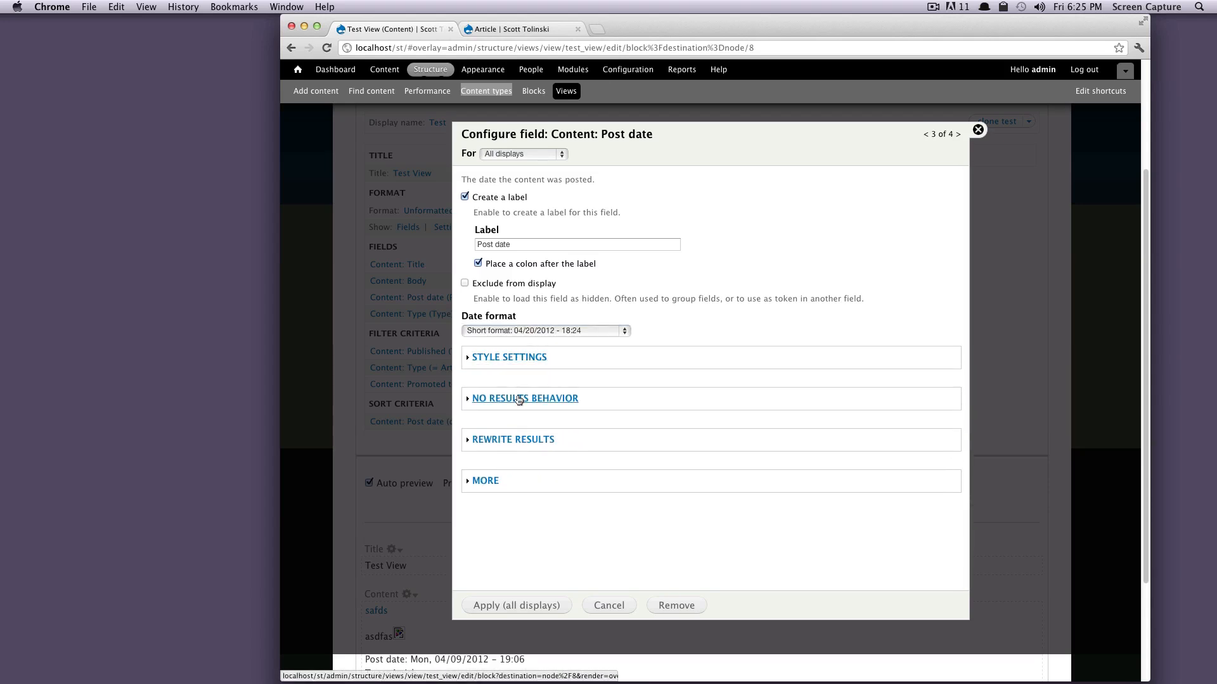
{"action": "mouse_move", "coordinate": [528, 471]}
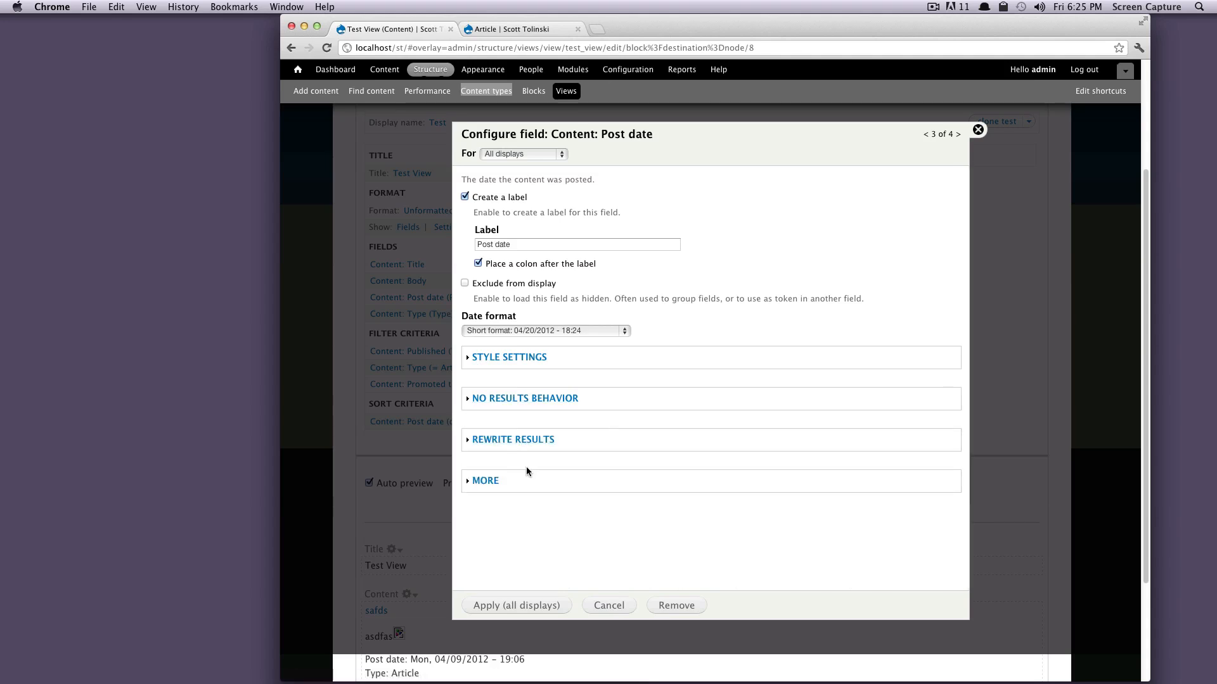
{"action": "left_click", "coordinate": [958, 134]}
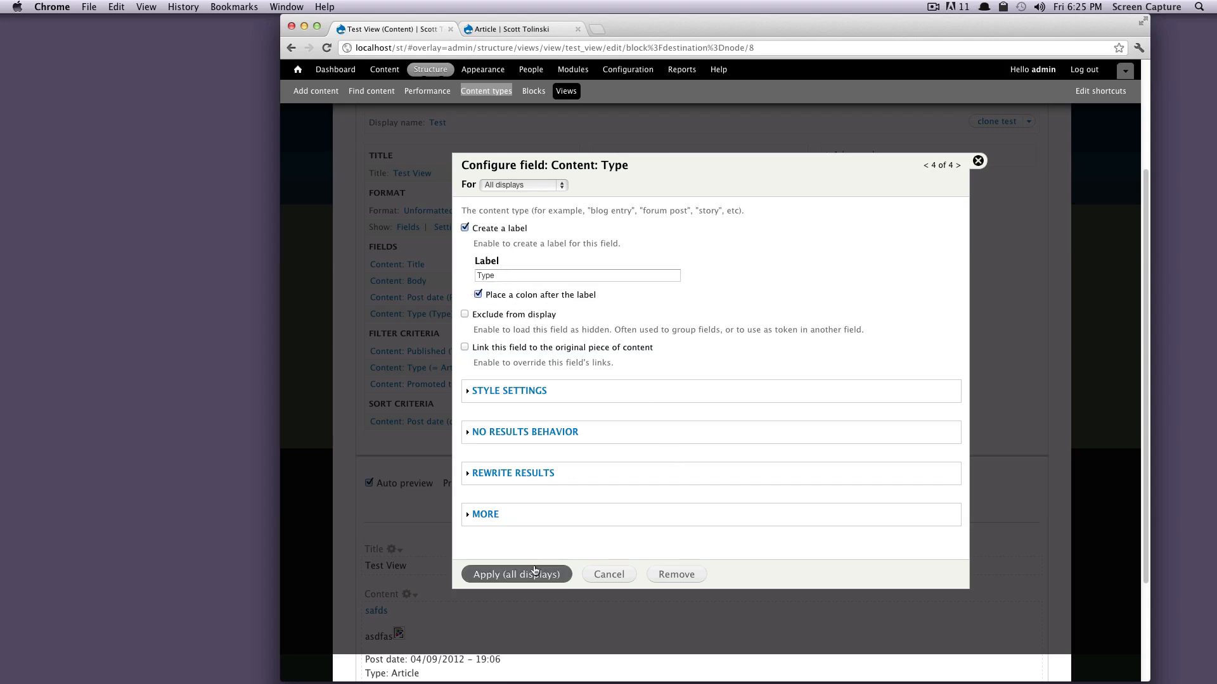
Step: Apply the Content: Type field to all displays and check the preview's titles, bodies, dates and types
{"action": "left_click", "coordinate": [516, 574]}
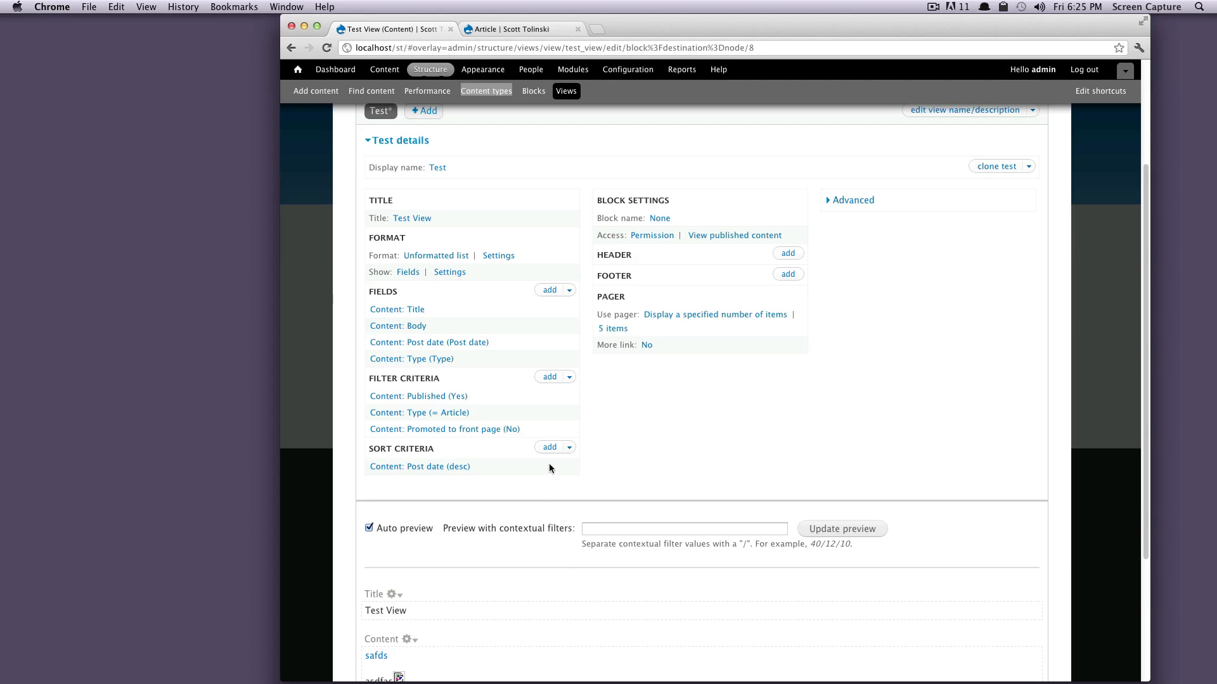
{"action": "scroll", "scroll_direction": "down", "scroll_amount": 3}
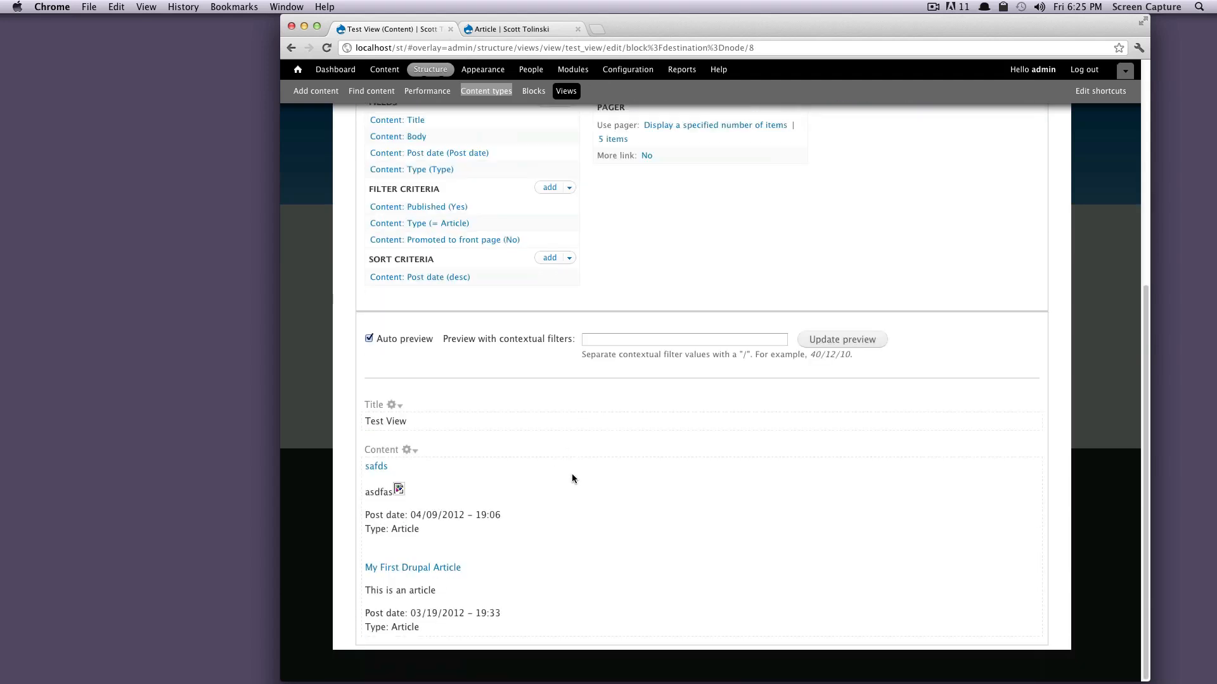
{"action": "mouse_move", "coordinate": [402, 494]}
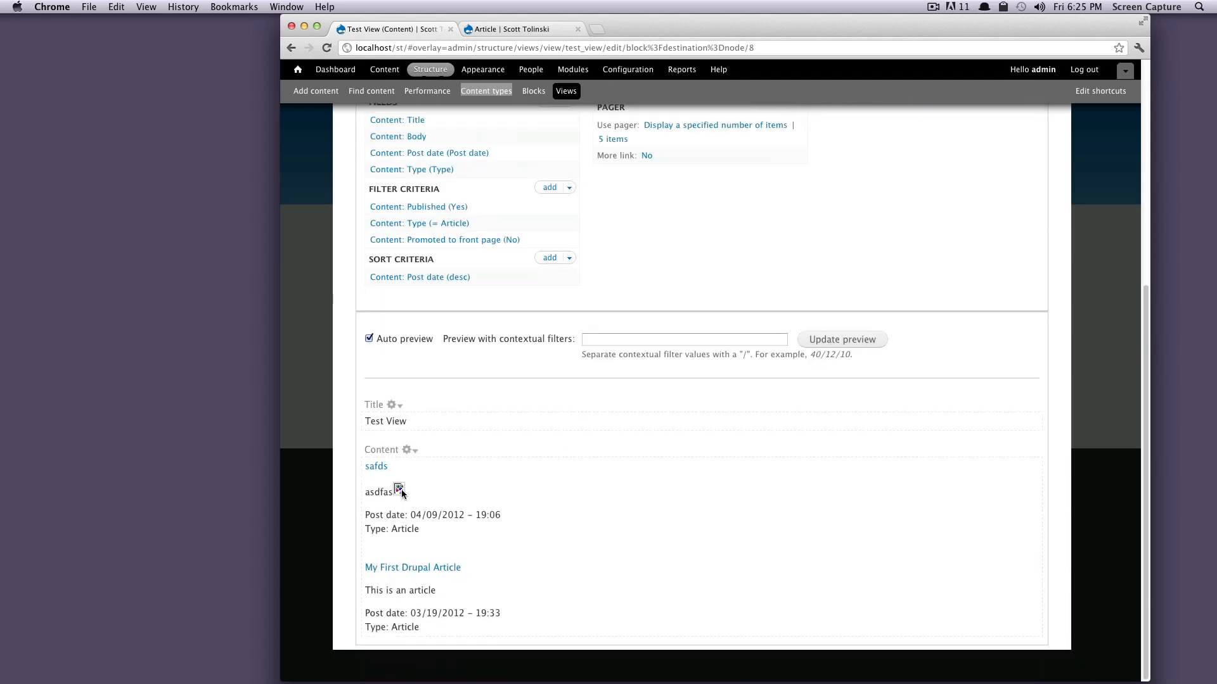
{"action": "mouse_move", "coordinate": [443, 499]}
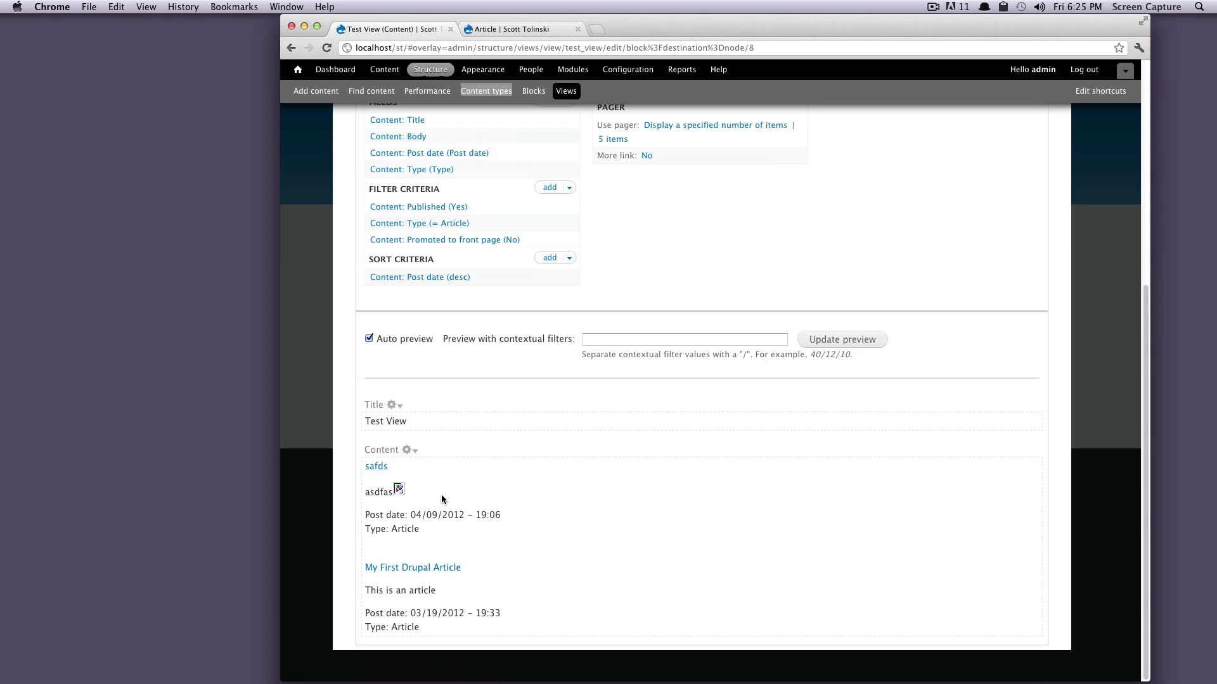
{"action": "double_click", "coordinate": [379, 491]}
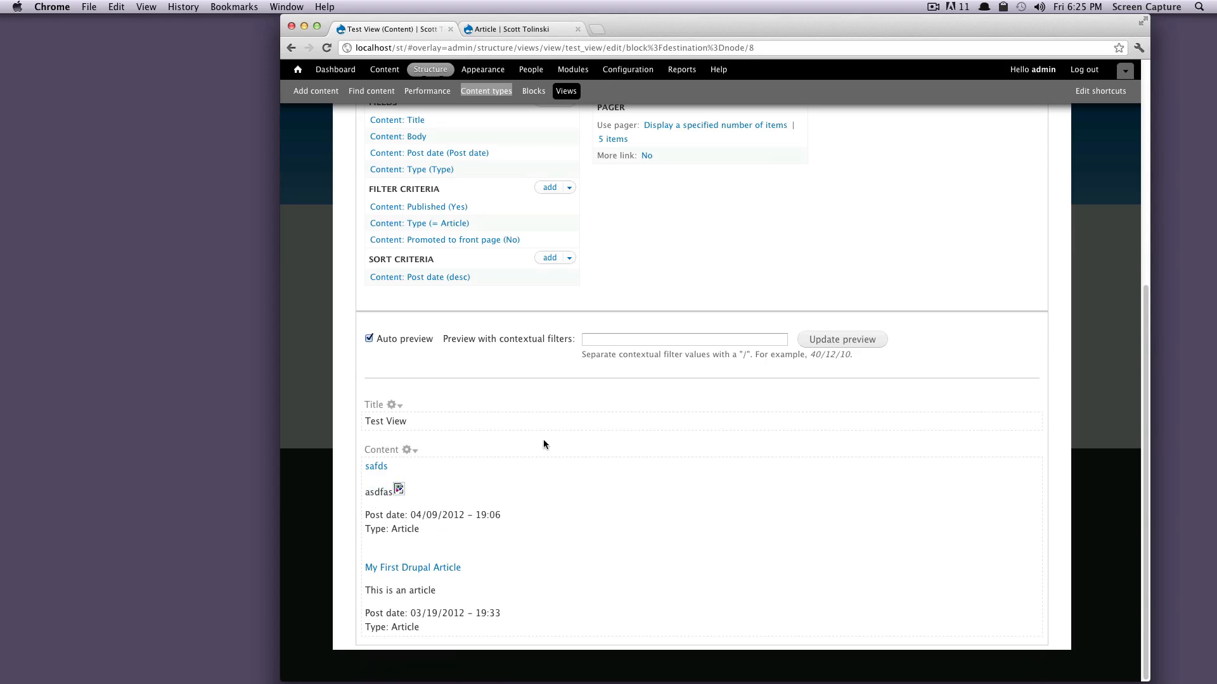
{"action": "mouse_move", "coordinate": [469, 514]}
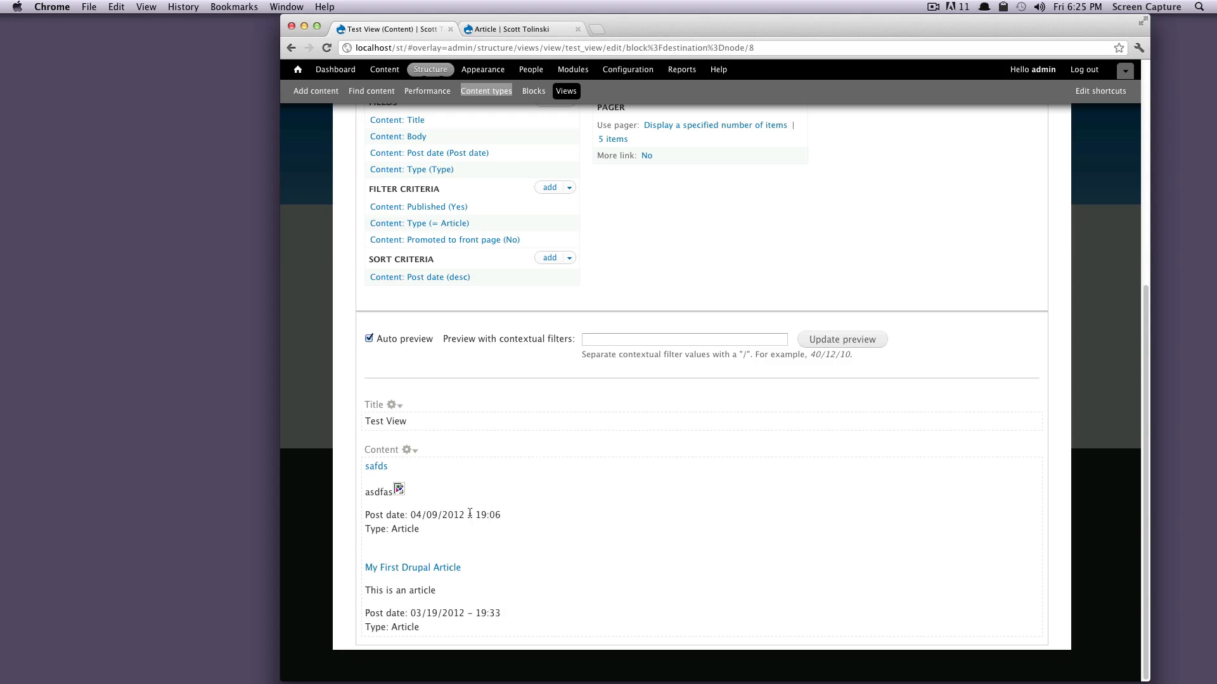
{"action": "mouse_move", "coordinate": [375, 467]}
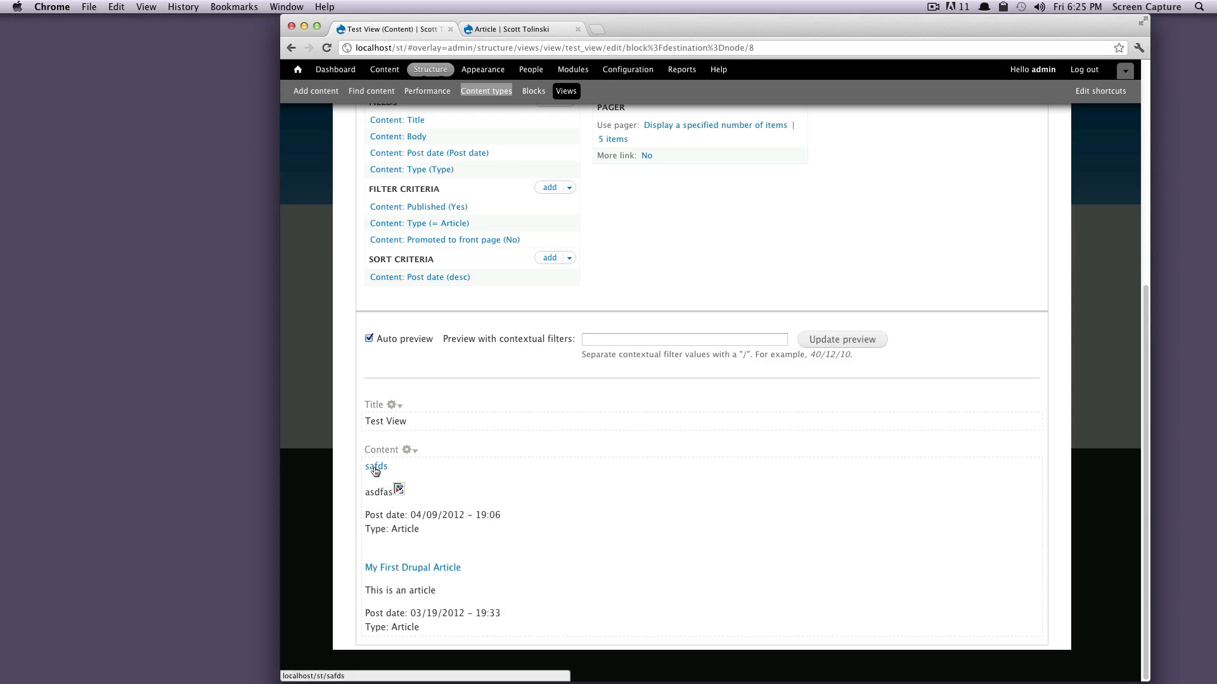
{"action": "double_click", "coordinate": [377, 491]}
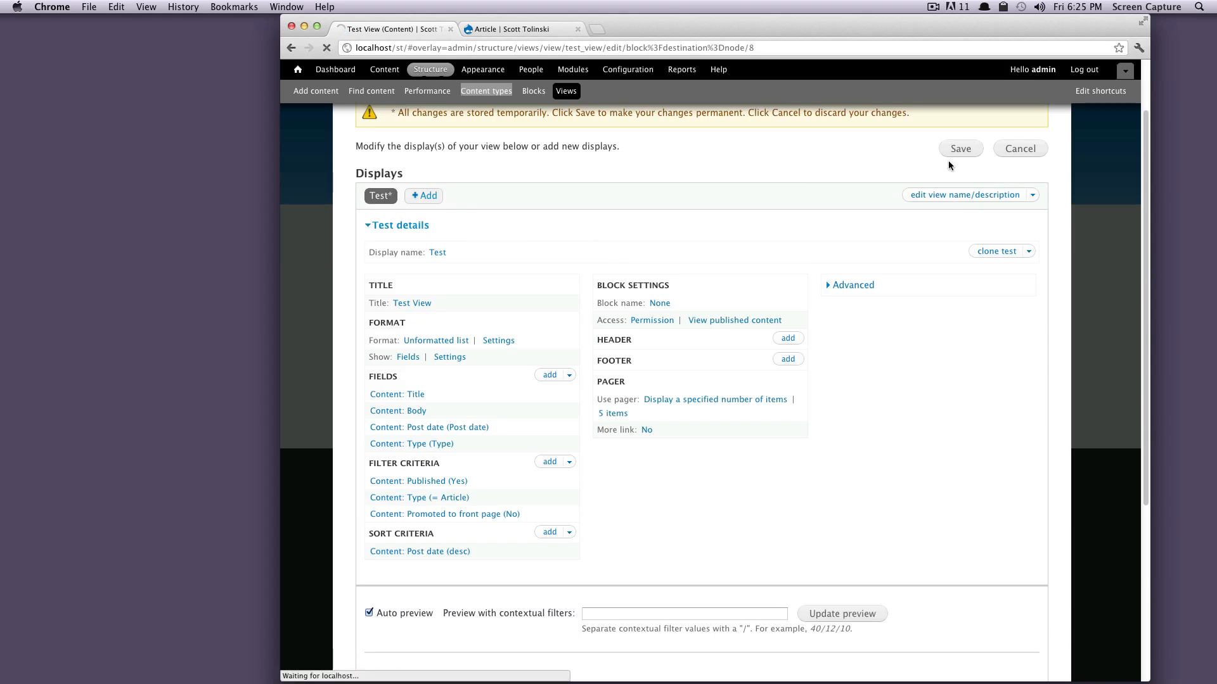
Step: Save the Test View so its sidebar block lists both articles
{"action": "left_click", "coordinate": [960, 148]}
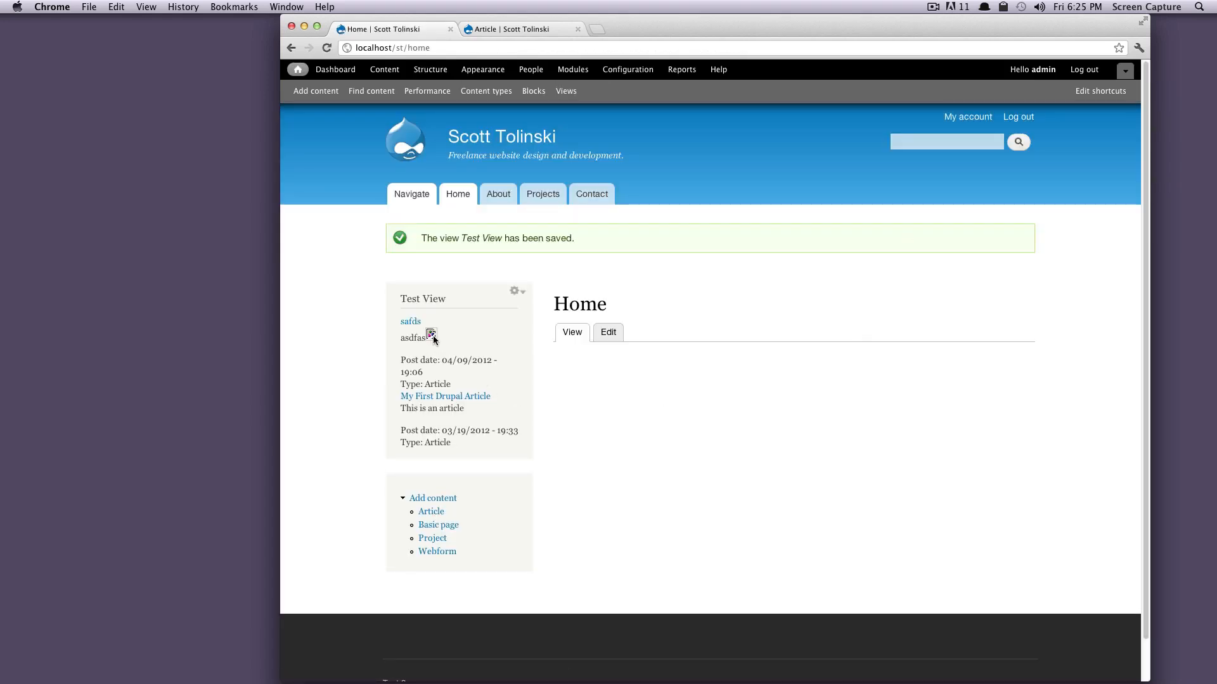
{"action": "mouse_move", "coordinate": [504, 330]}
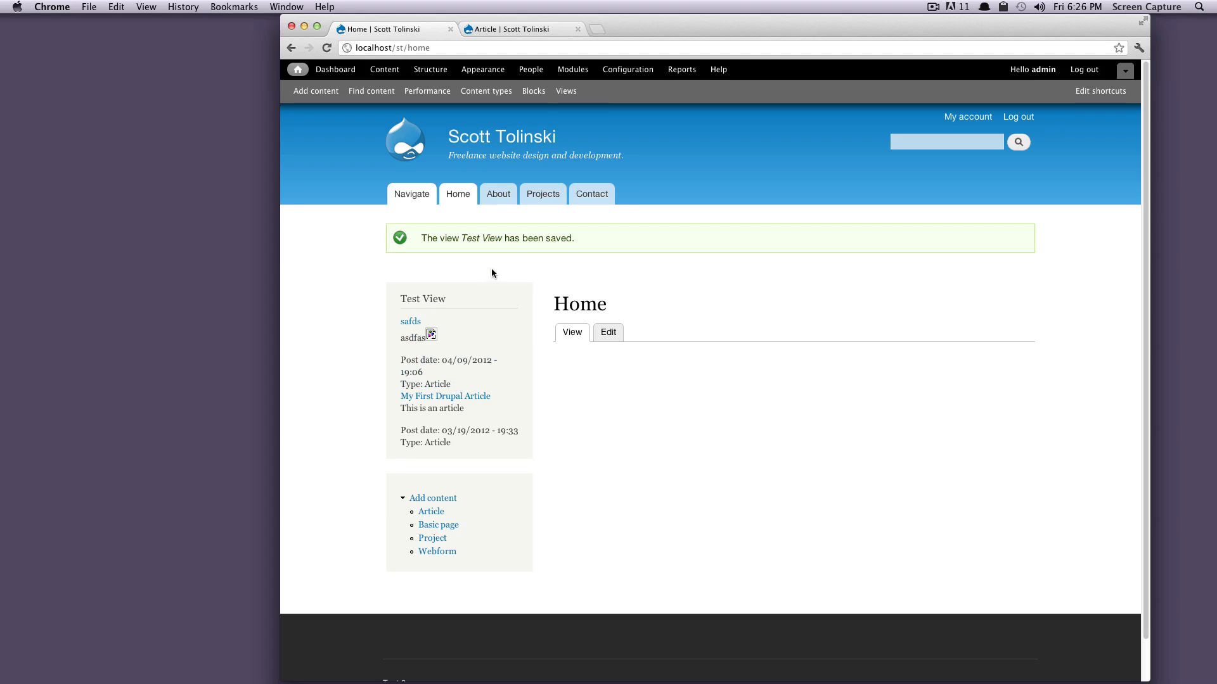
Step: Configure the Test View block with Bartik region Content and save the block
{"action": "left_click", "coordinate": [515, 291]}
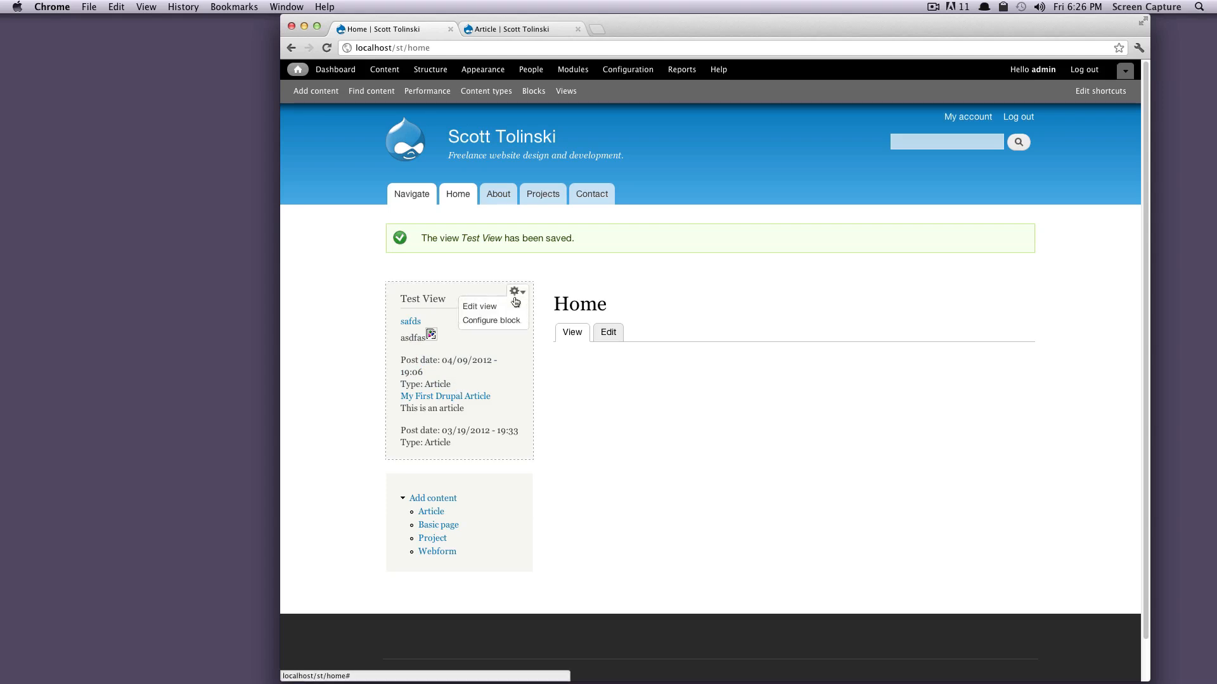
{"action": "left_click", "coordinate": [493, 320]}
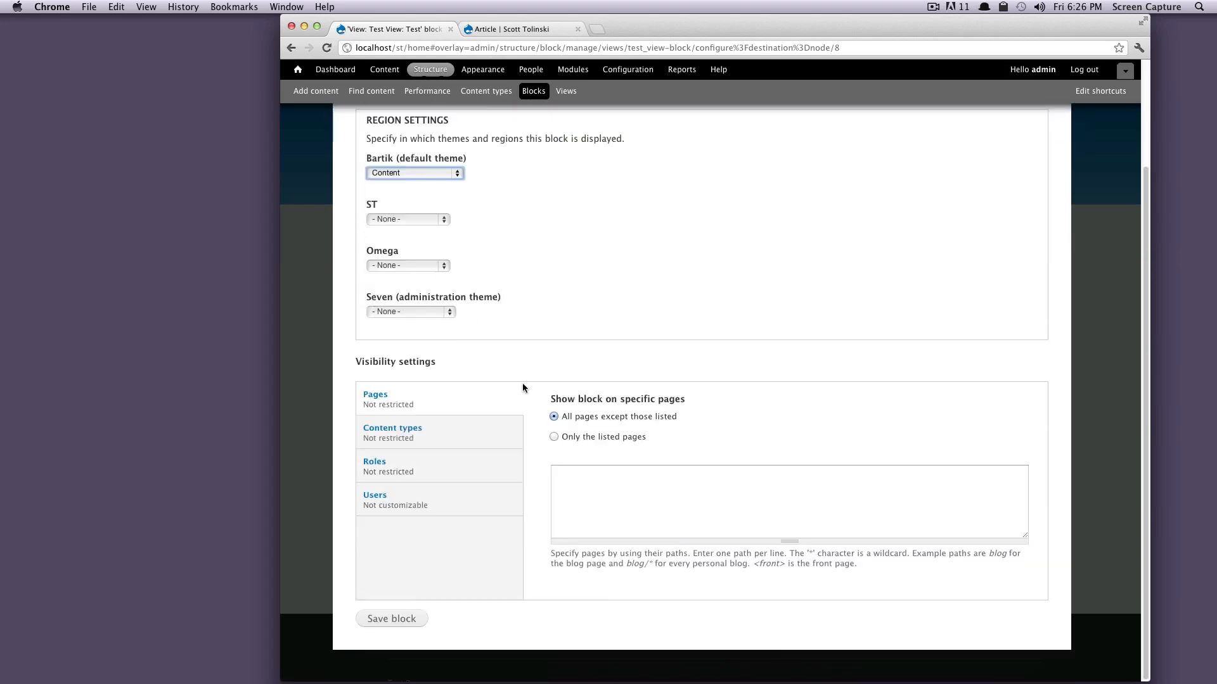
{"action": "left_click", "coordinate": [392, 619]}
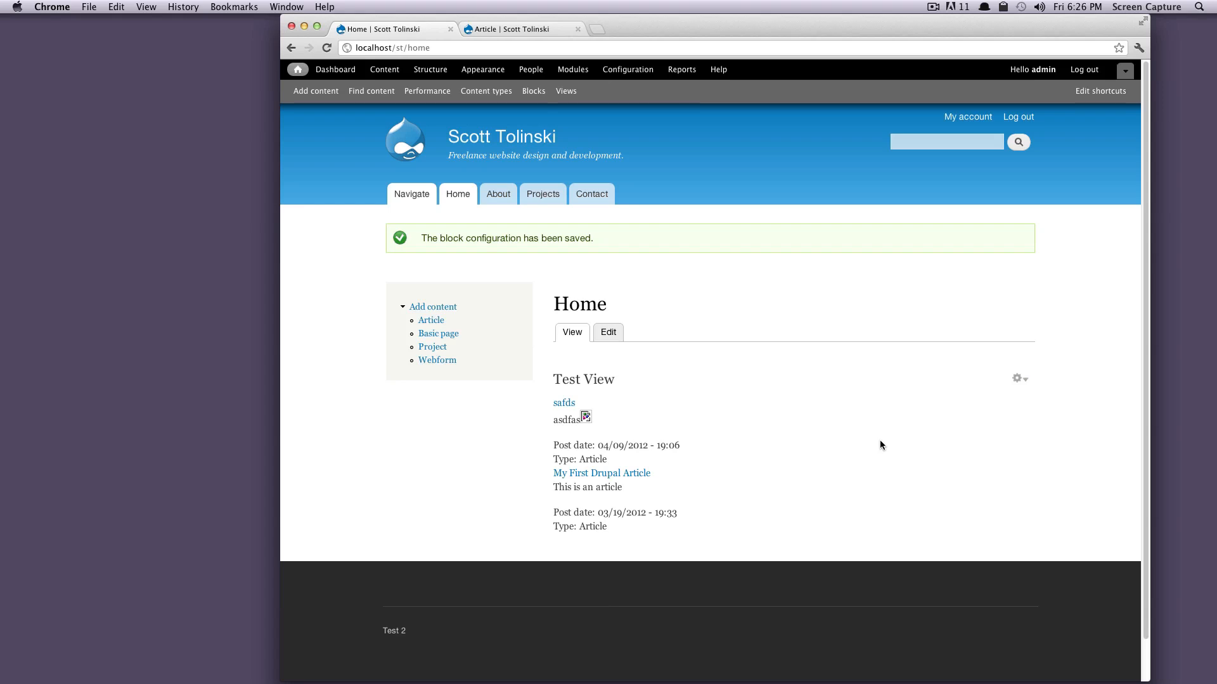
{"action": "mouse_move", "coordinate": [879, 450]}
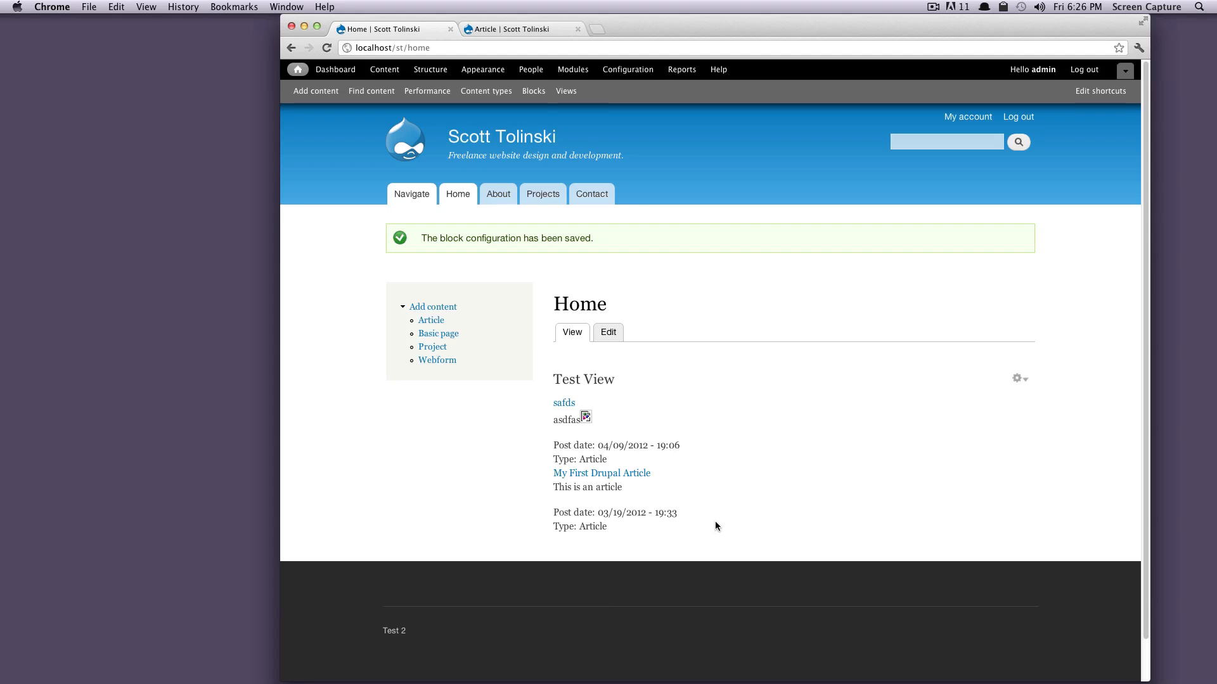
{"action": "mouse_move", "coordinate": [1002, 386]}
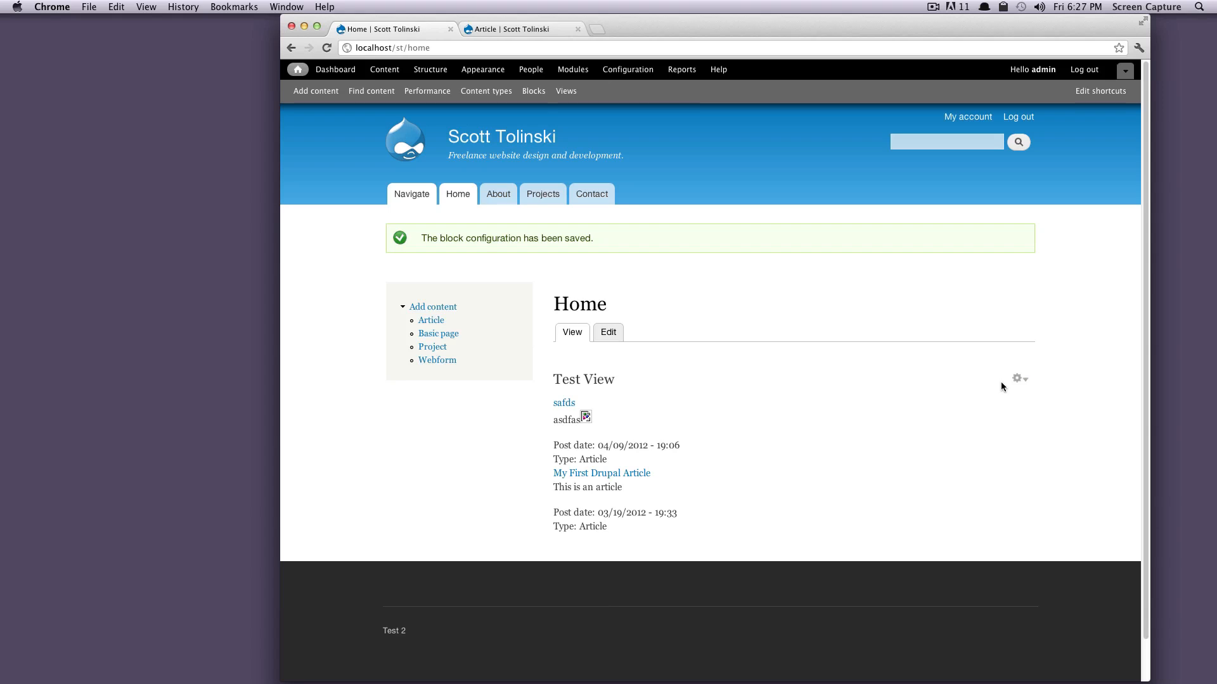